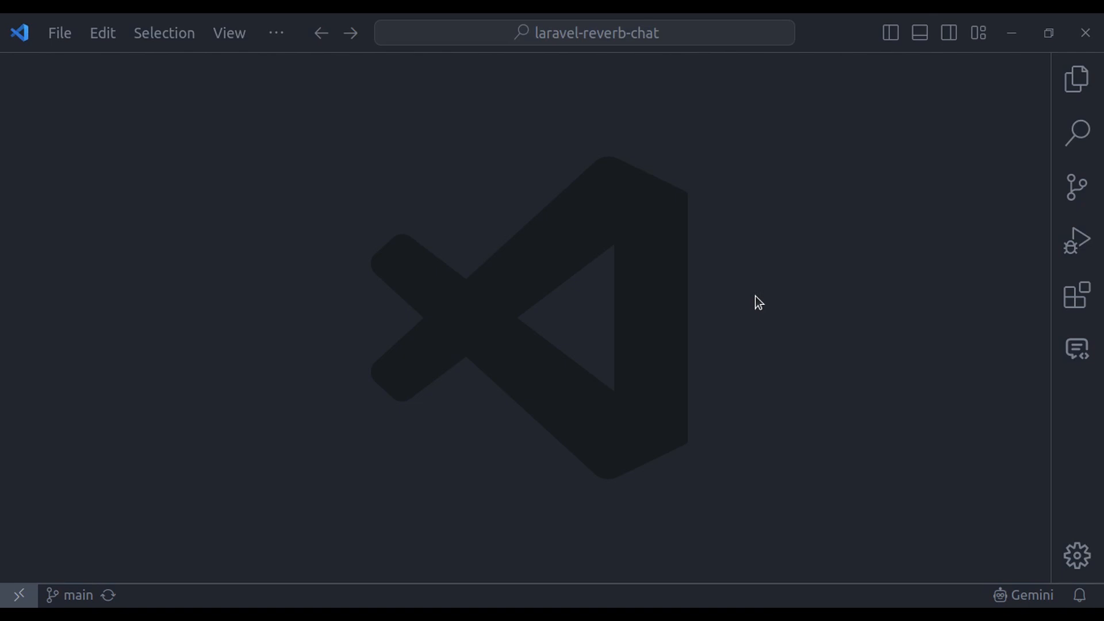
pyautogui.moveTo(757, 296)
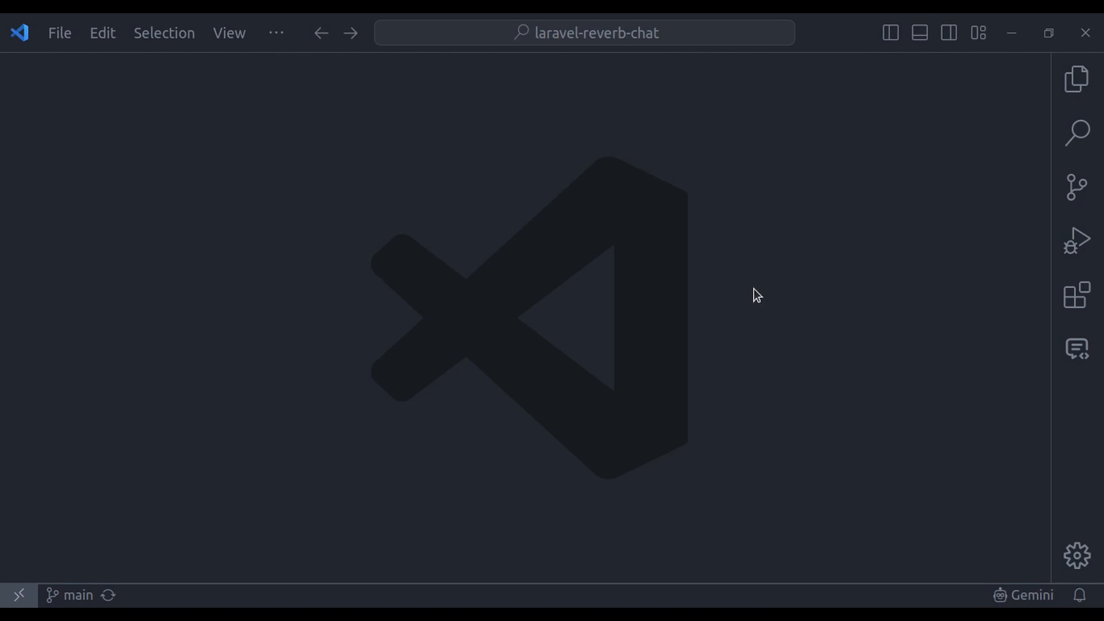
pyautogui.moveTo(753, 291)
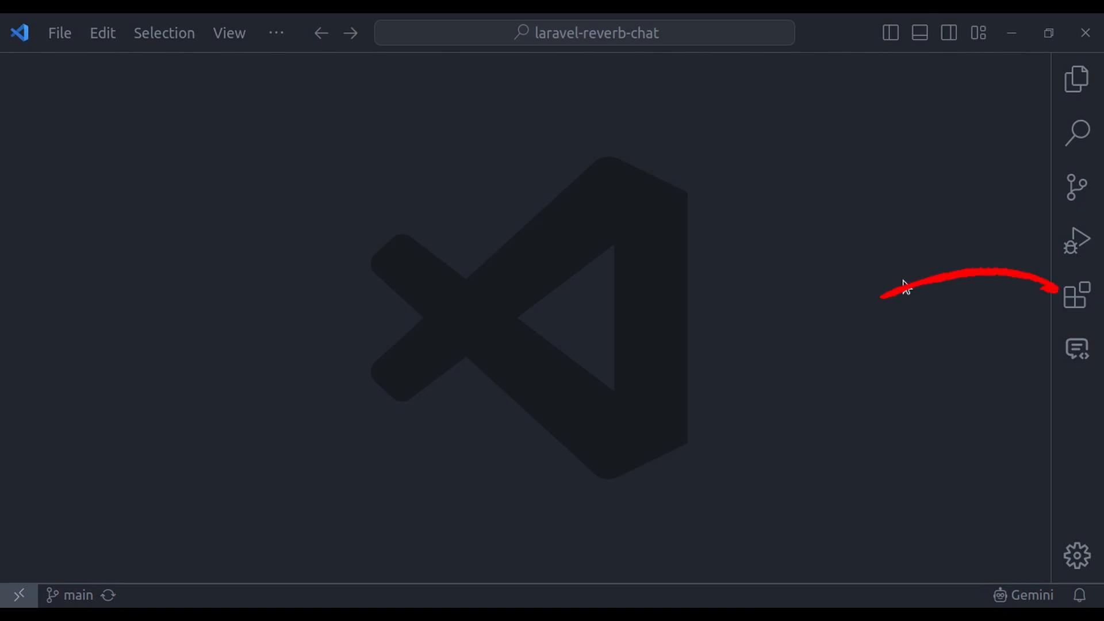
# Install the Ctrl+Alt+Cheat extension from the Extensions marketplace
pyautogui.click(1076, 295)
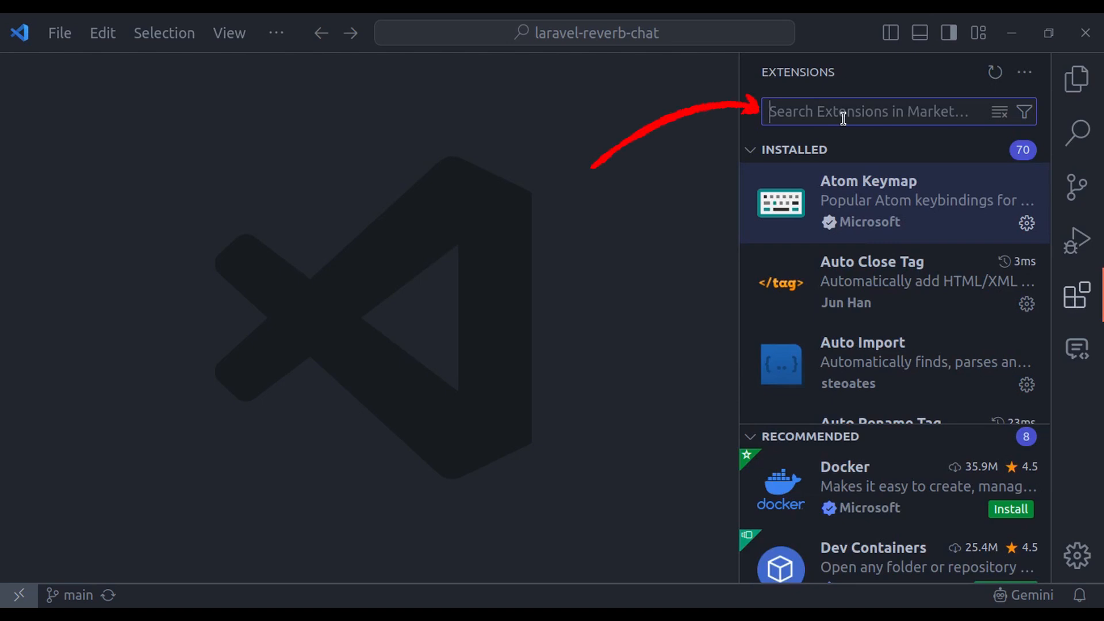
pyautogui.write('Ctrl+Alt+Cheat')
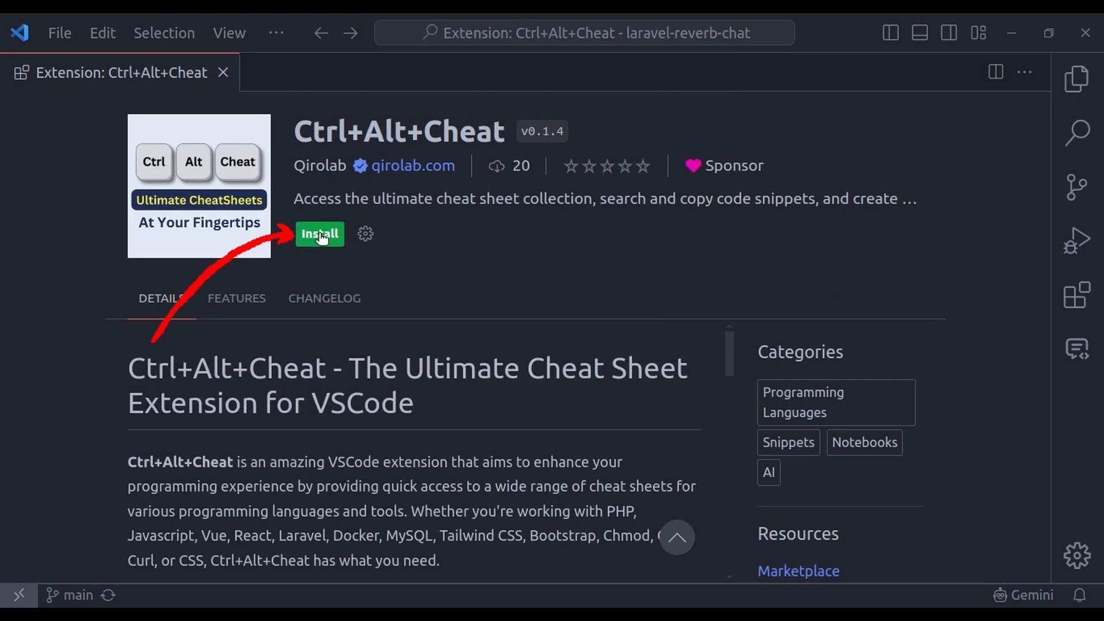
pyautogui.click(319, 234)
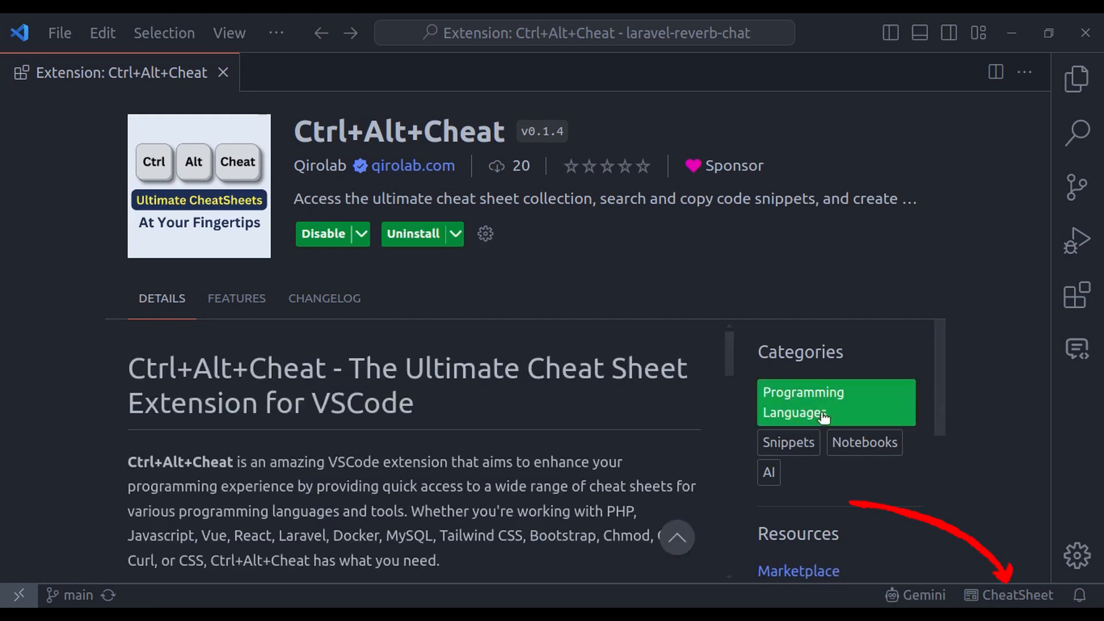
pyautogui.moveTo(1017, 595)
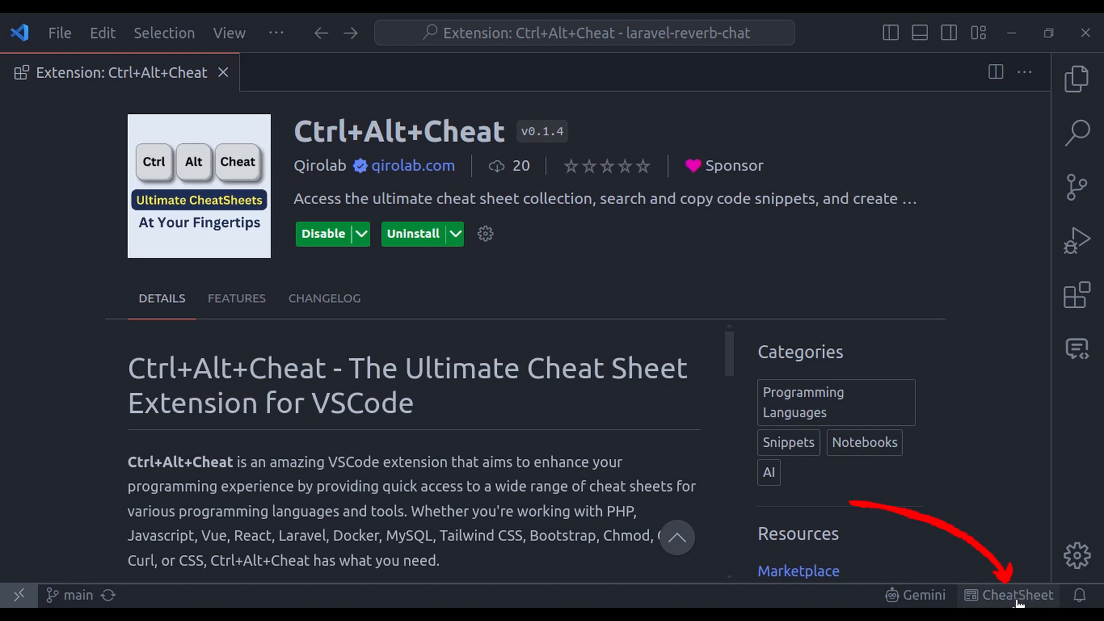
# Show the Tailwind cheat sheet via Ctrl+Alt+C and expand the Border Radius class details
pyautogui.click(1015, 594)
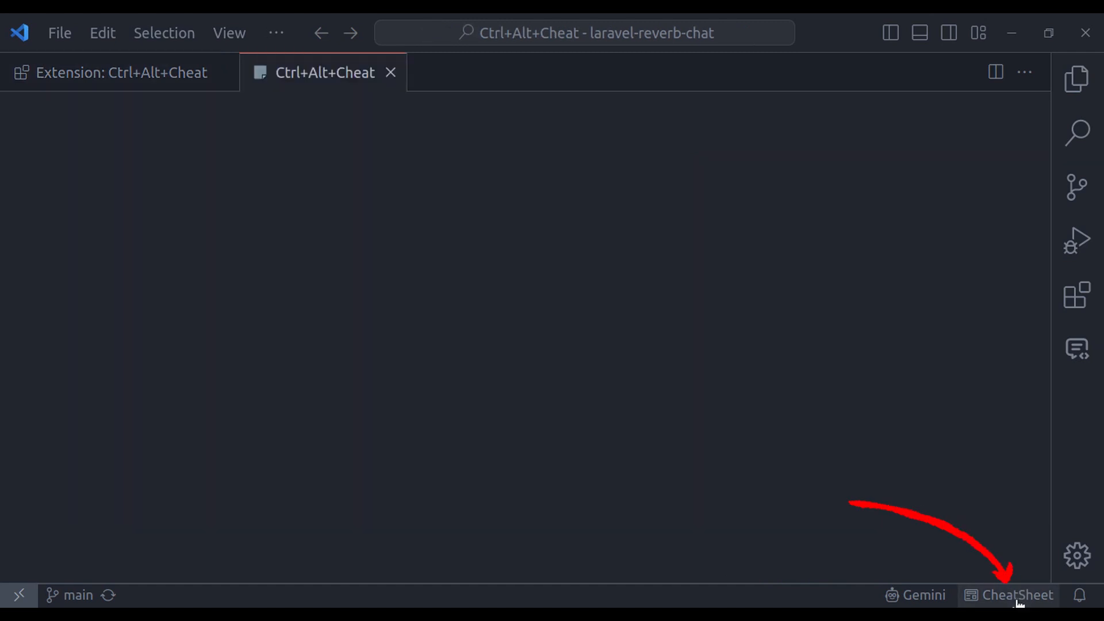
pyautogui.click(1015, 594)
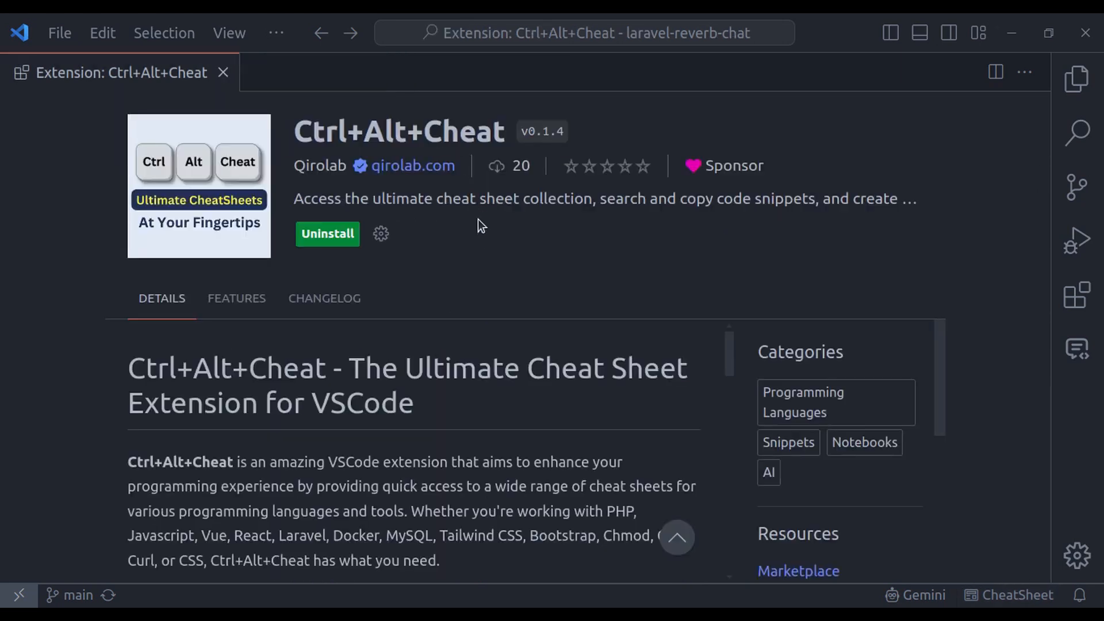
pyautogui.press('Ctrl+Alt+C')
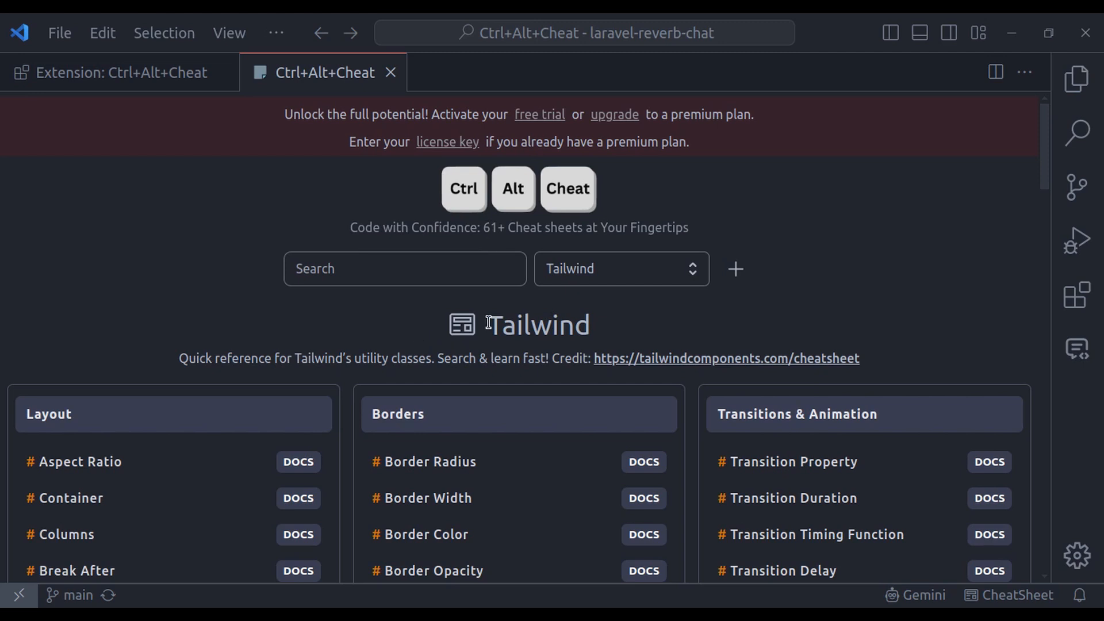
pyautogui.doubleClick(538, 324)
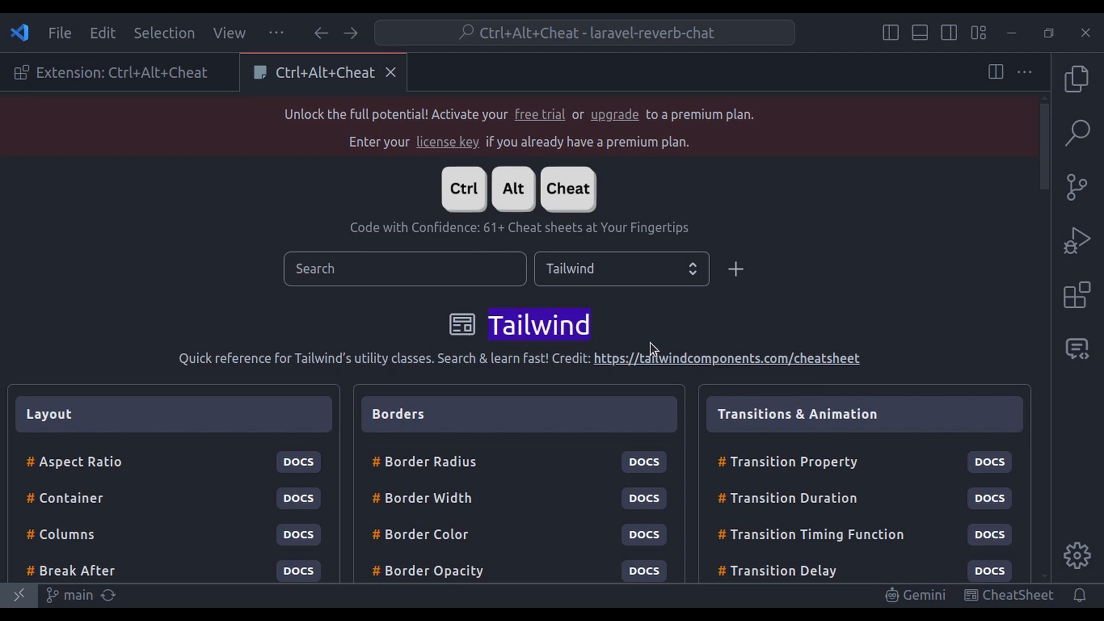
pyautogui.scroll(-3)
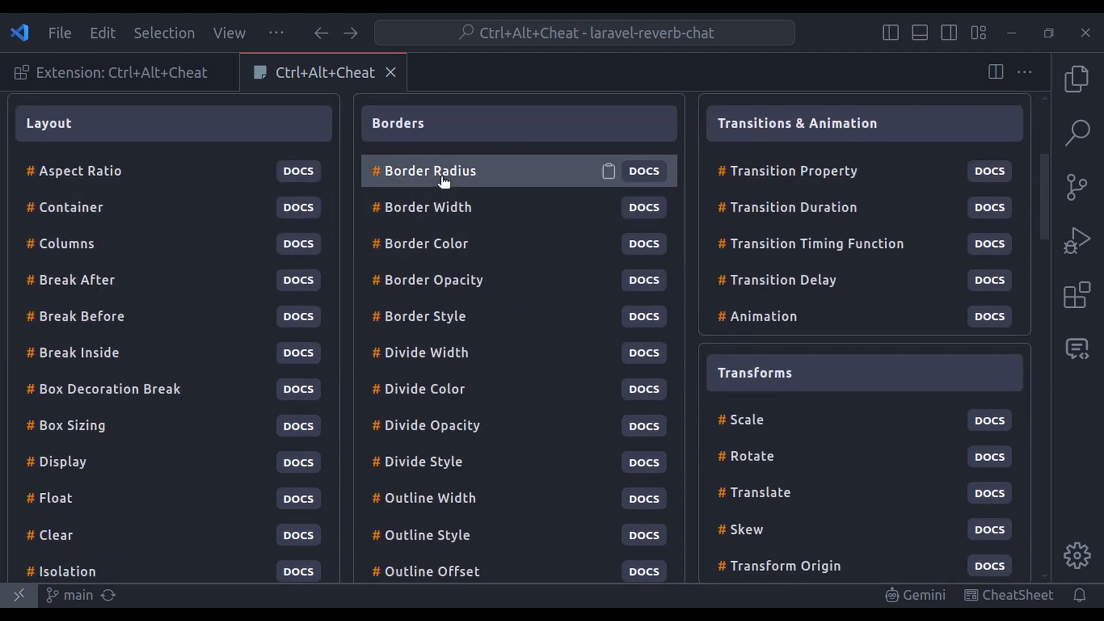
pyautogui.click(431, 170)
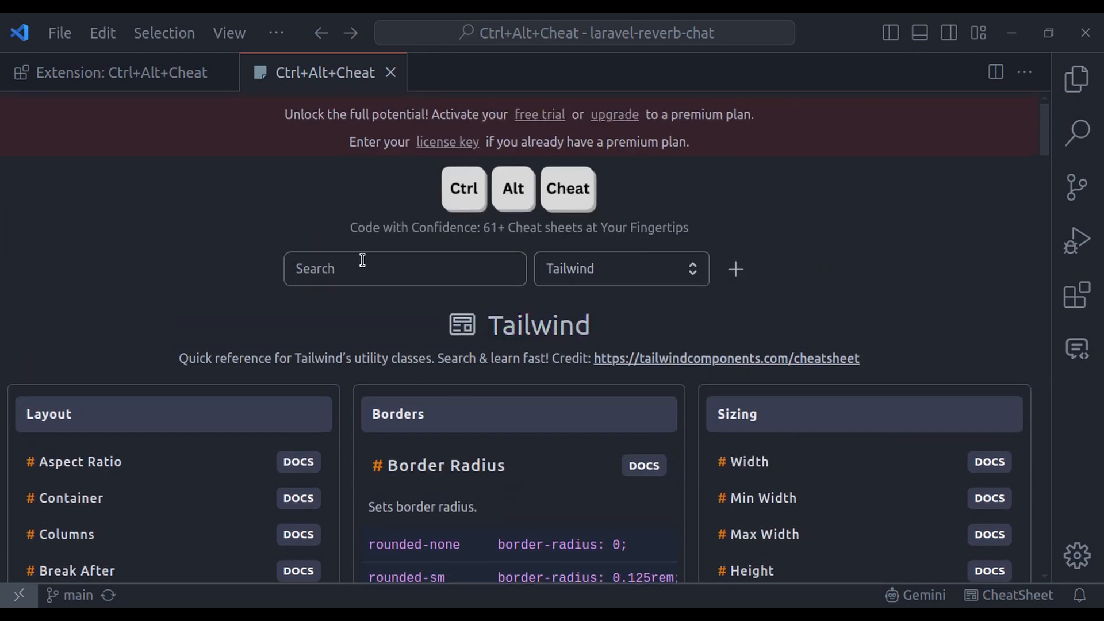
# Filter the Tailwind sheet to bg-gray classes and copy the bg-gray-50 background-color value
pyautogui.click(404, 268)
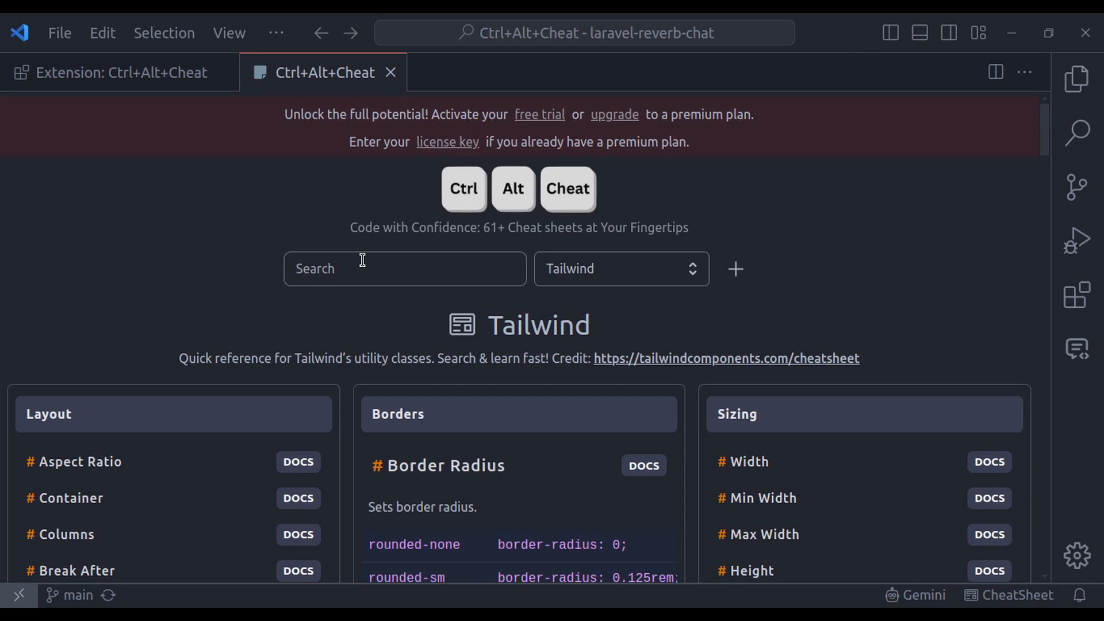
pyautogui.write('bg')
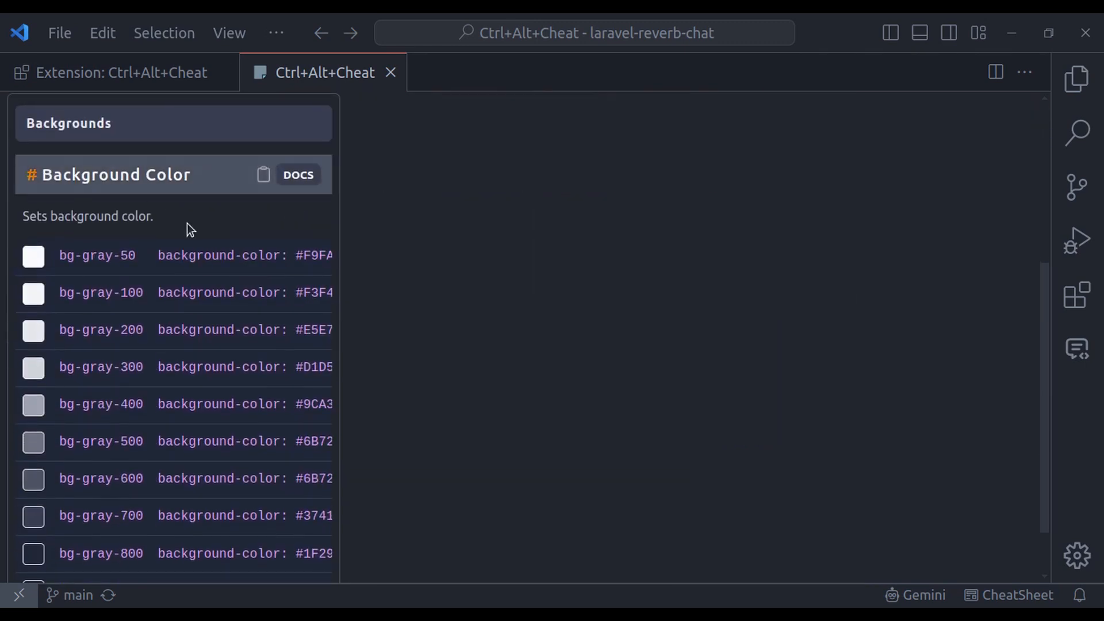
pyautogui.scroll(-3)
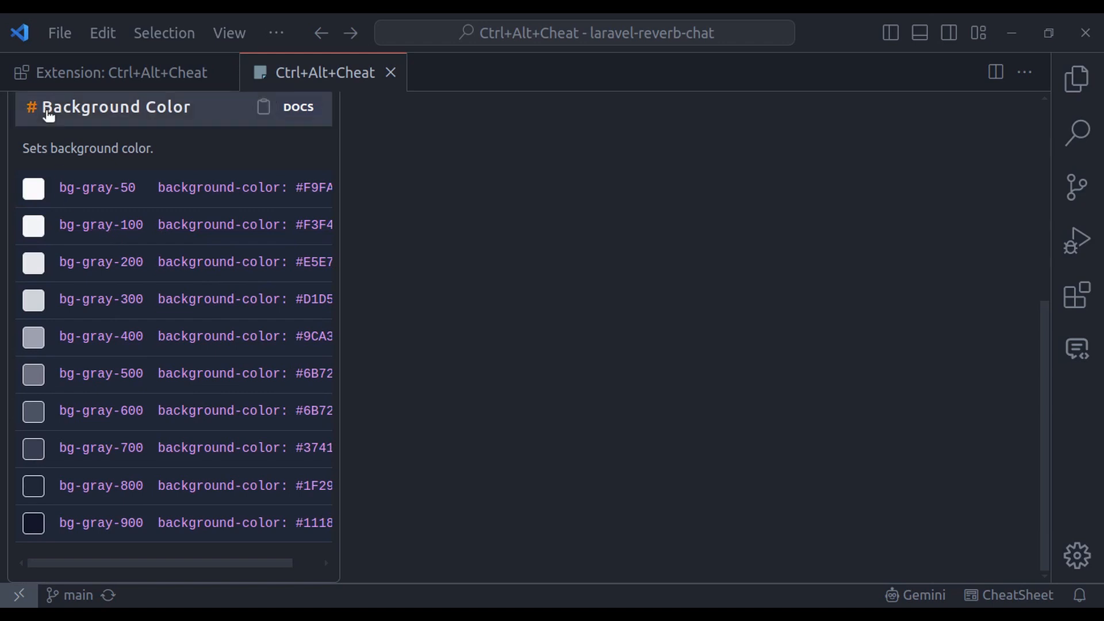
pyautogui.moveTo(101, 336)
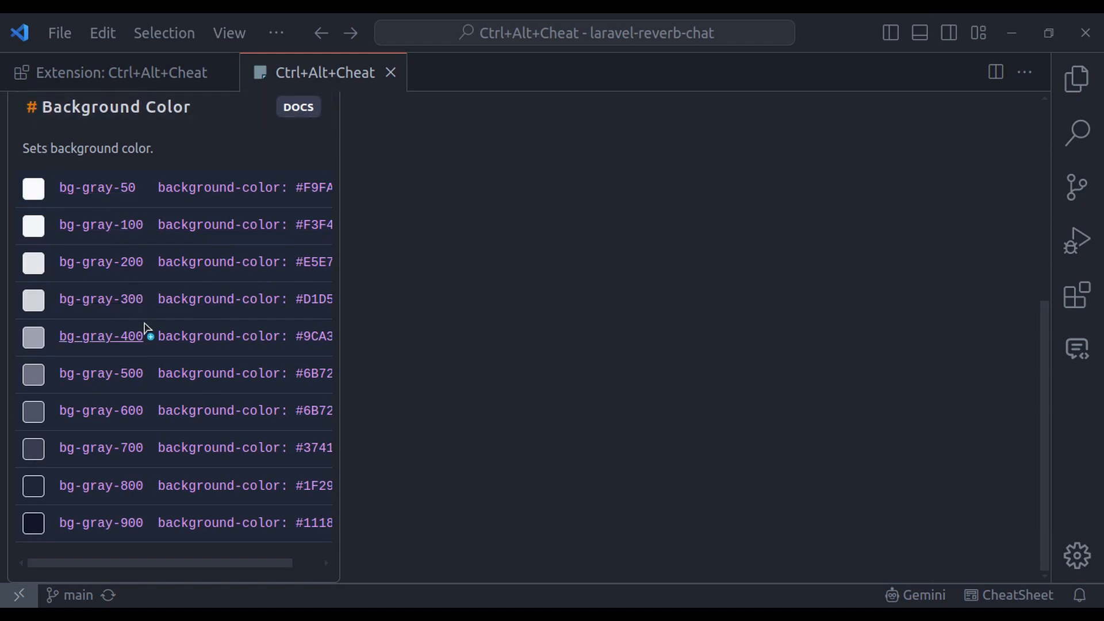
pyautogui.moveTo(178, 203)
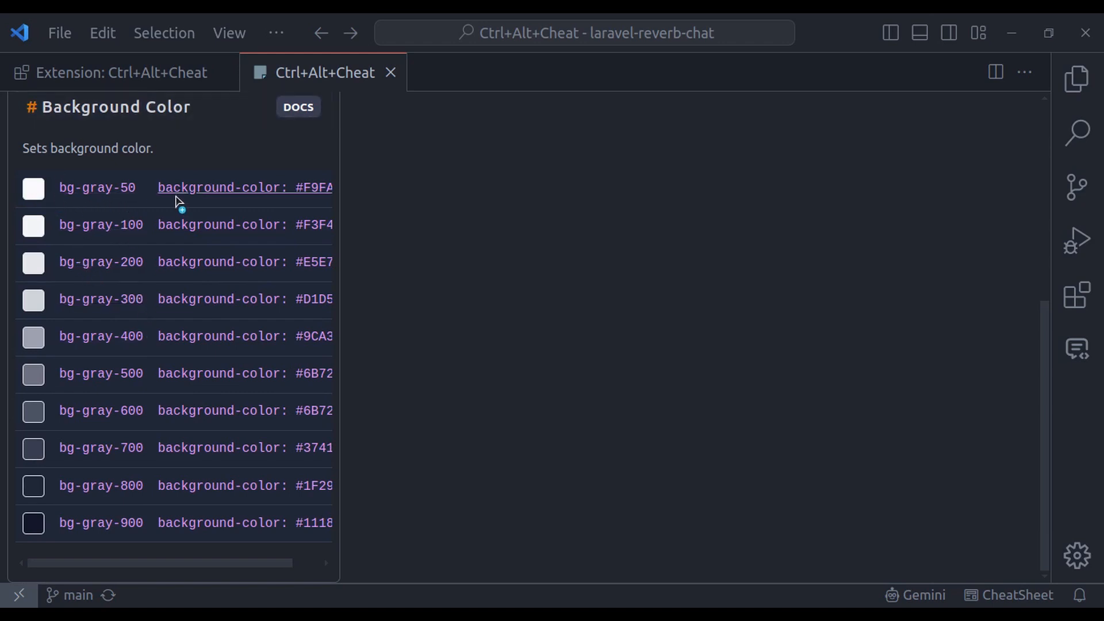
pyautogui.moveTo(302, 200)
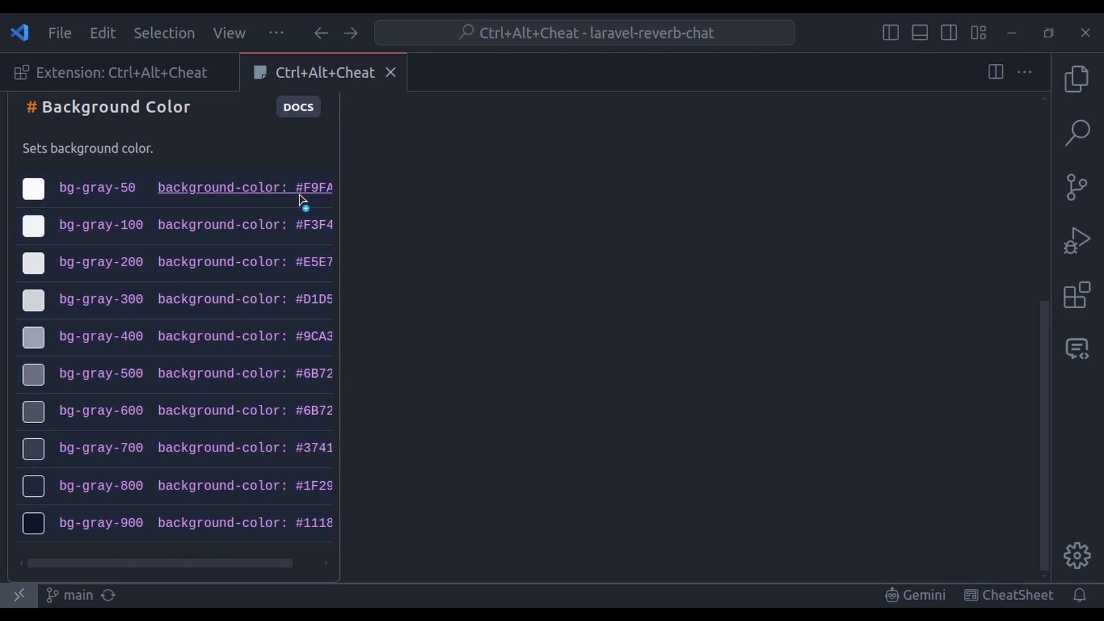
pyautogui.click(97, 187)
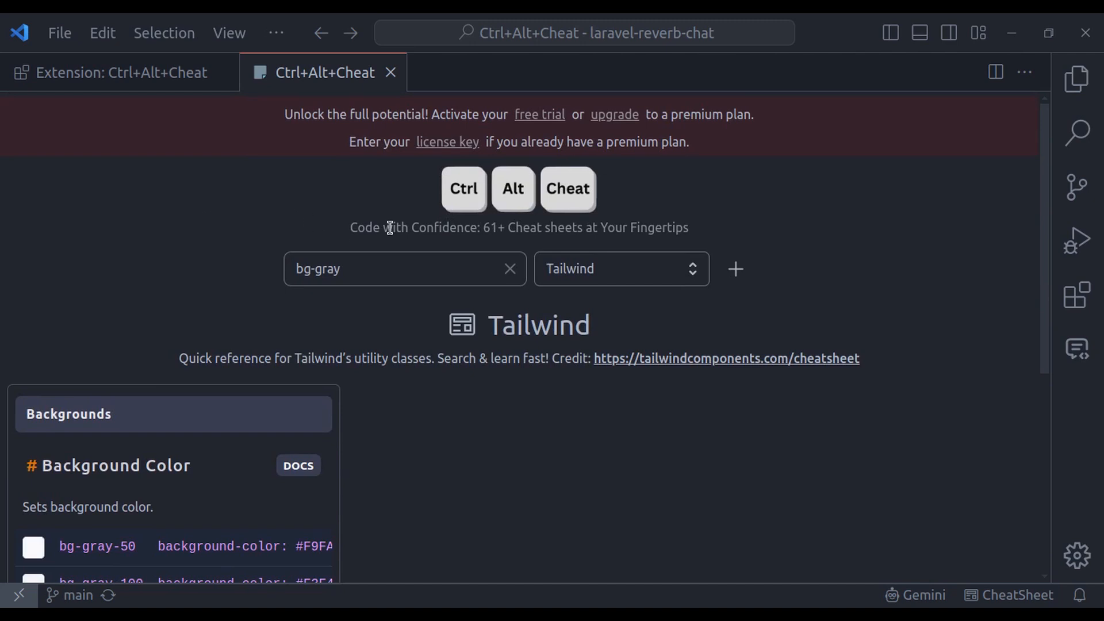
# Clear the bg-gray filter and switch the cheat sheet from Tailwind to Bootstrap 4
pyautogui.click(509, 268)
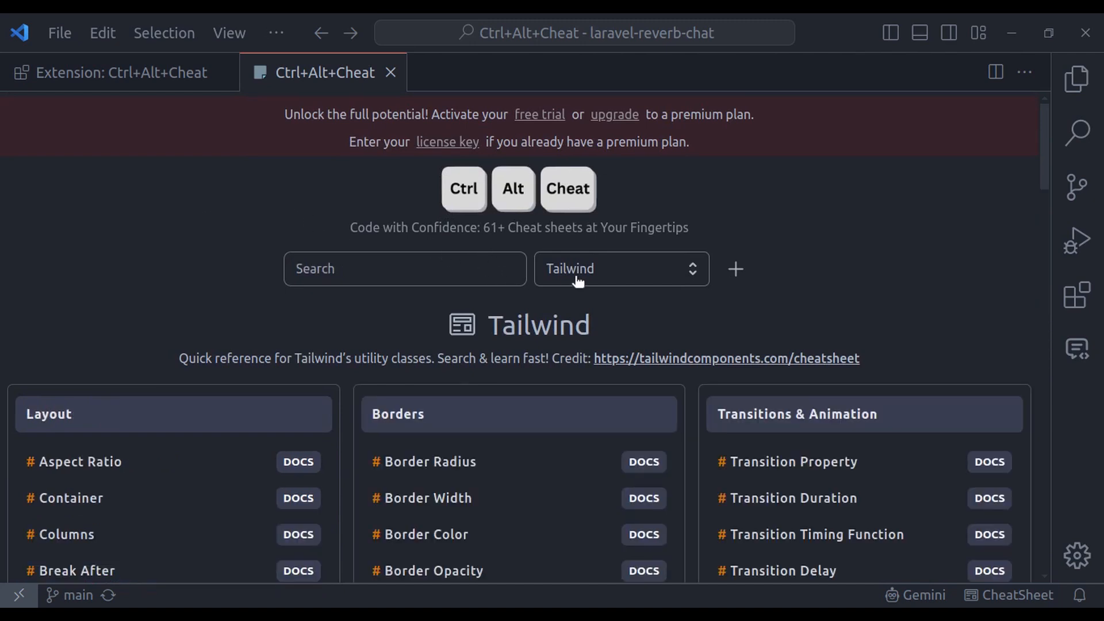
pyautogui.click(620, 268)
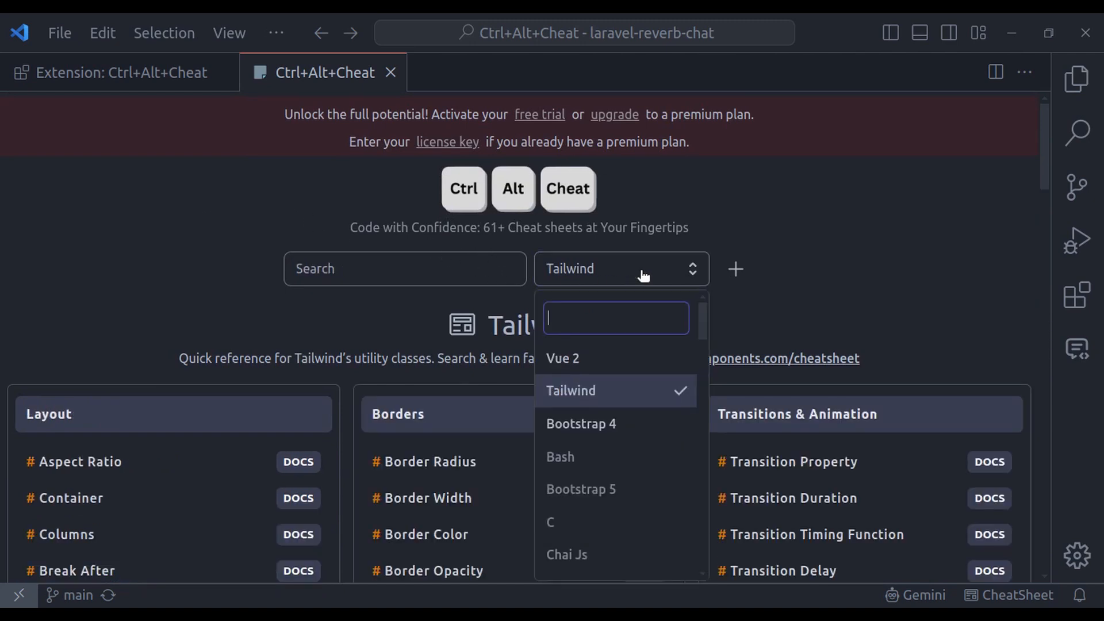
pyautogui.scroll(-3)
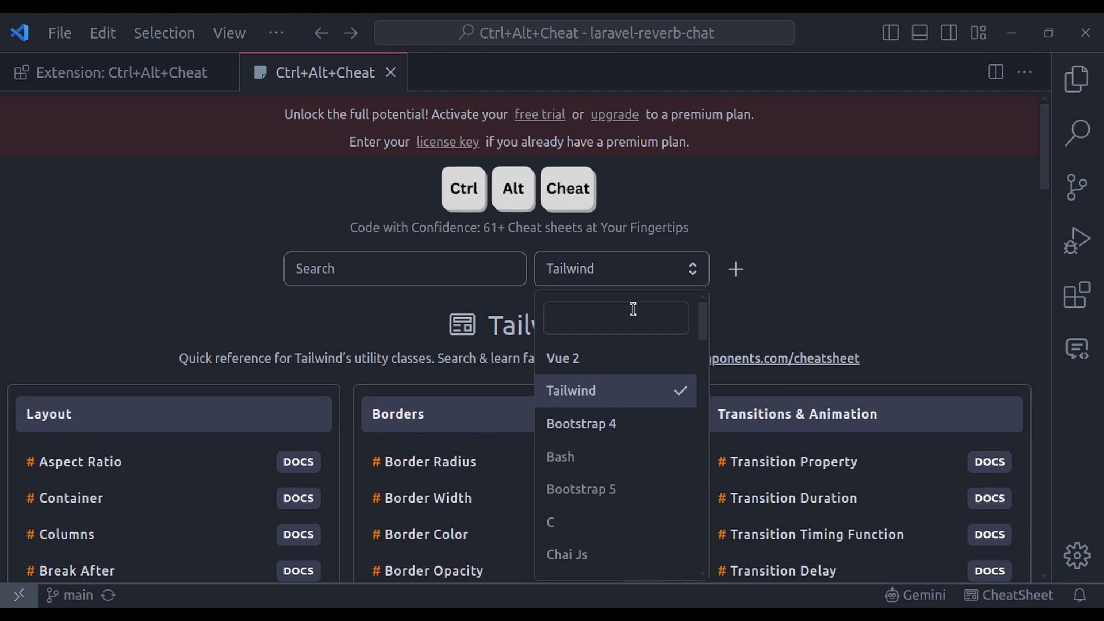
pyautogui.moveTo(590, 396)
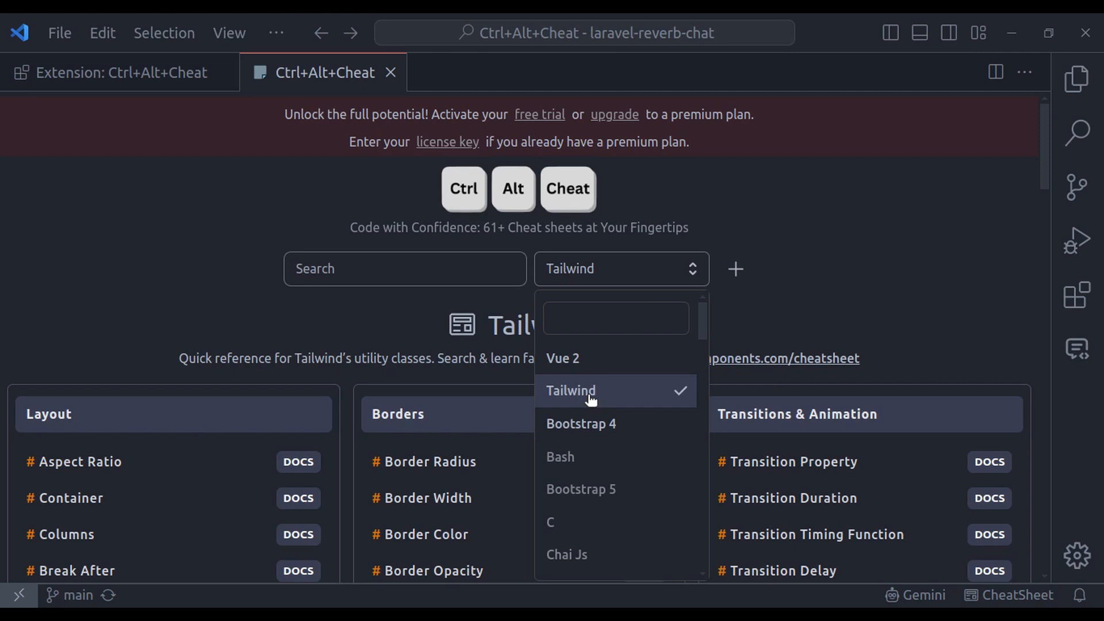
pyautogui.moveTo(609, 400)
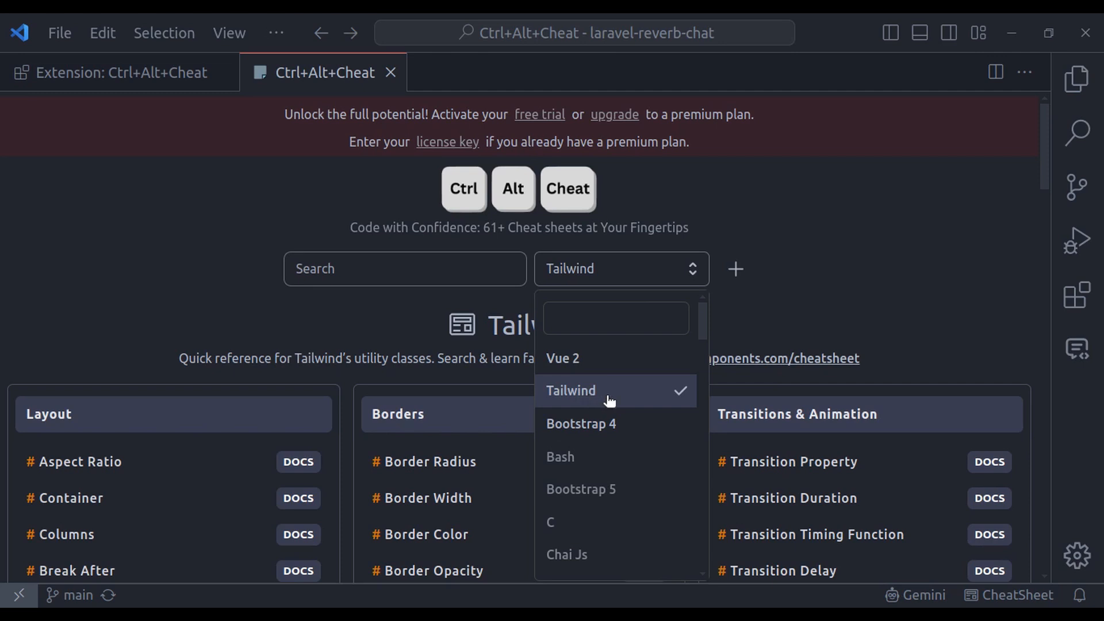
pyautogui.click(581, 423)
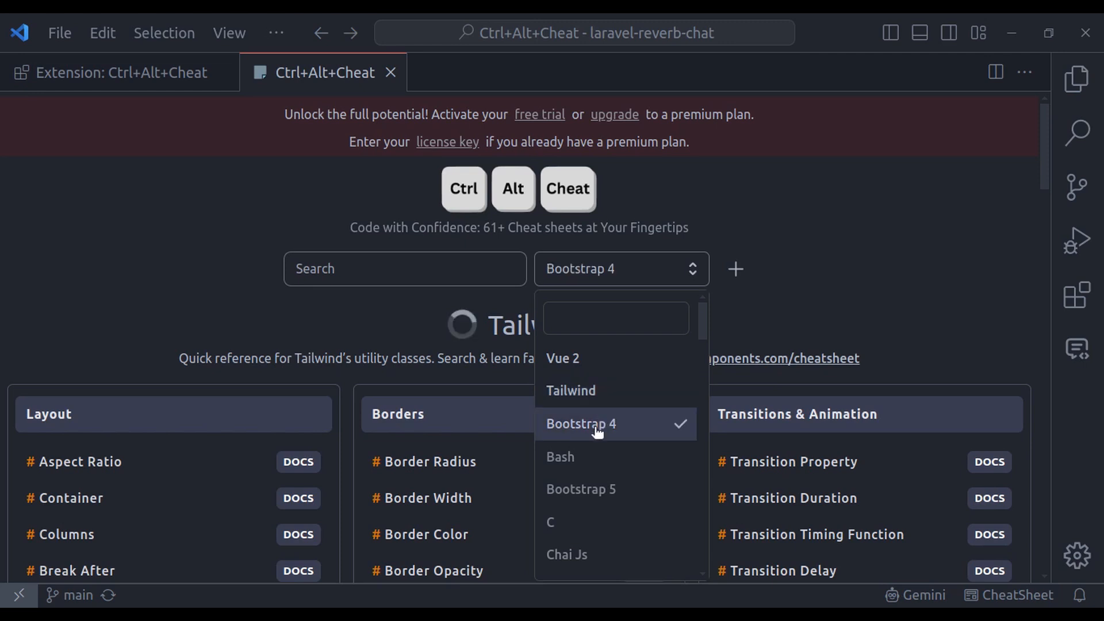
pyautogui.click(582, 423)
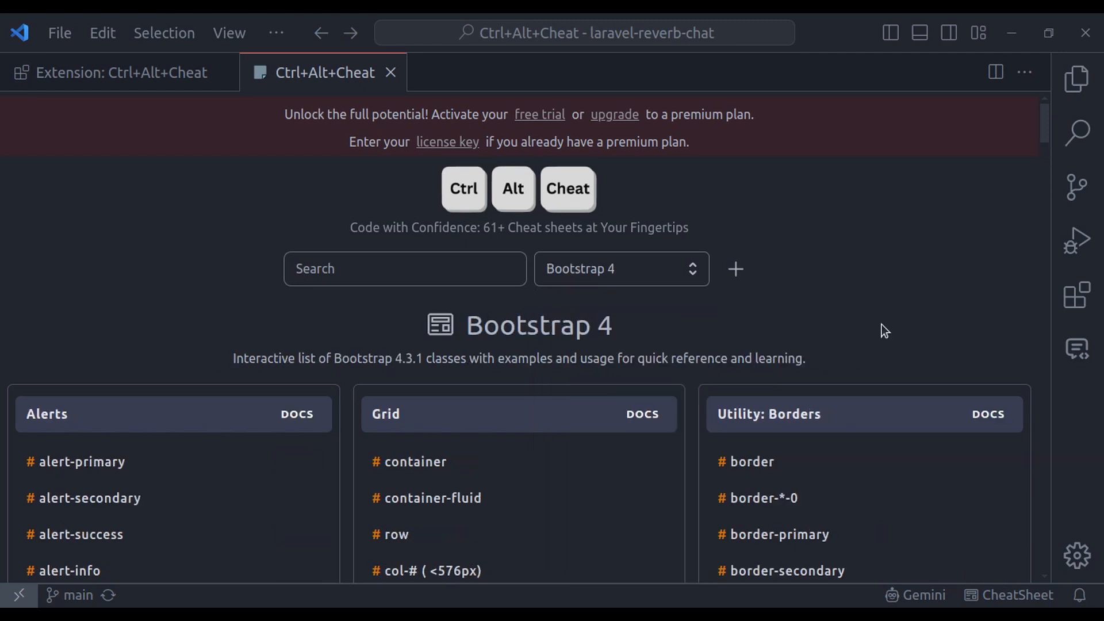
# Preview the alert-warning class example and close its popup
pyautogui.scroll(-3)
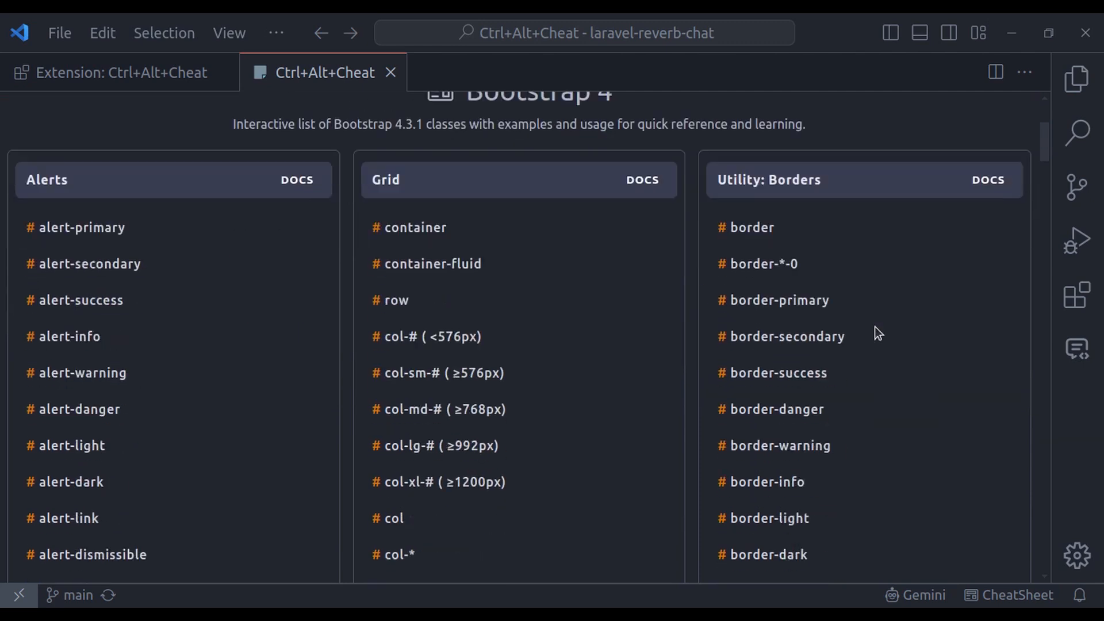
pyautogui.click(83, 372)
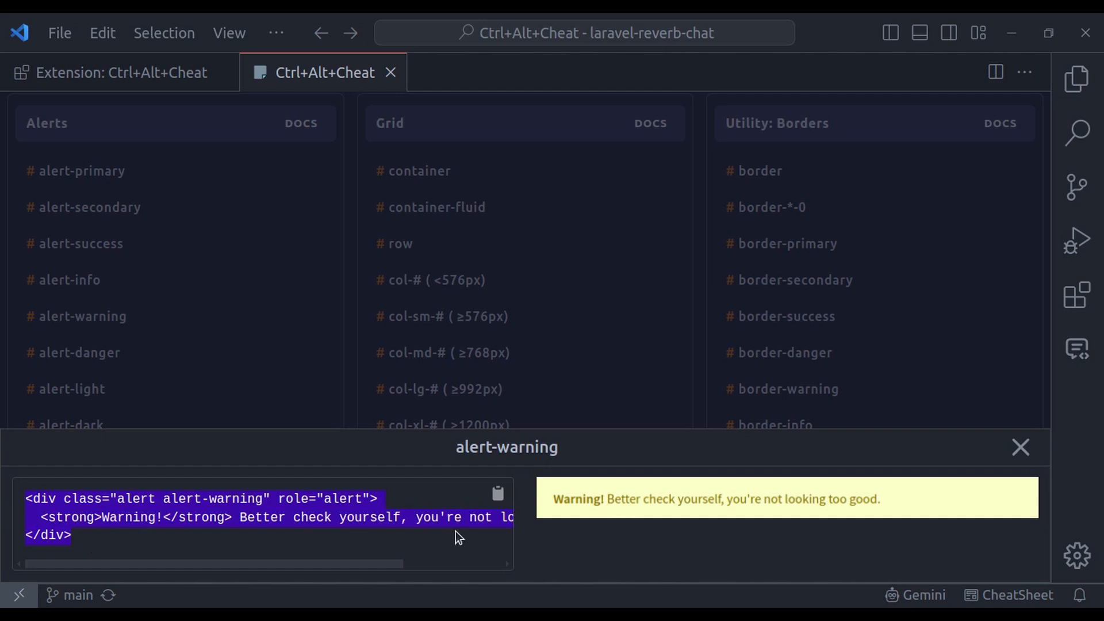
pyautogui.click(497, 495)
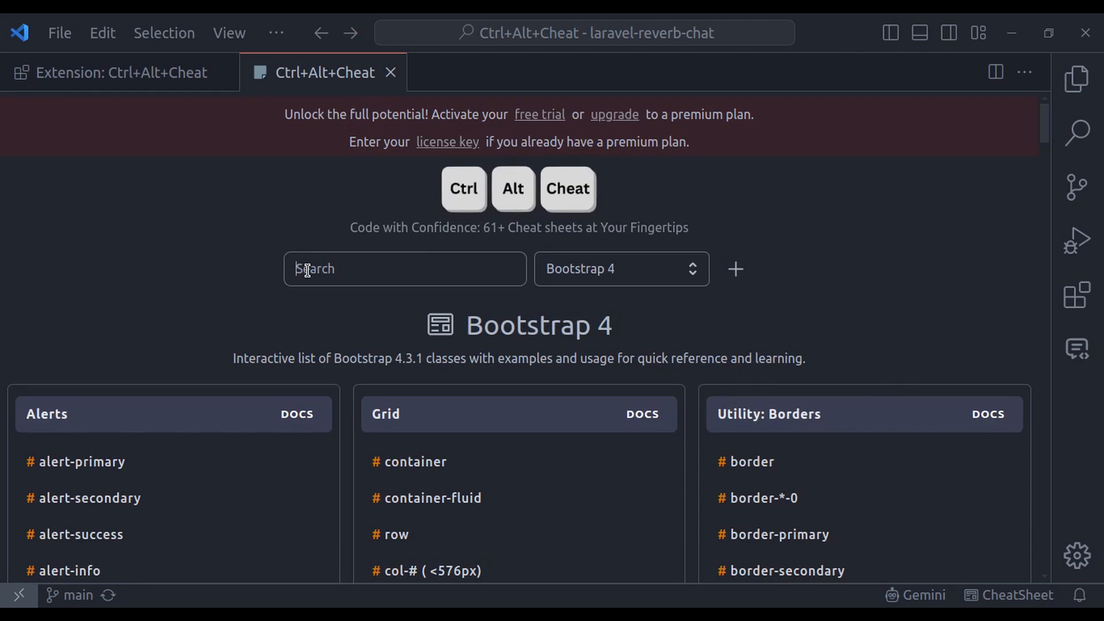
# Switch the cheat sheet from Bootstrap 4 to Vue 2
pyautogui.click(619, 268)
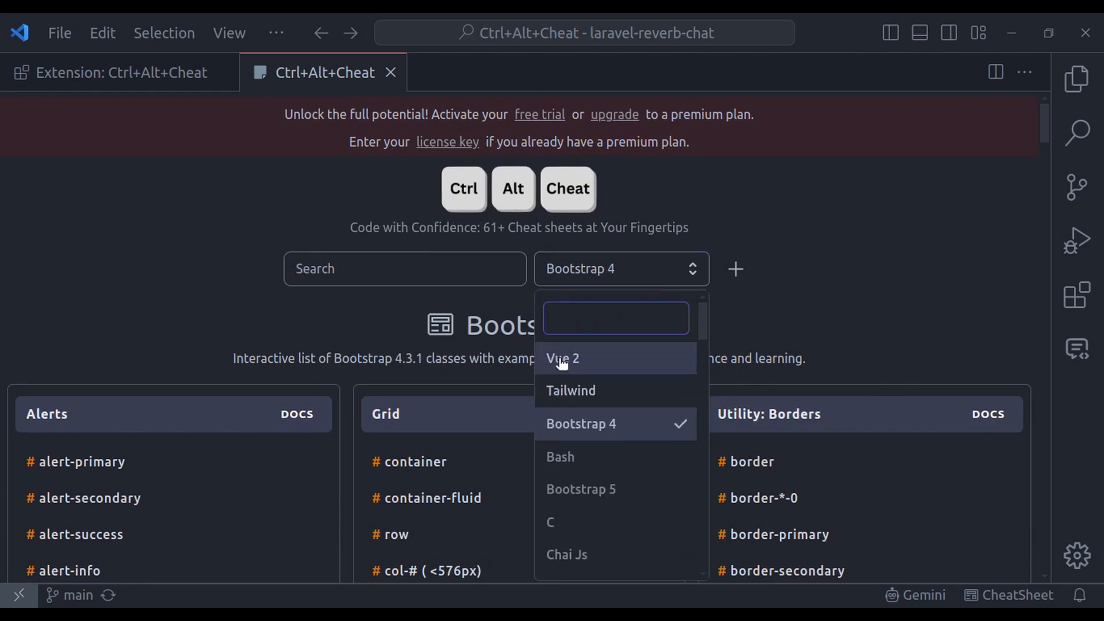
pyautogui.click(562, 358)
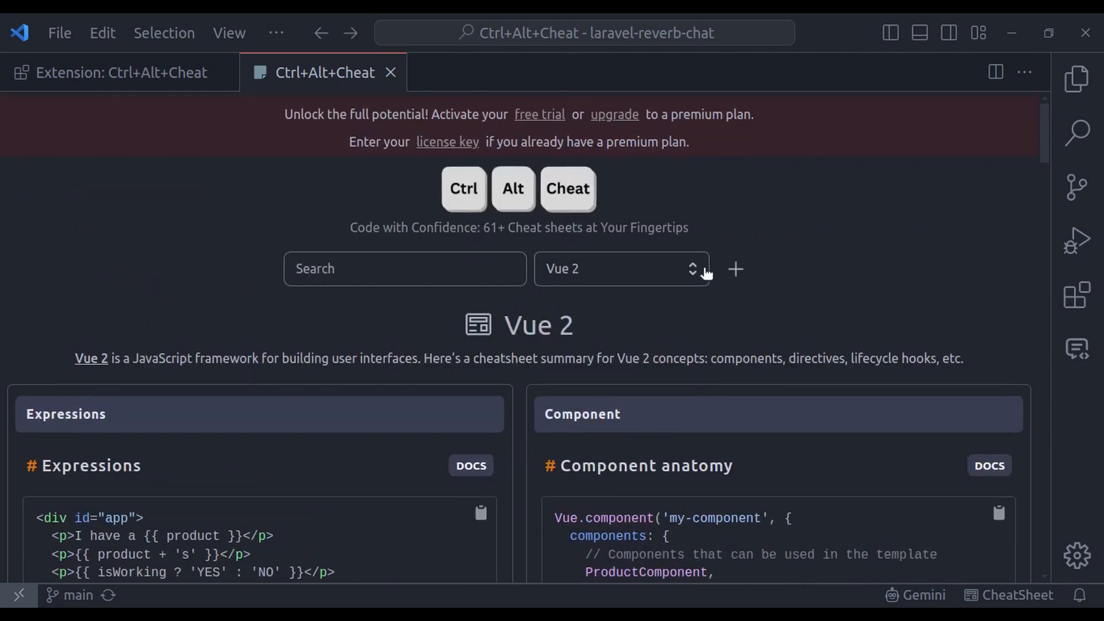
pyautogui.click(619, 268)
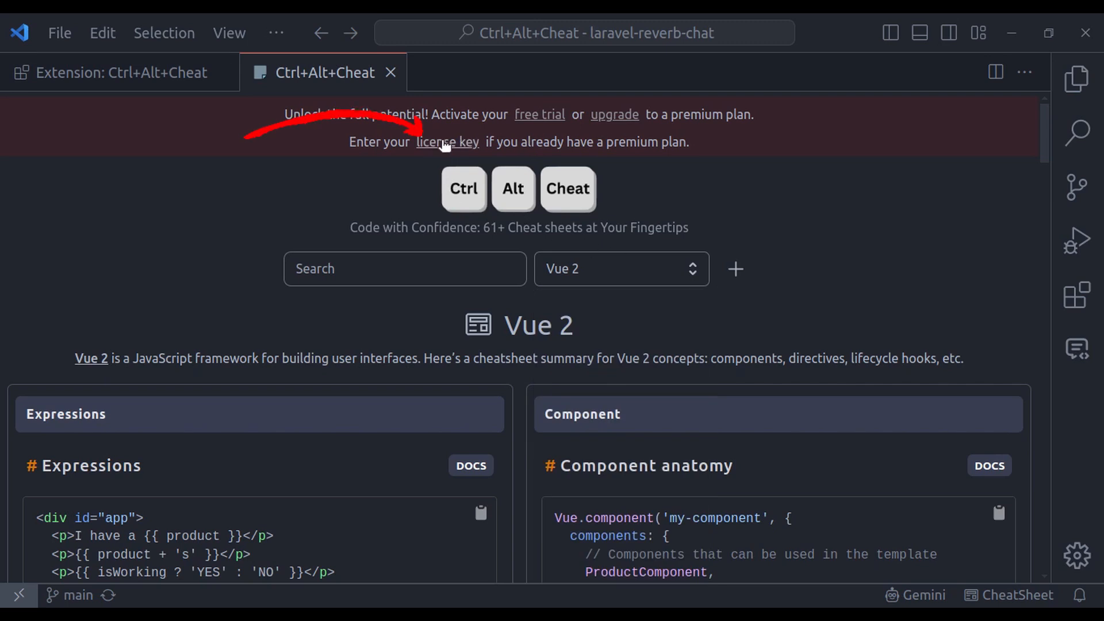
pyautogui.click(447, 142)
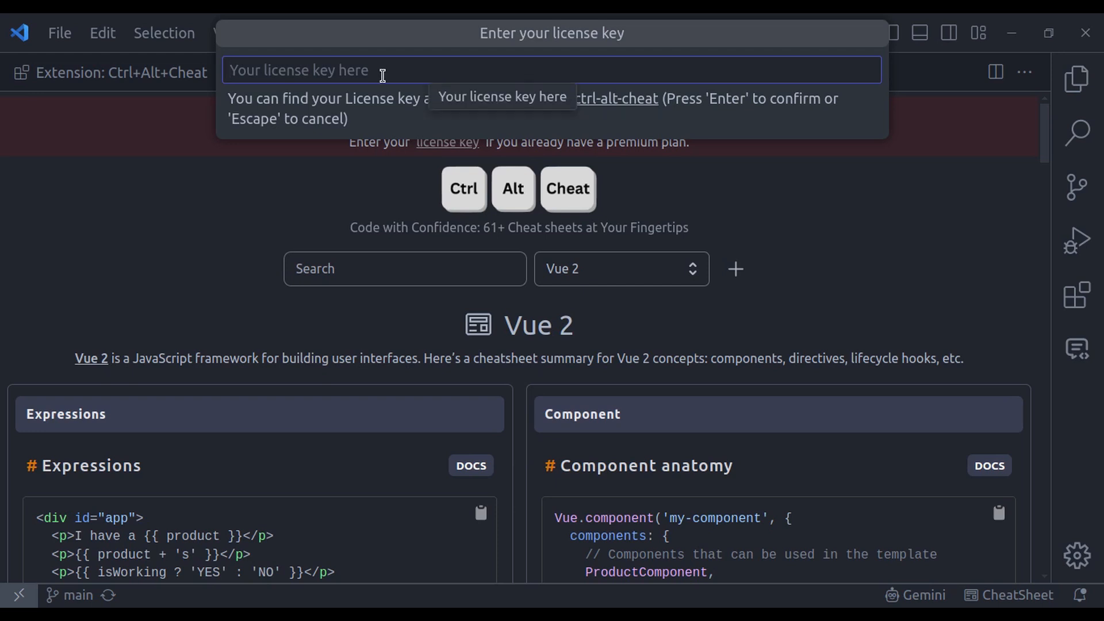
pyautogui.write('8B4...19')
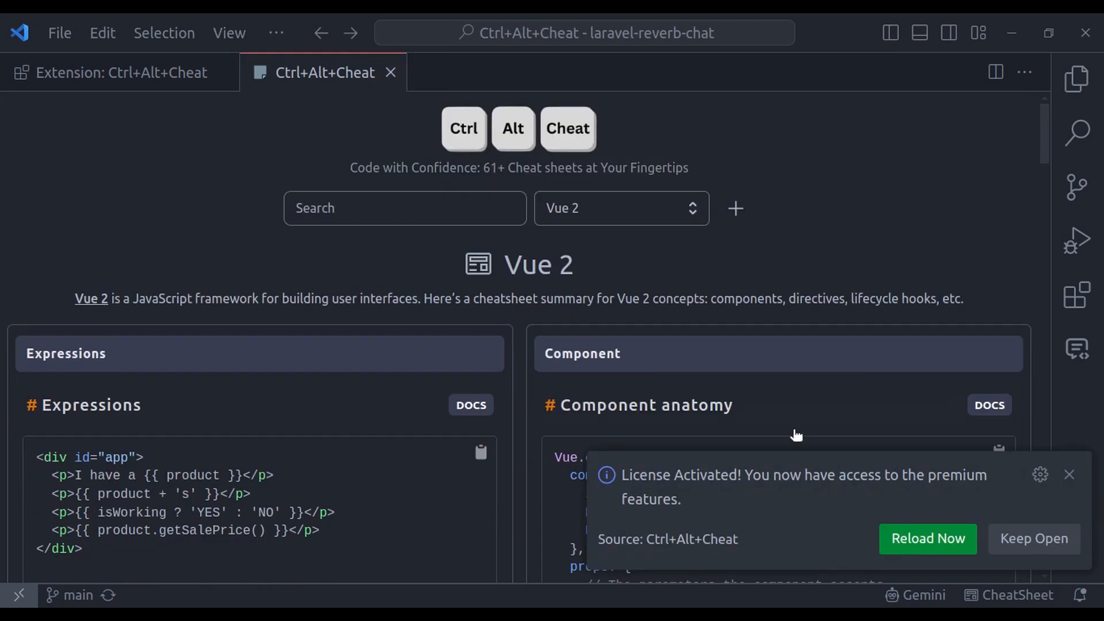
pyautogui.click(927, 538)
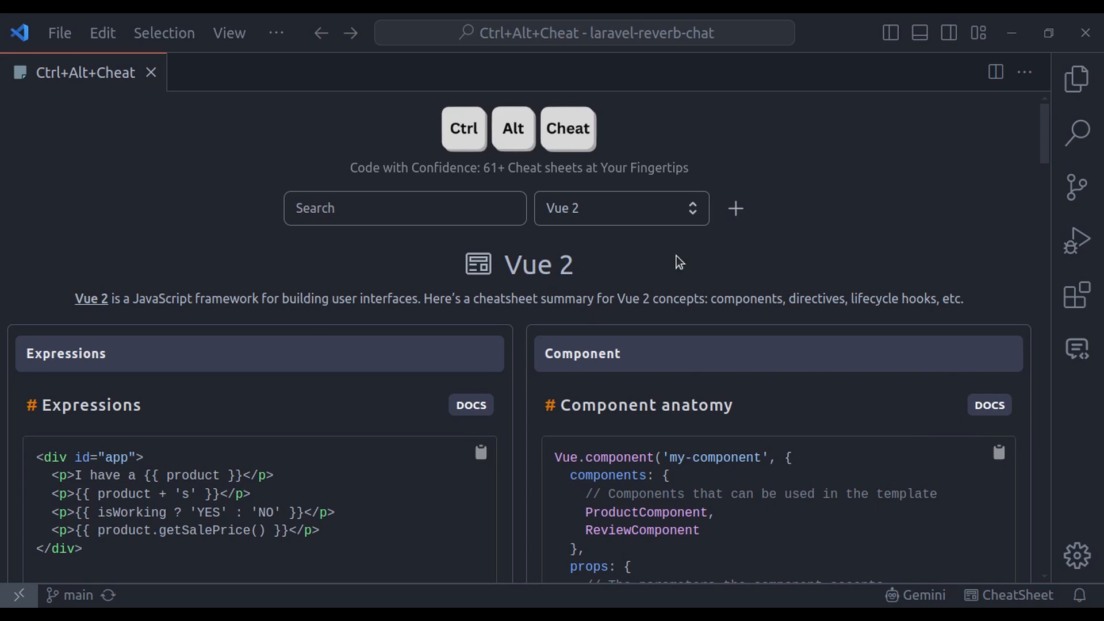
# Switch to the Laravel cheat sheet and scroll down to the Dynamic Relationships example
pyautogui.click(620, 208)
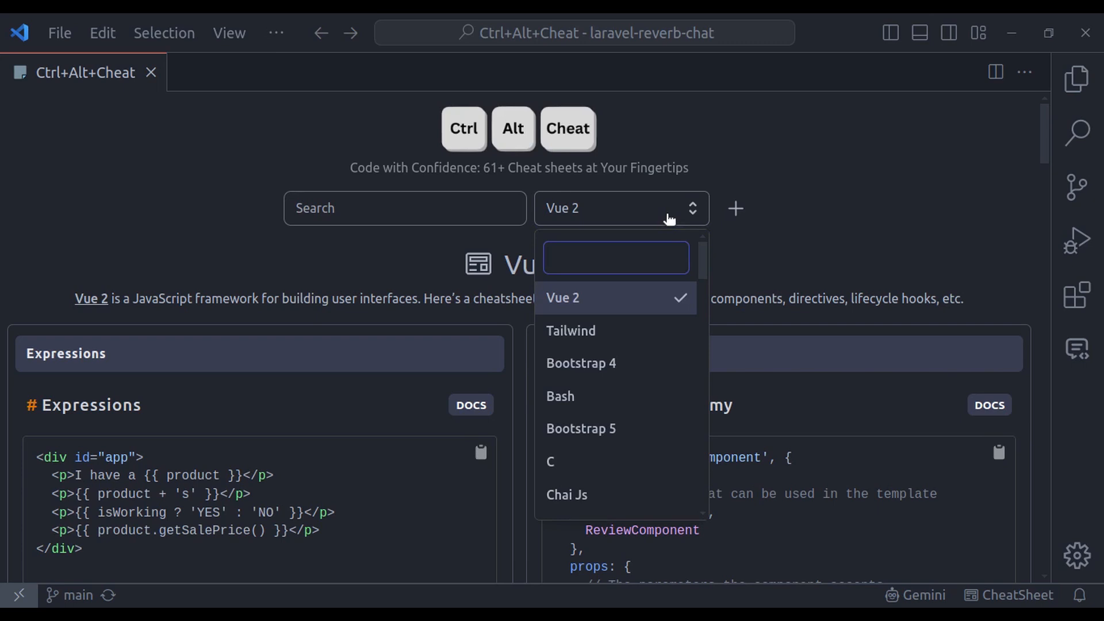
pyautogui.write('laravel')
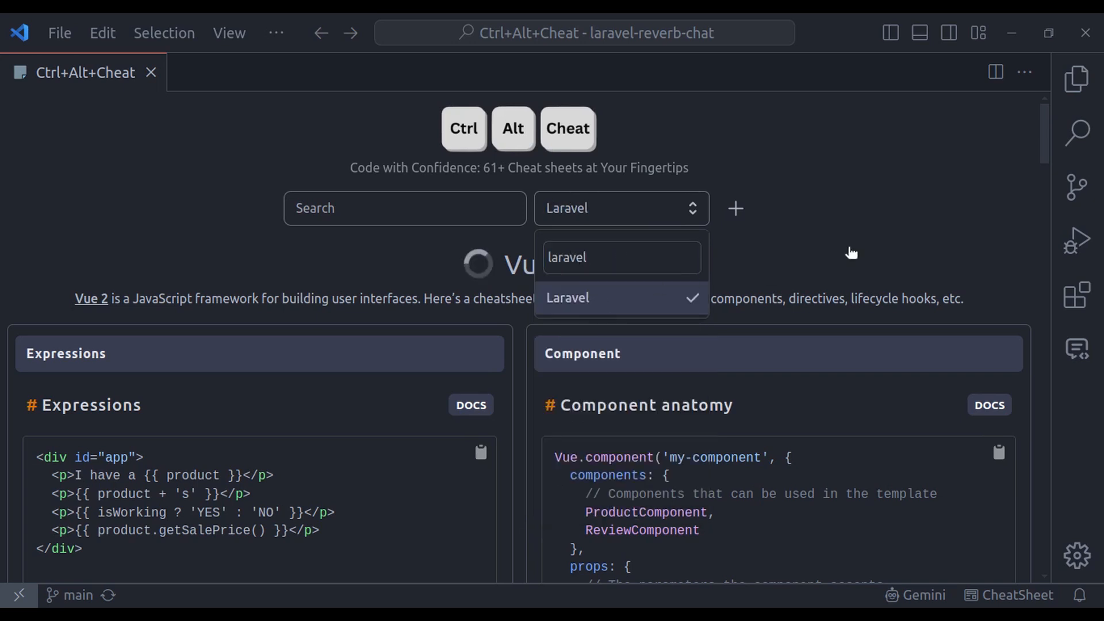
pyautogui.click(567, 297)
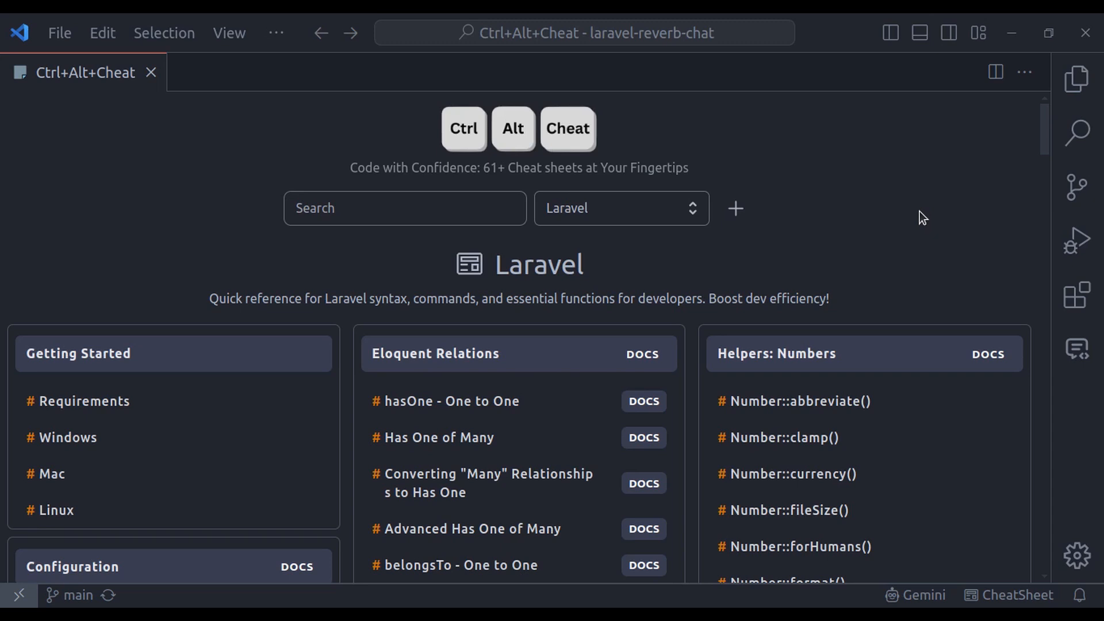
pyautogui.moveTo(910, 230)
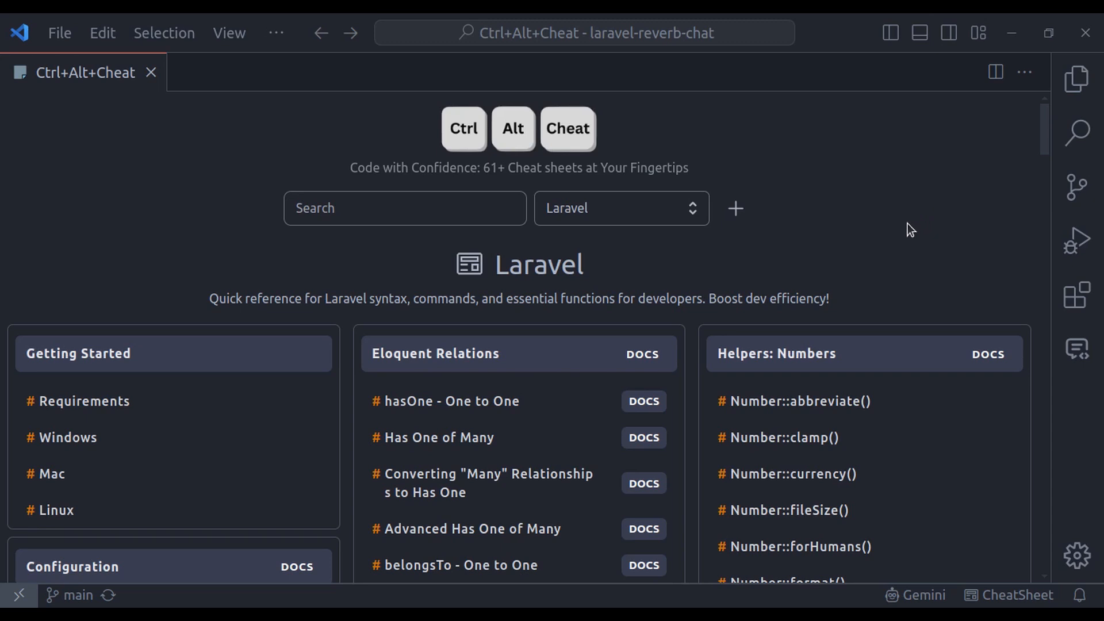
pyautogui.scroll(-3)
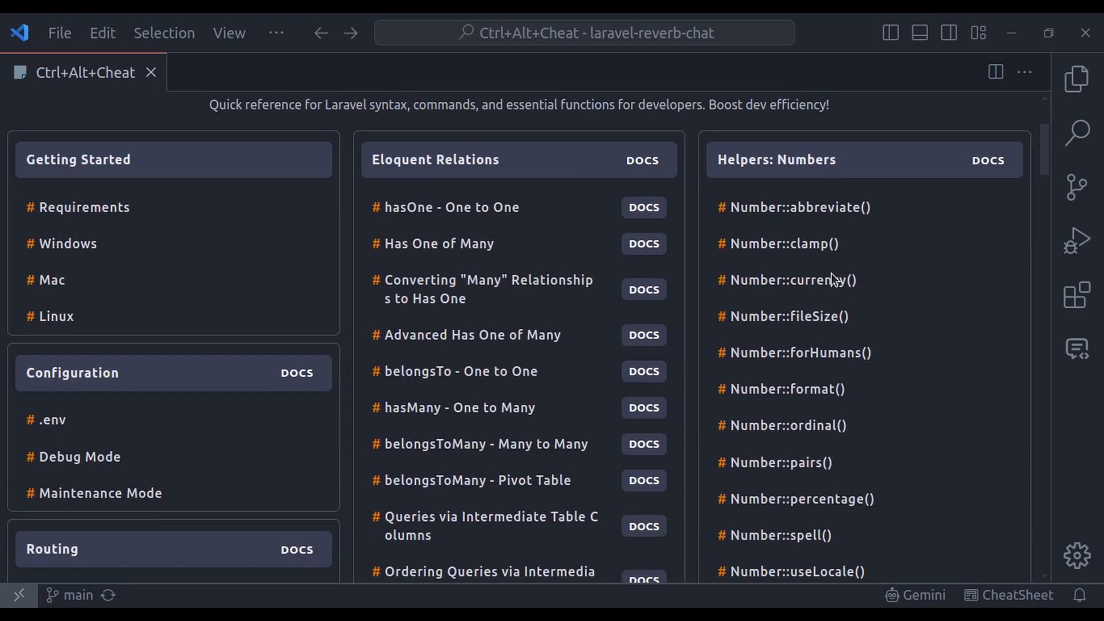
pyautogui.scroll(-3)
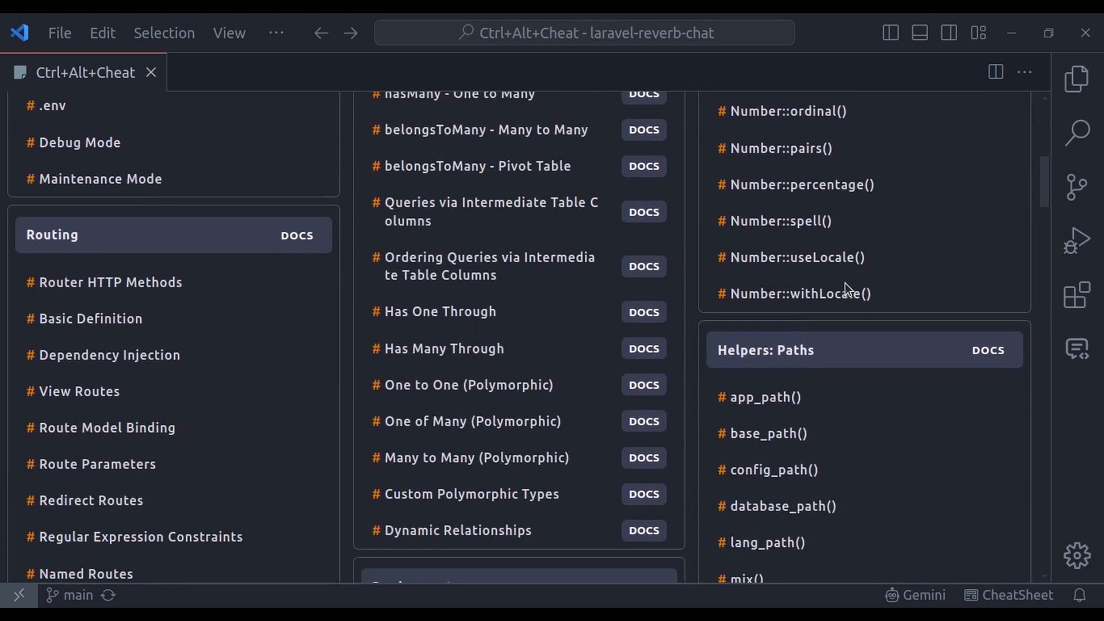
pyautogui.scroll(-3)
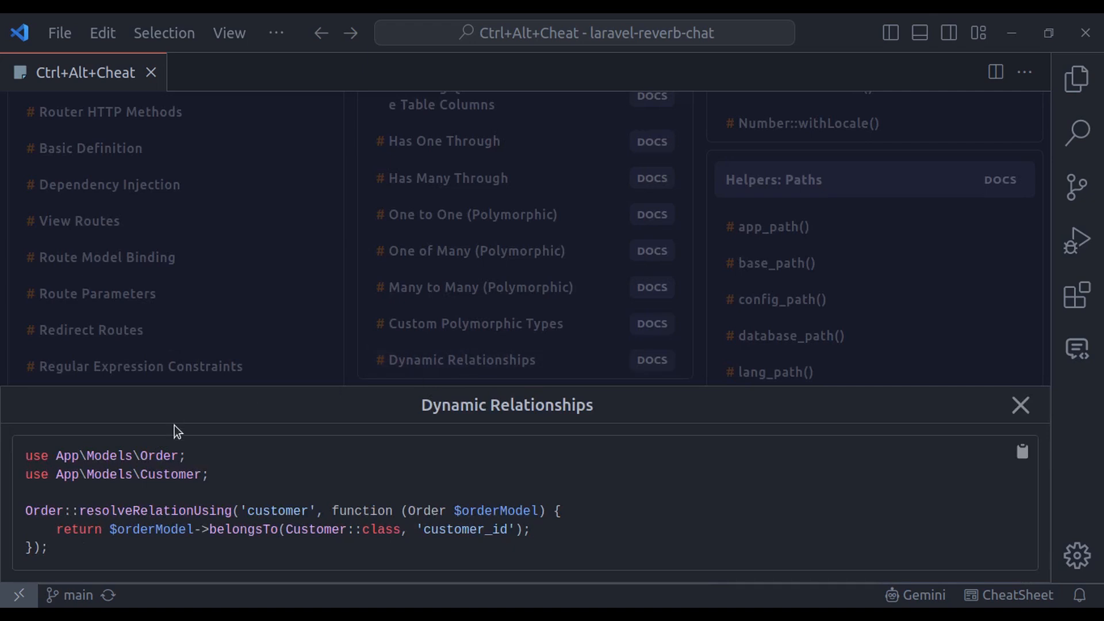
pyautogui.moveTo(1035, 460)
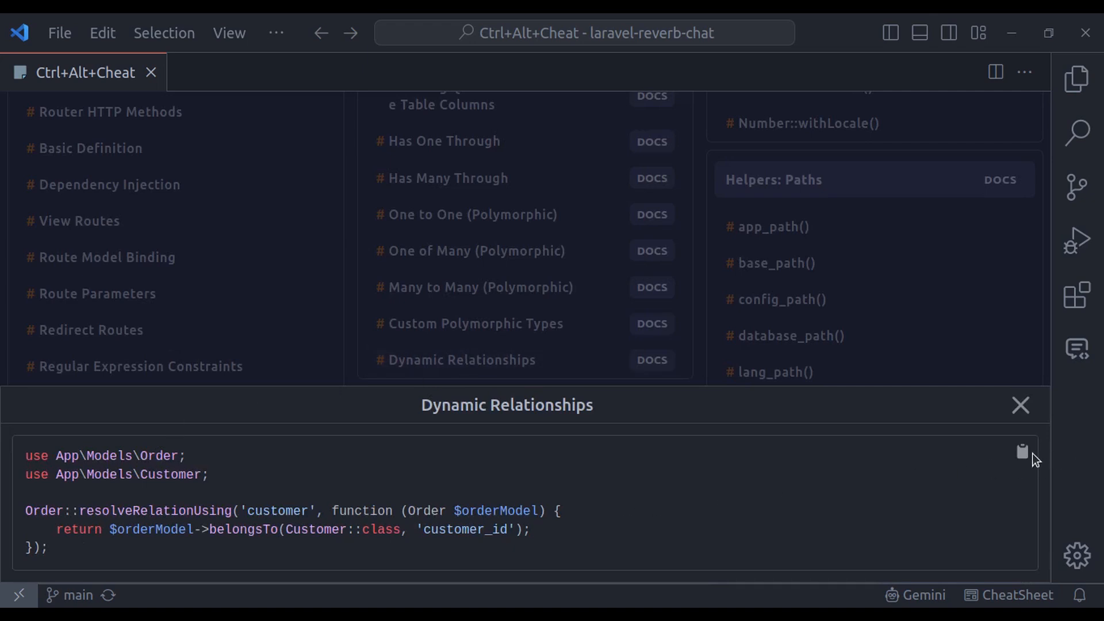
pyautogui.moveTo(1020, 451)
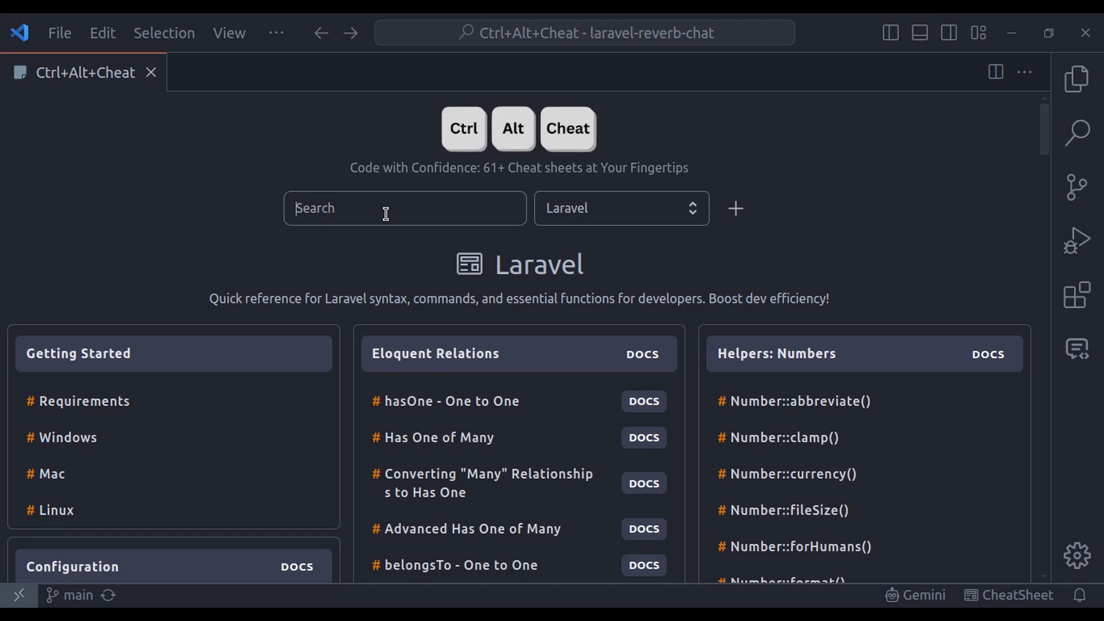
pyautogui.write('hasmany')
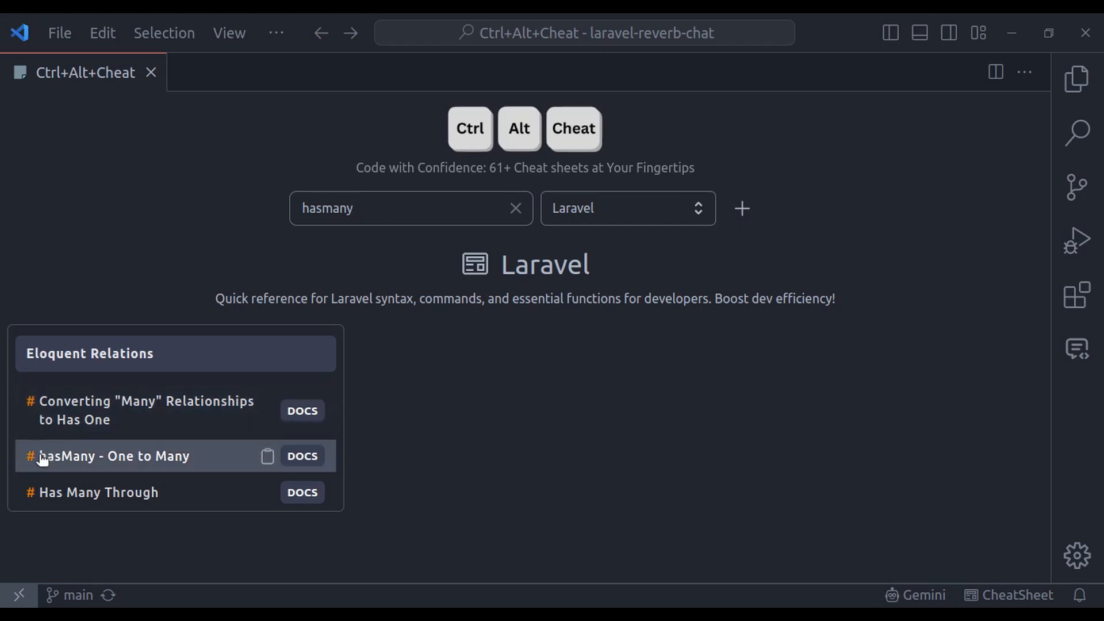
pyautogui.click(113, 456)
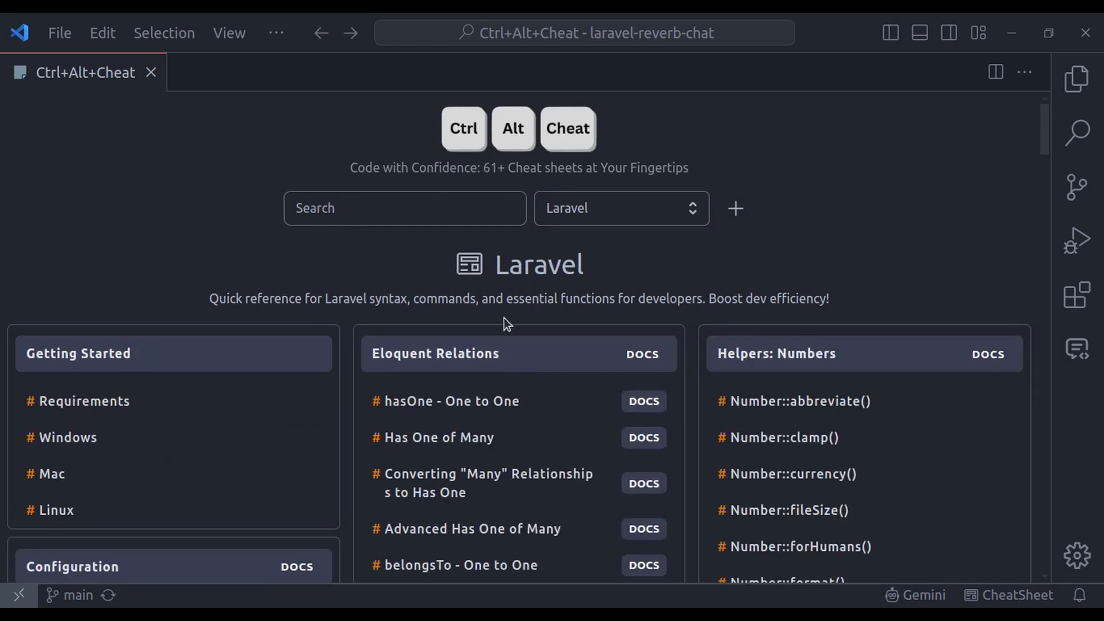
# Switch the cheat sheet to Chmod by filtering the sheet list with 'chmod'
pyautogui.click(620, 208)
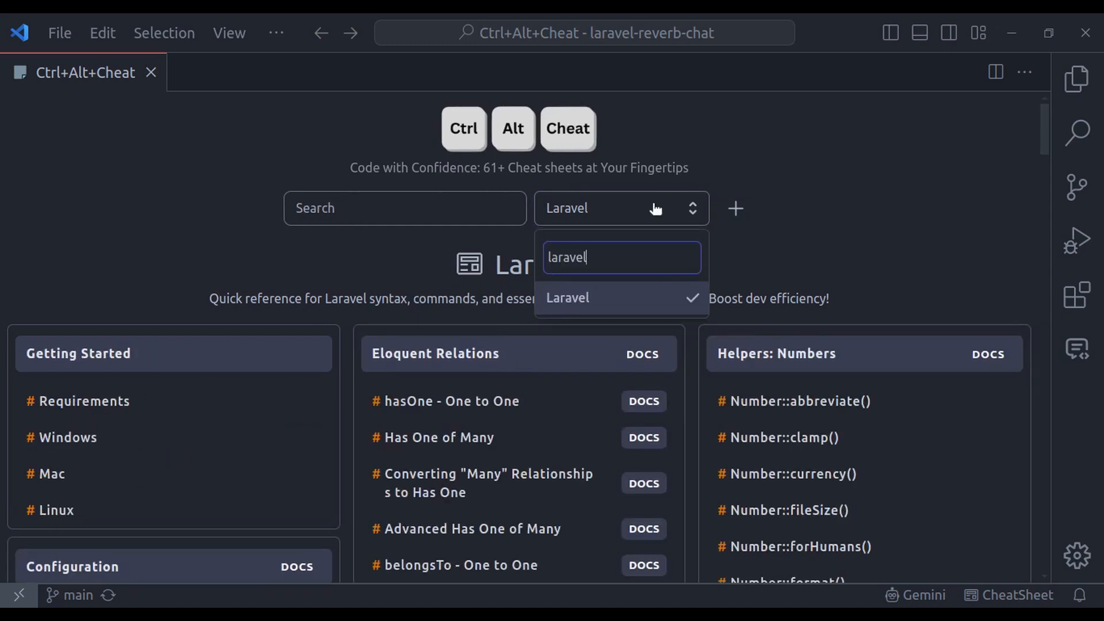
pyautogui.write('c')
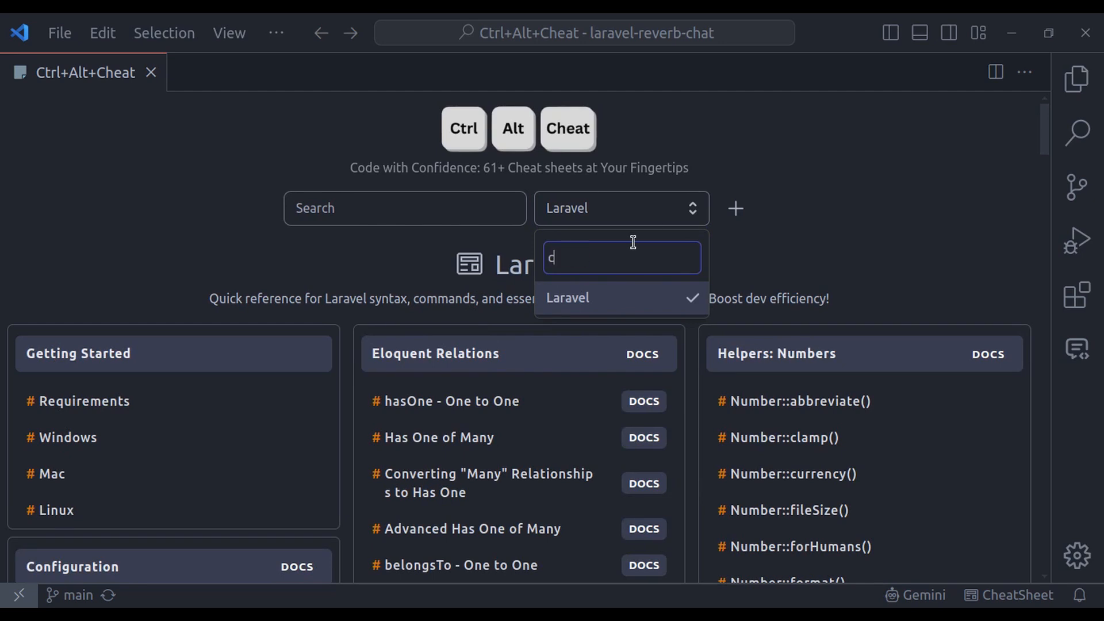
pyautogui.write('hmod')
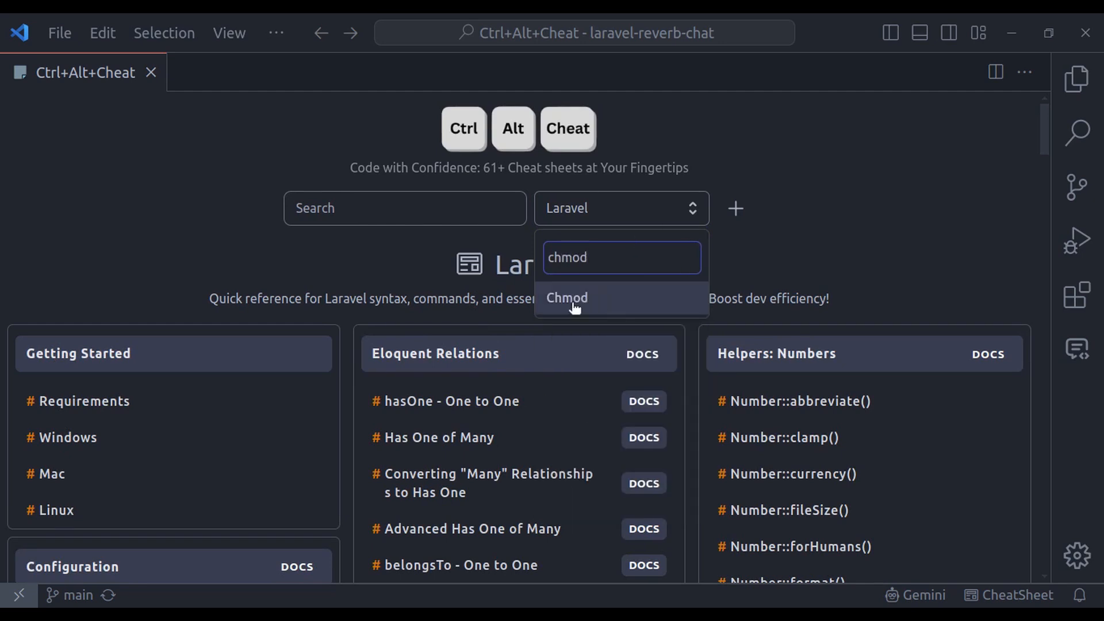
pyautogui.click(566, 296)
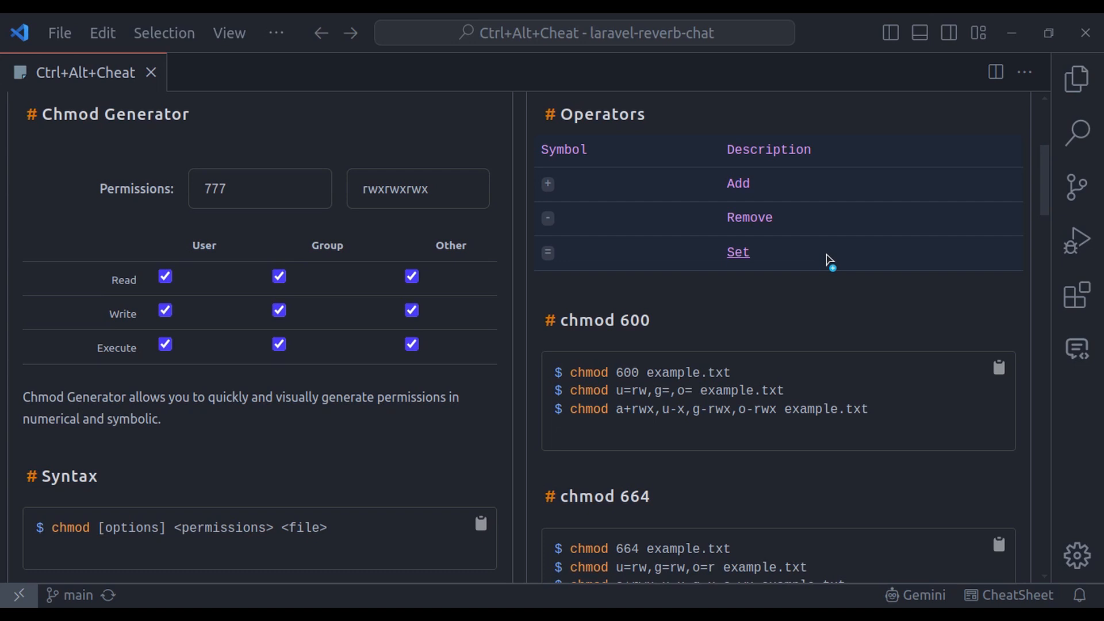
# Set the Chmod generator to 700 (rwx------) by editing the number and removing group read
pyautogui.scroll(-3)
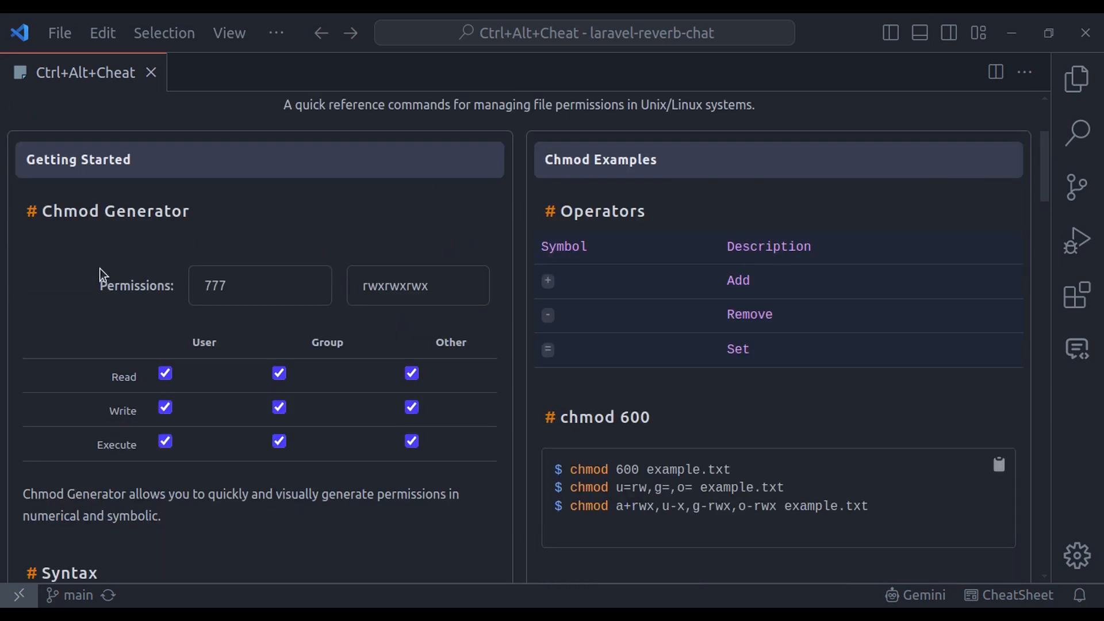
pyautogui.moveTo(84, 252)
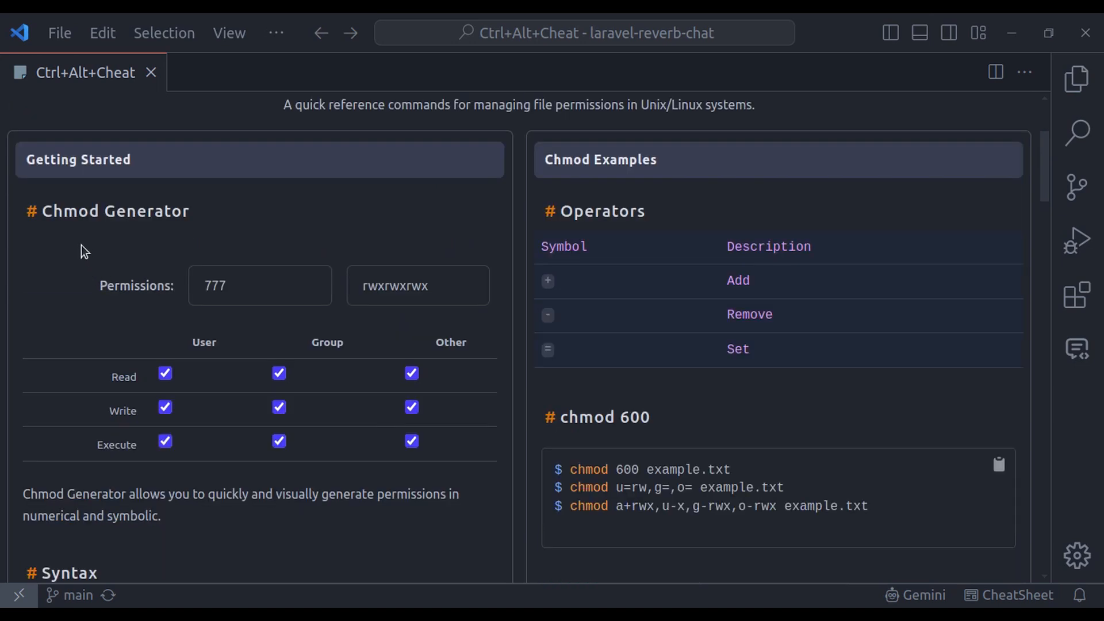
pyautogui.moveTo(306, 399)
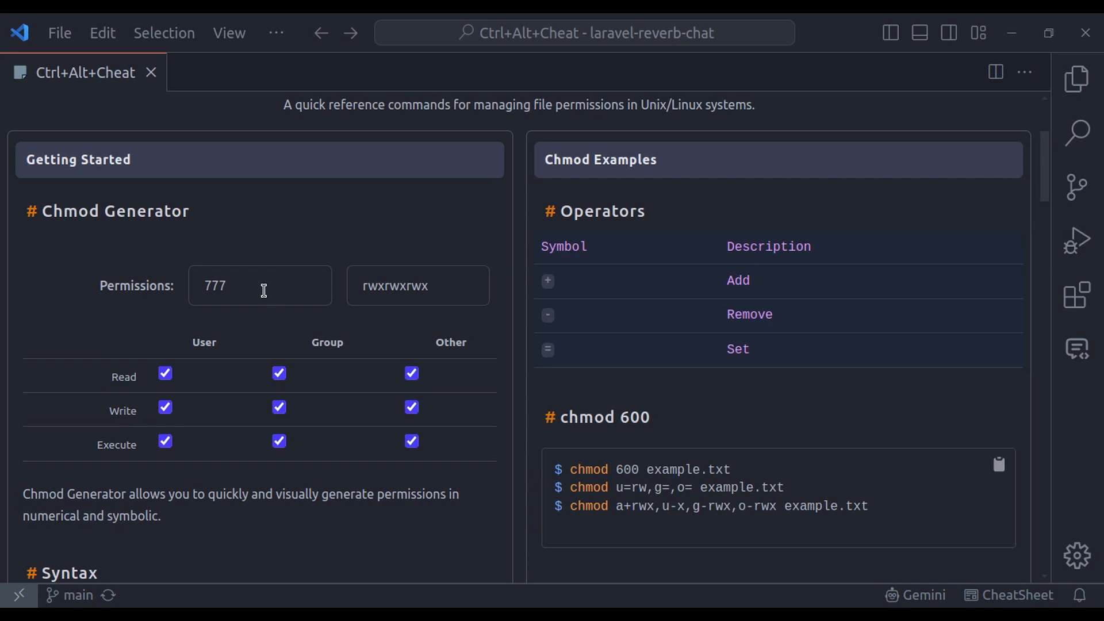
pyautogui.click(260, 285)
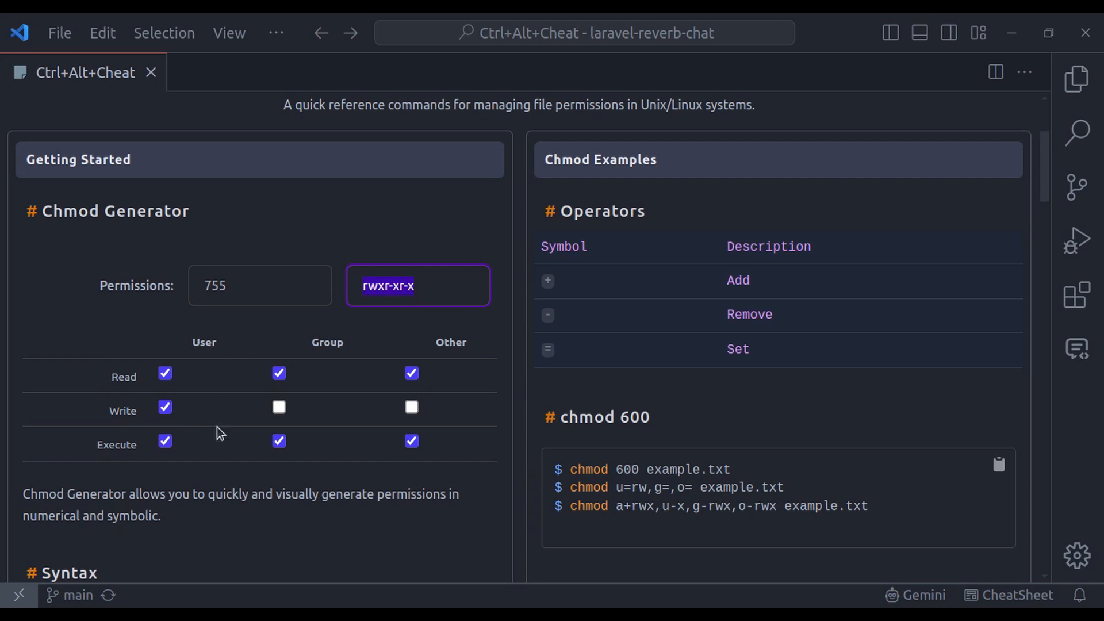
pyautogui.moveTo(349, 451)
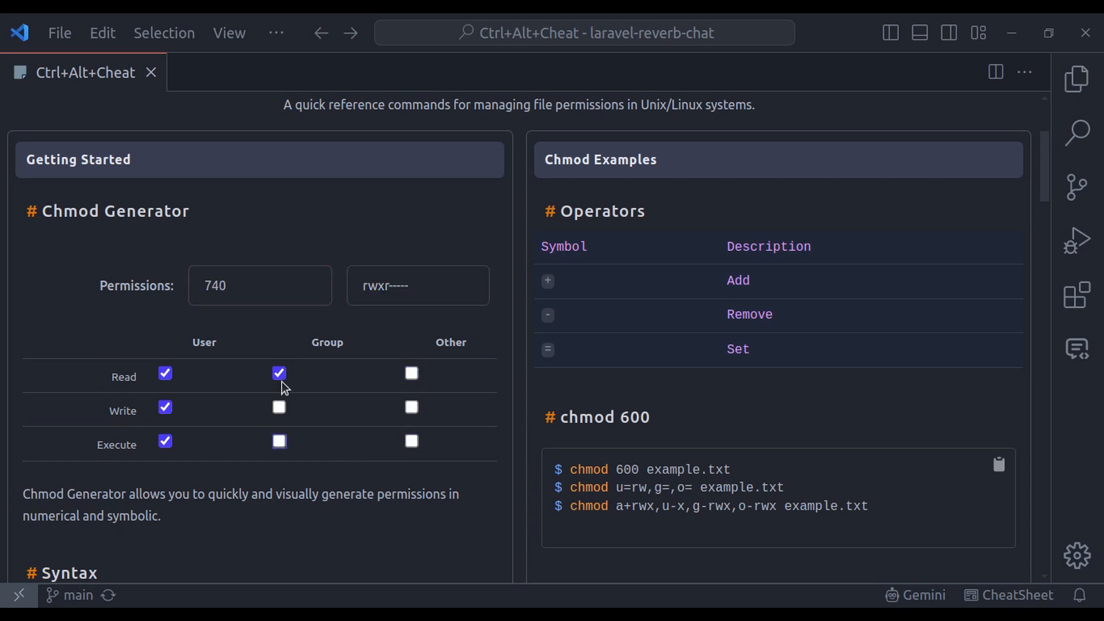
pyautogui.click(278, 372)
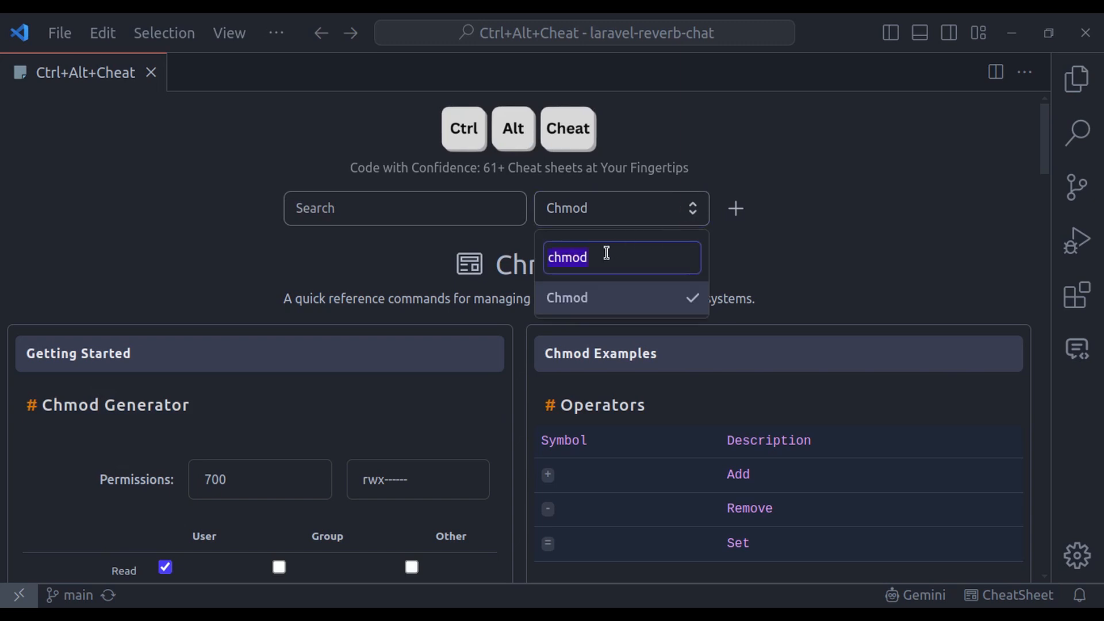
# Switch the cheat sheet to Jquery and reopen the sheet list filtered to 'jquery'
pyautogui.write('jquery')
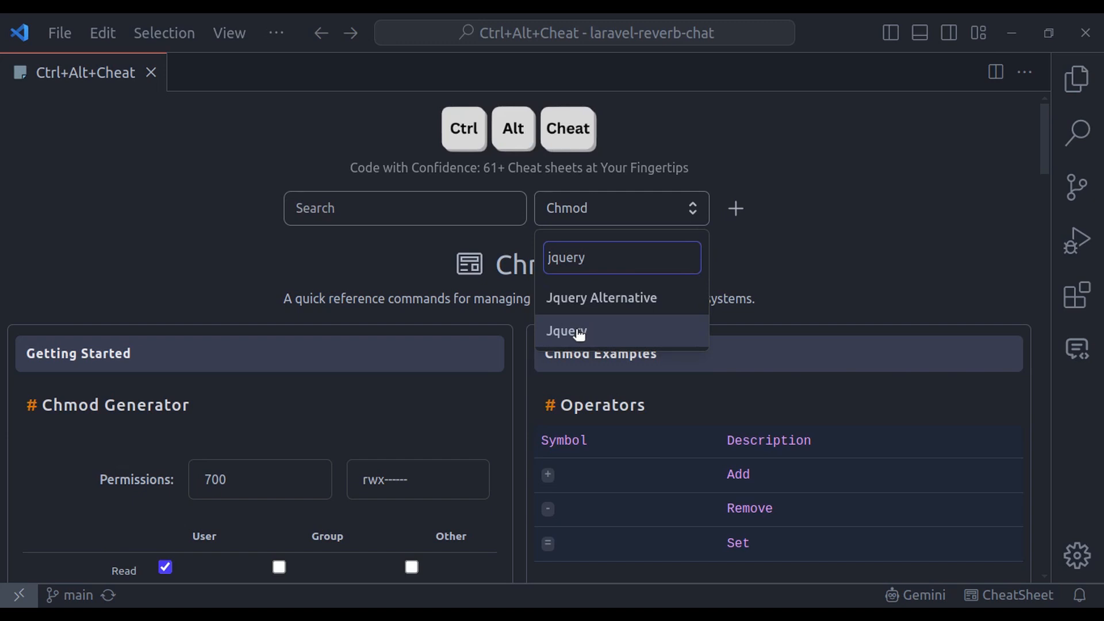
pyautogui.click(566, 331)
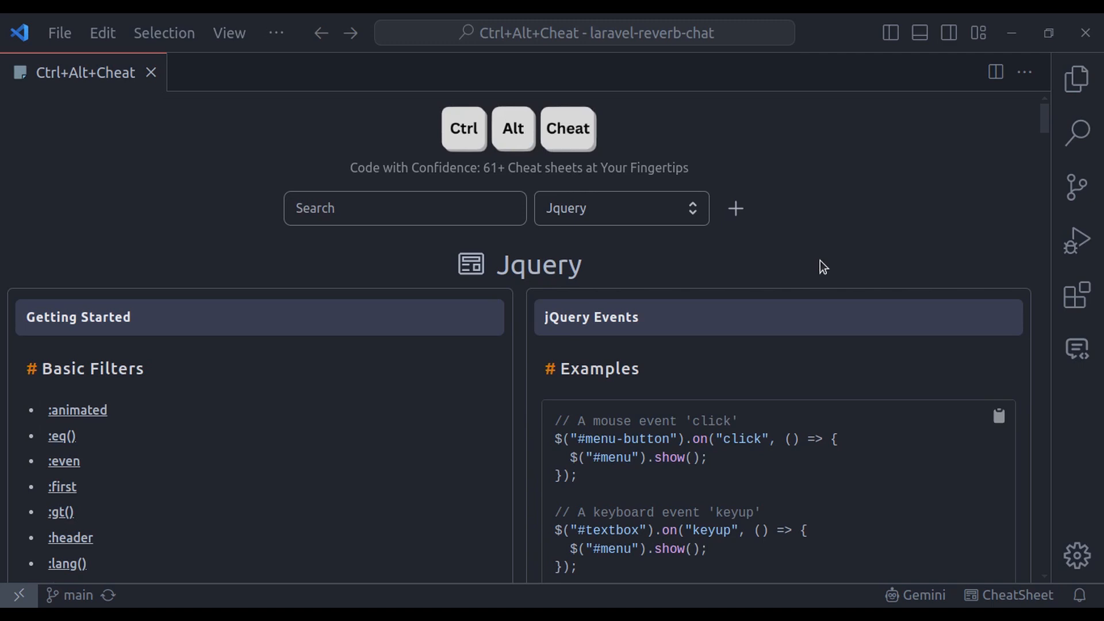
pyautogui.click(620, 208)
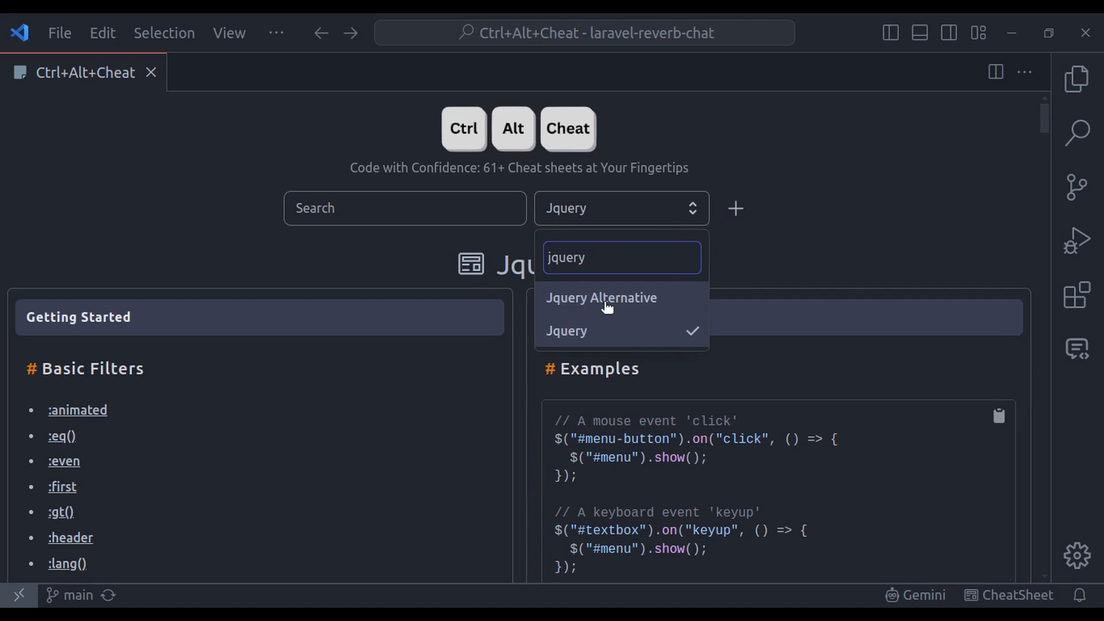
# Switch to Jquery Alternative, view the Add Class snippet via an 'add class' search, then clear it
pyautogui.click(600, 296)
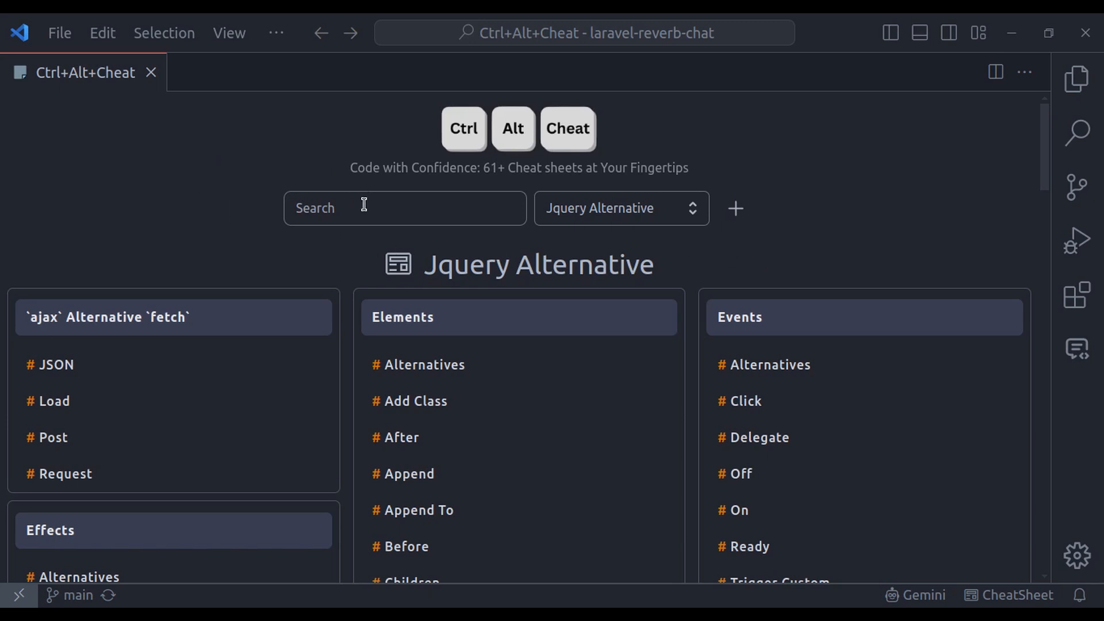
pyautogui.write('add class')
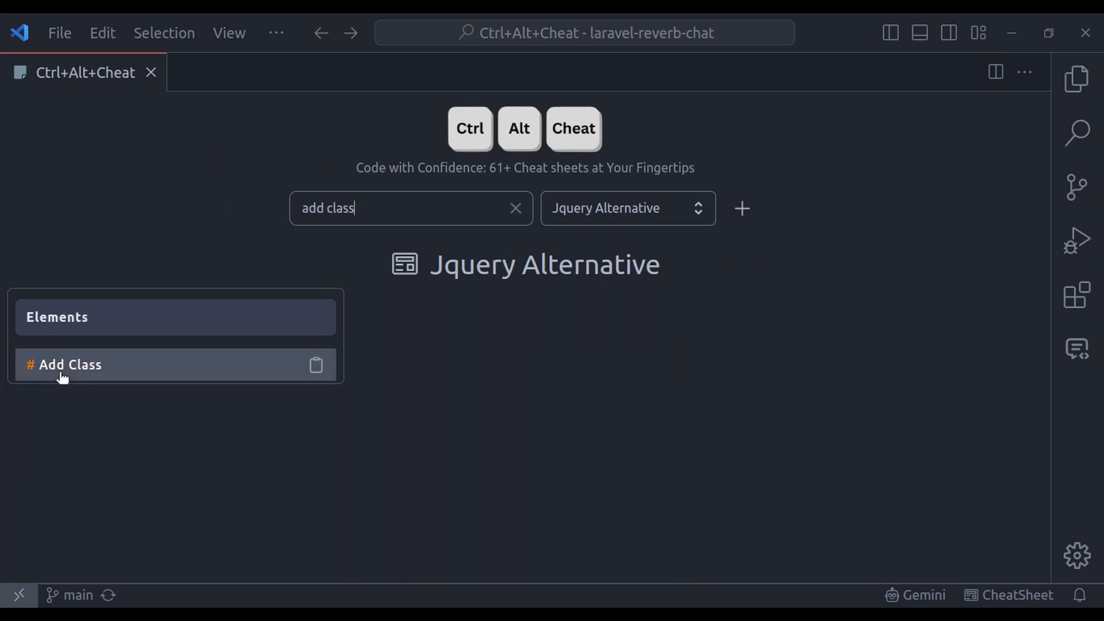
pyautogui.click(69, 364)
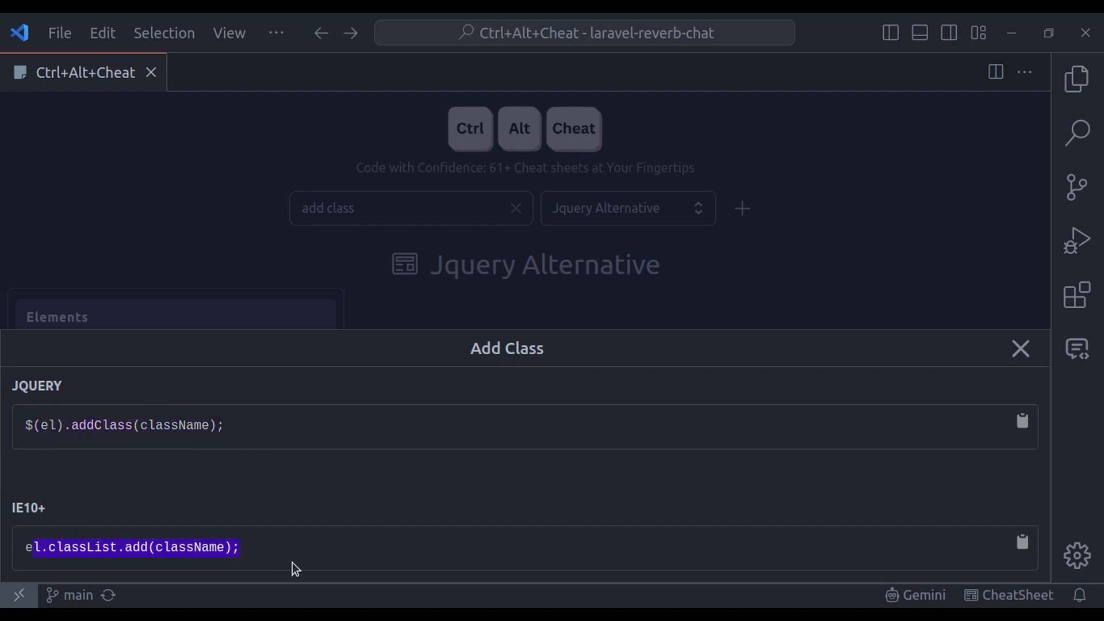
pyautogui.click(1020, 347)
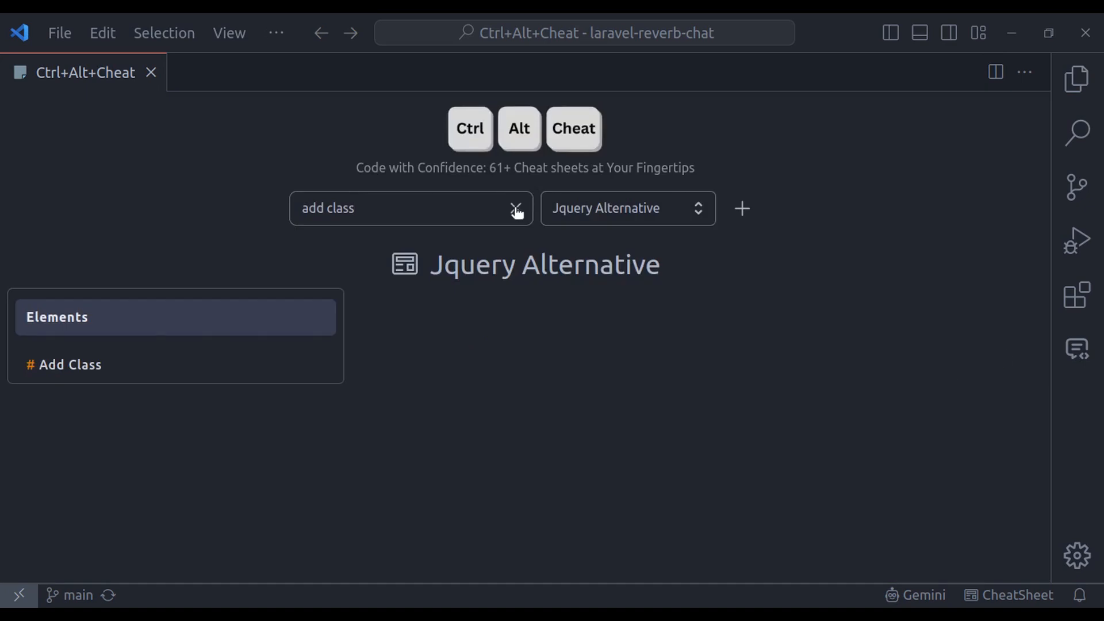
pyautogui.click(516, 208)
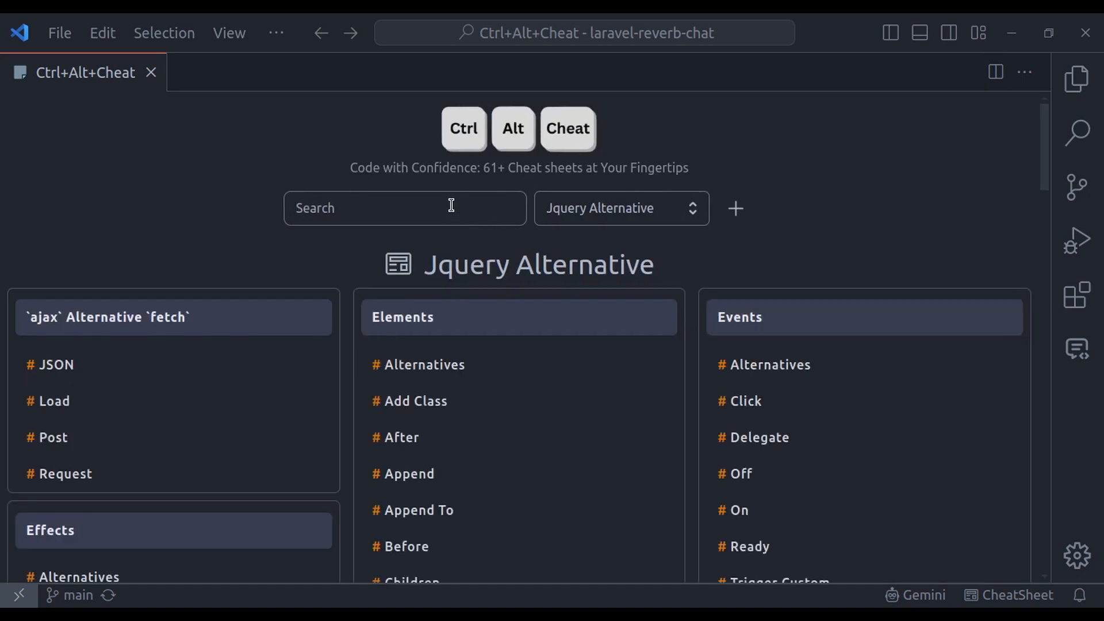
pyautogui.write('fade out')
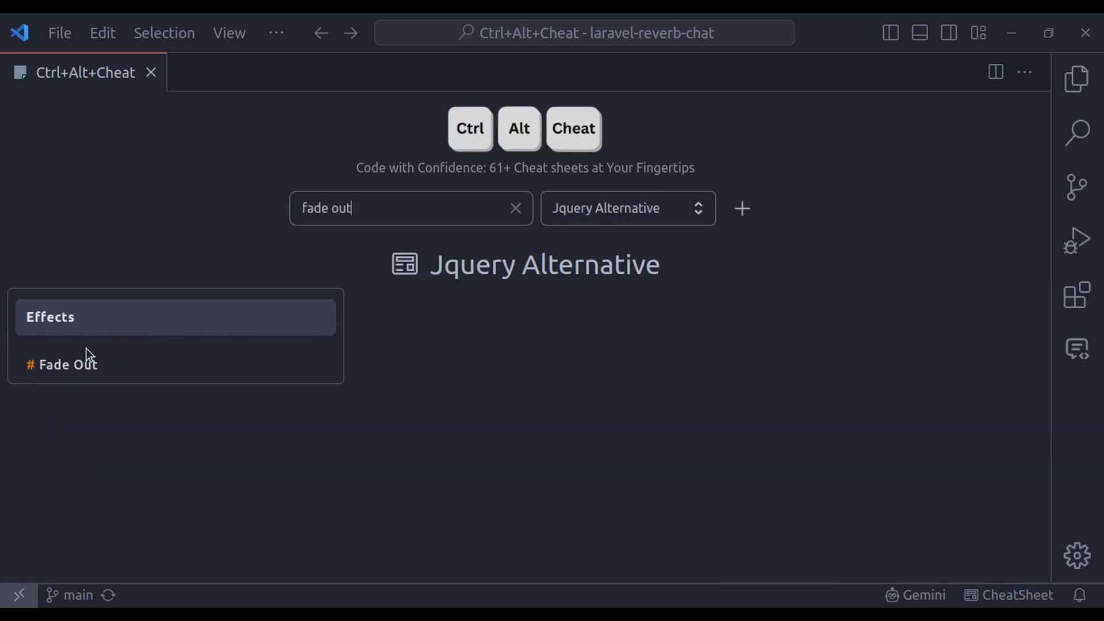
pyautogui.click(69, 365)
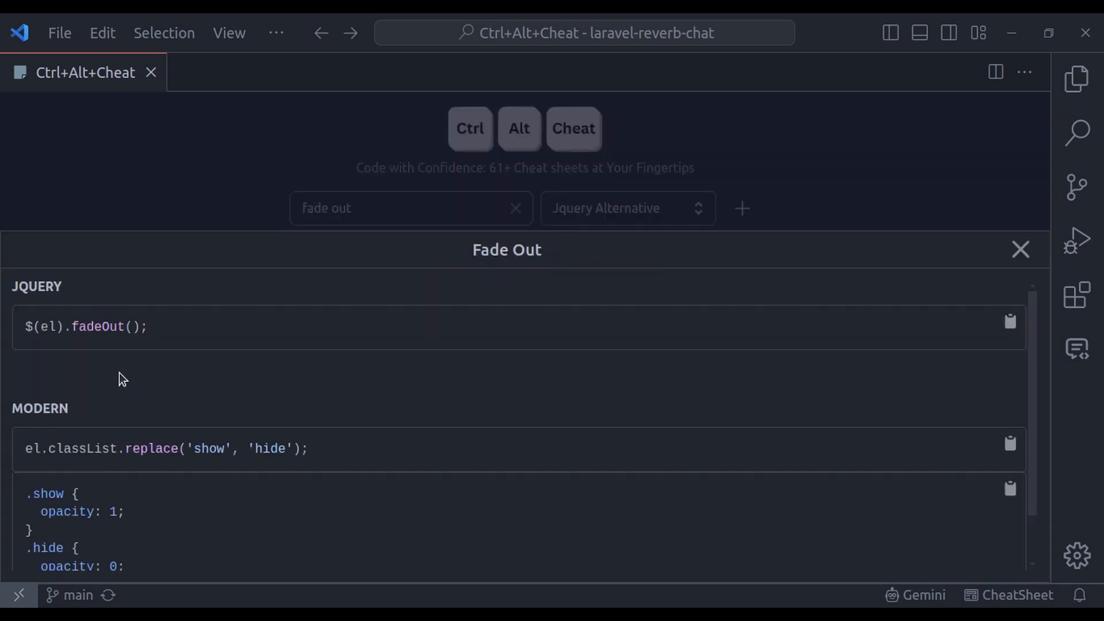
pyautogui.tripleClick(84, 326)
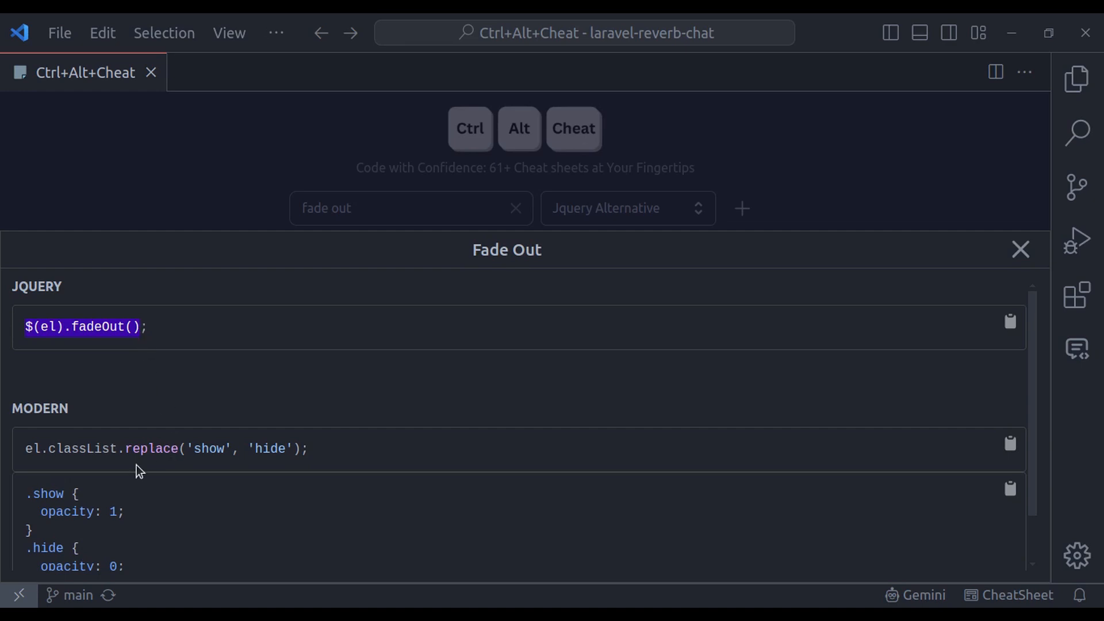
pyautogui.moveTo(24, 449); pyautogui.dragTo(113, 512)
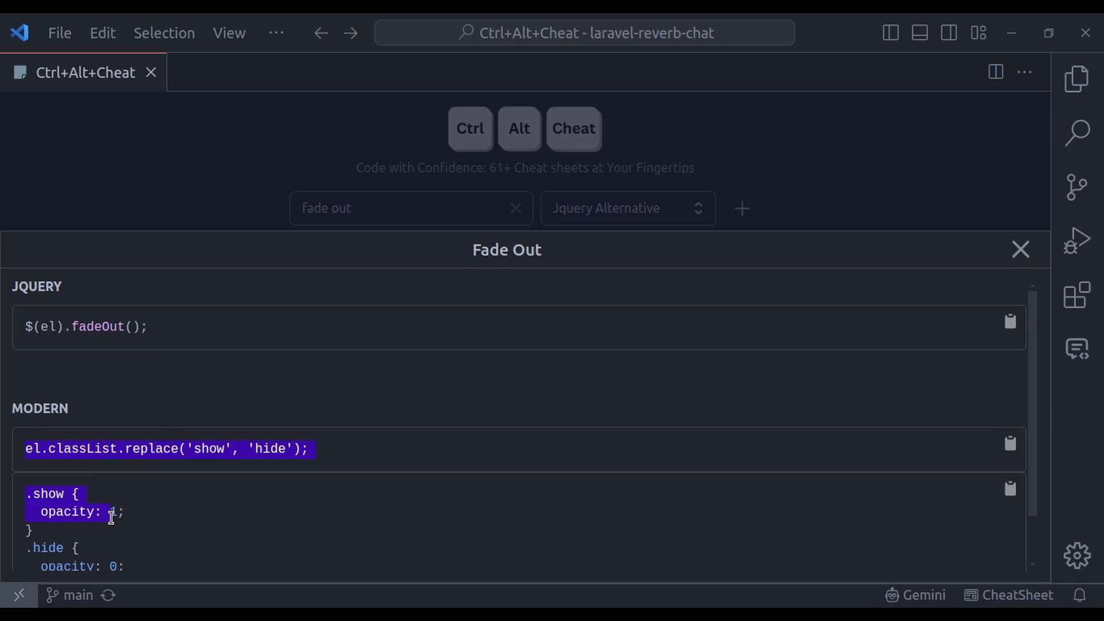
pyautogui.scroll(-3)
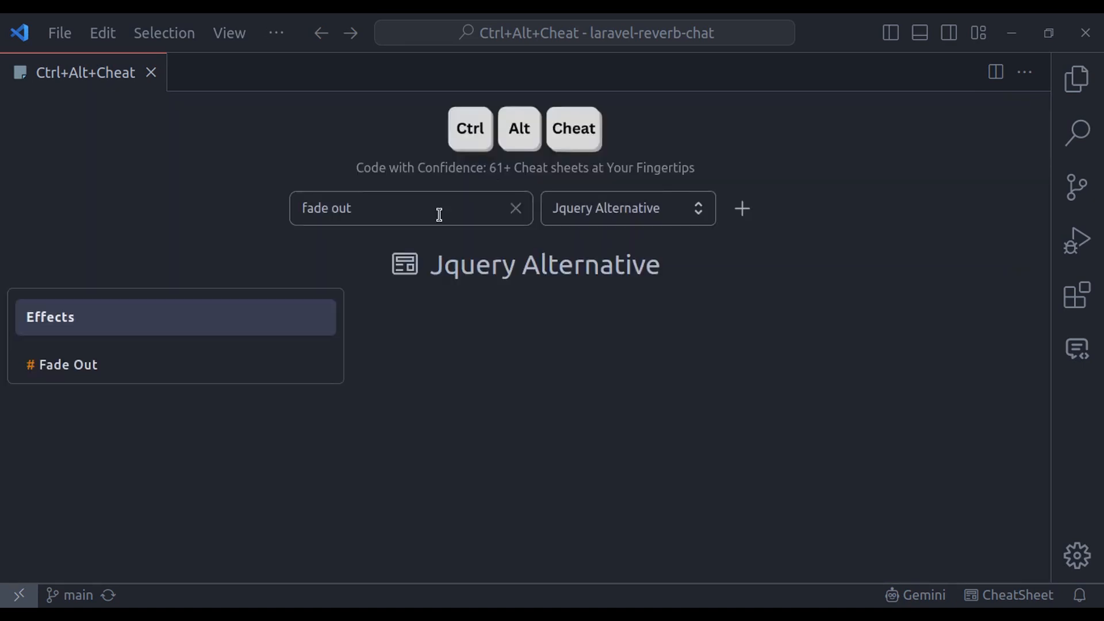
pyautogui.click(515, 208)
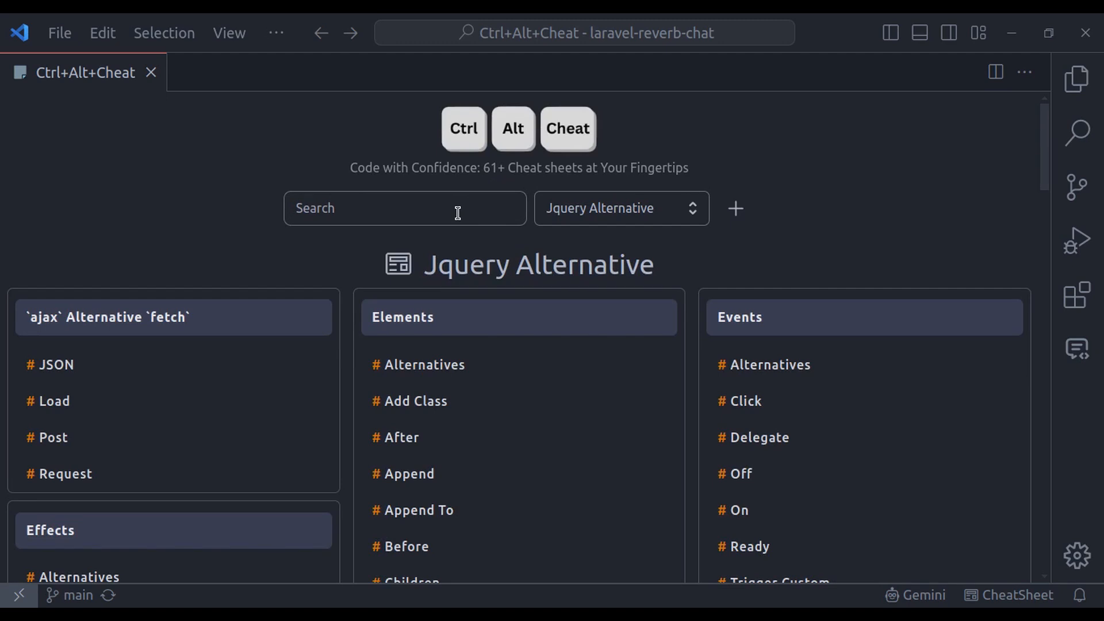
pyautogui.write('parseJson')
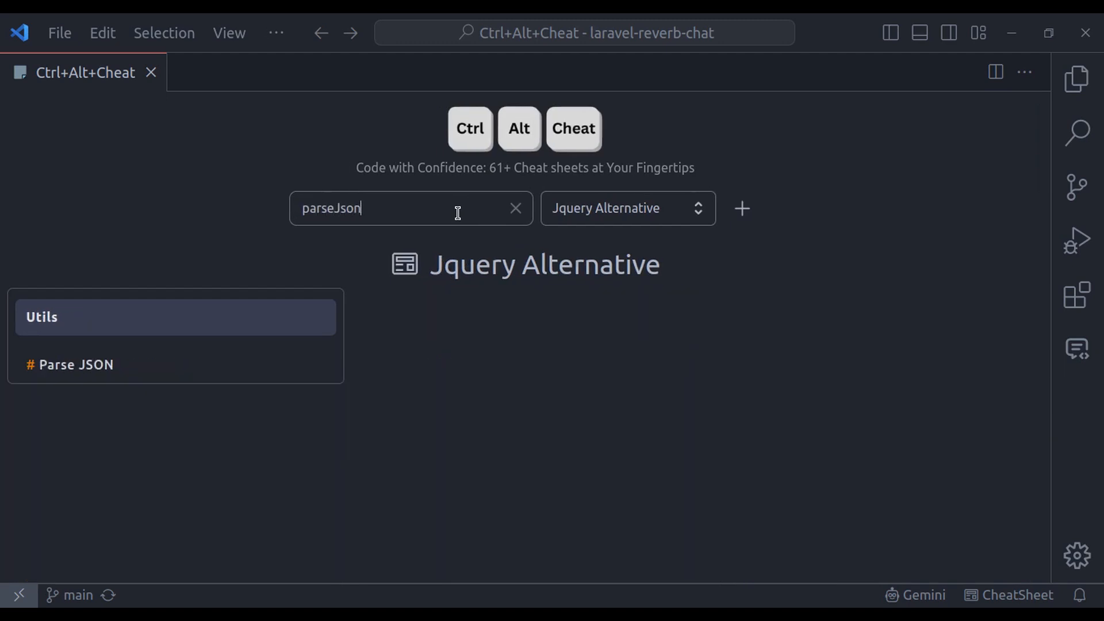
pyautogui.moveTo(92, 365)
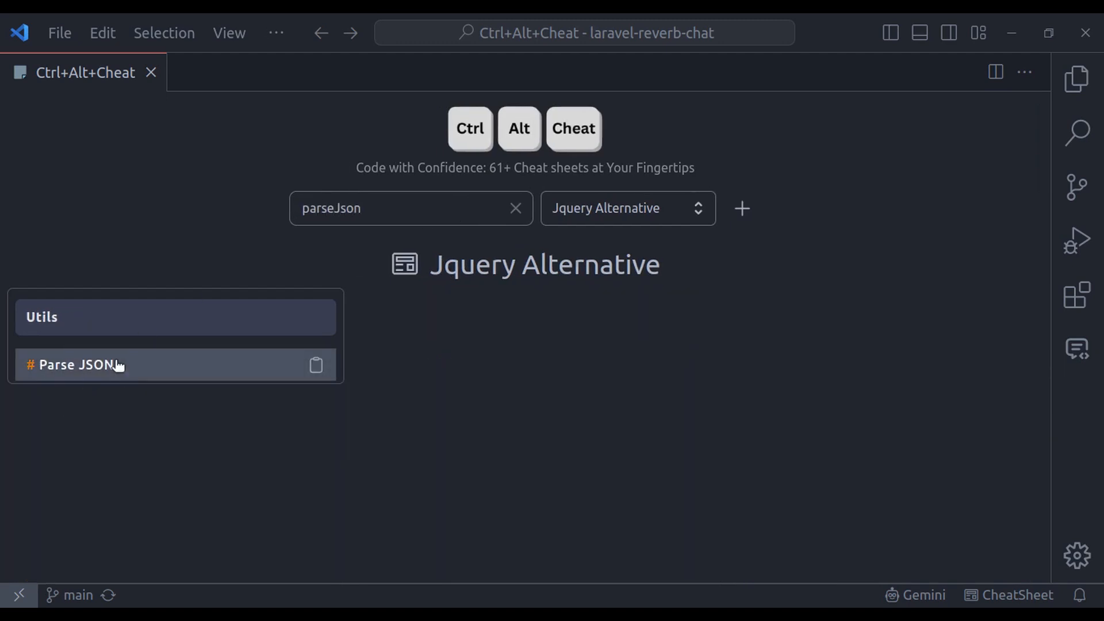
pyautogui.click(73, 365)
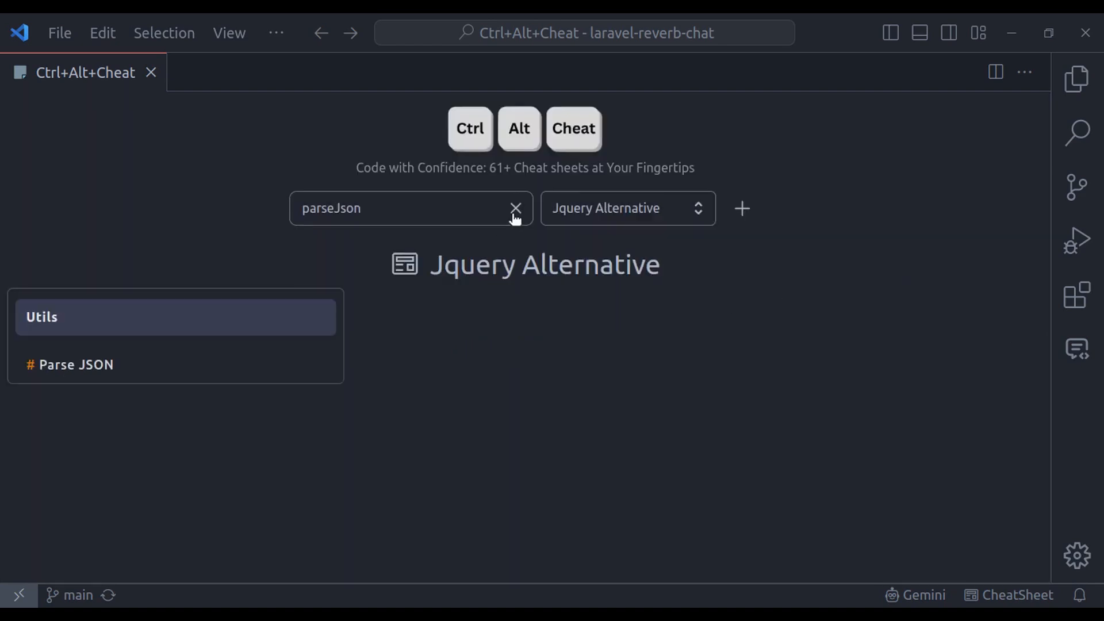
pyautogui.click(515, 208)
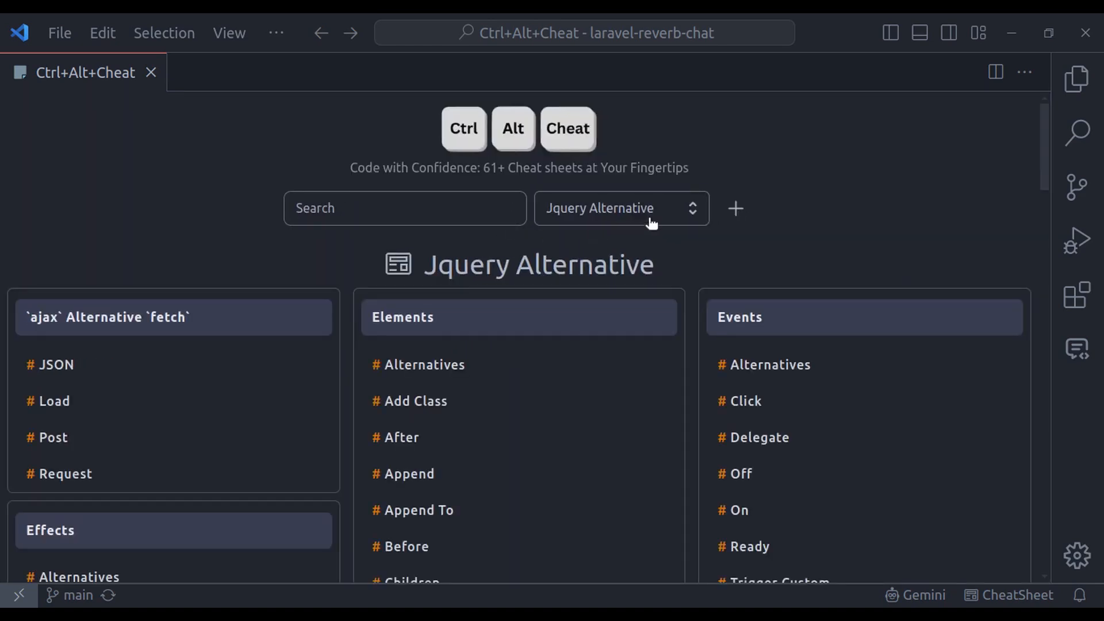
# Switch to the Moment.js sheet and browse down to the Add example, selecting its code
pyautogui.write('mon')
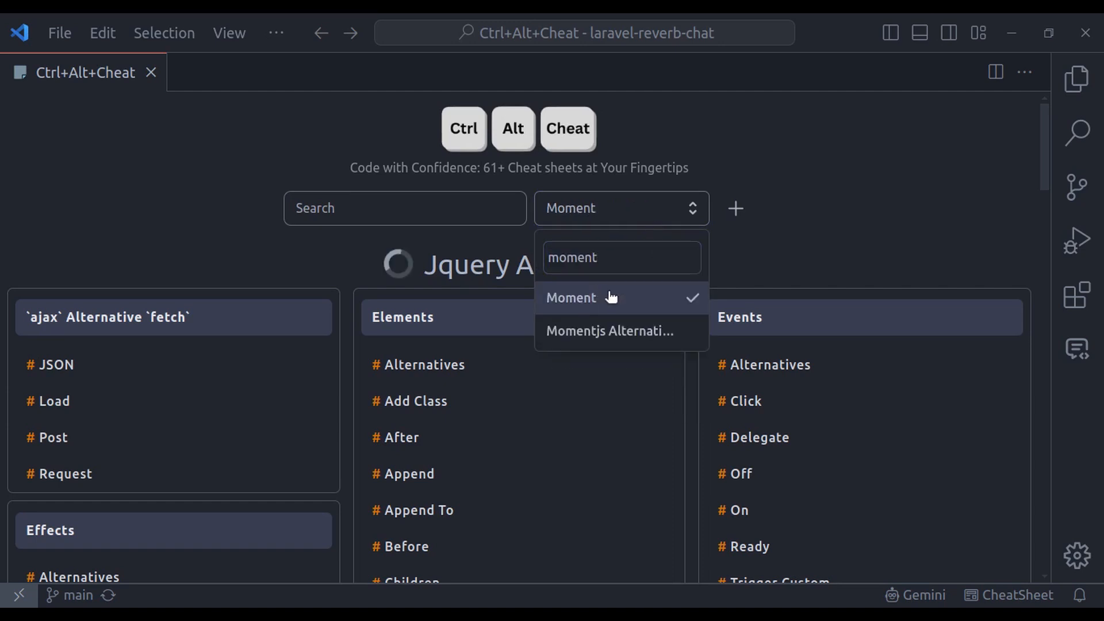
pyautogui.click(571, 297)
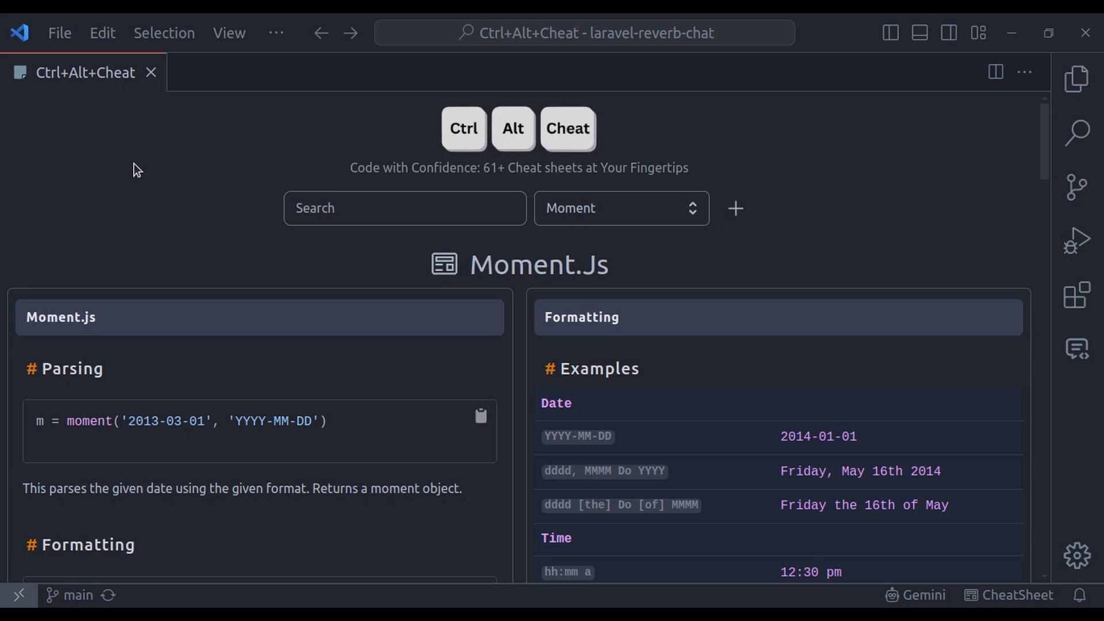
pyautogui.moveTo(157, 175)
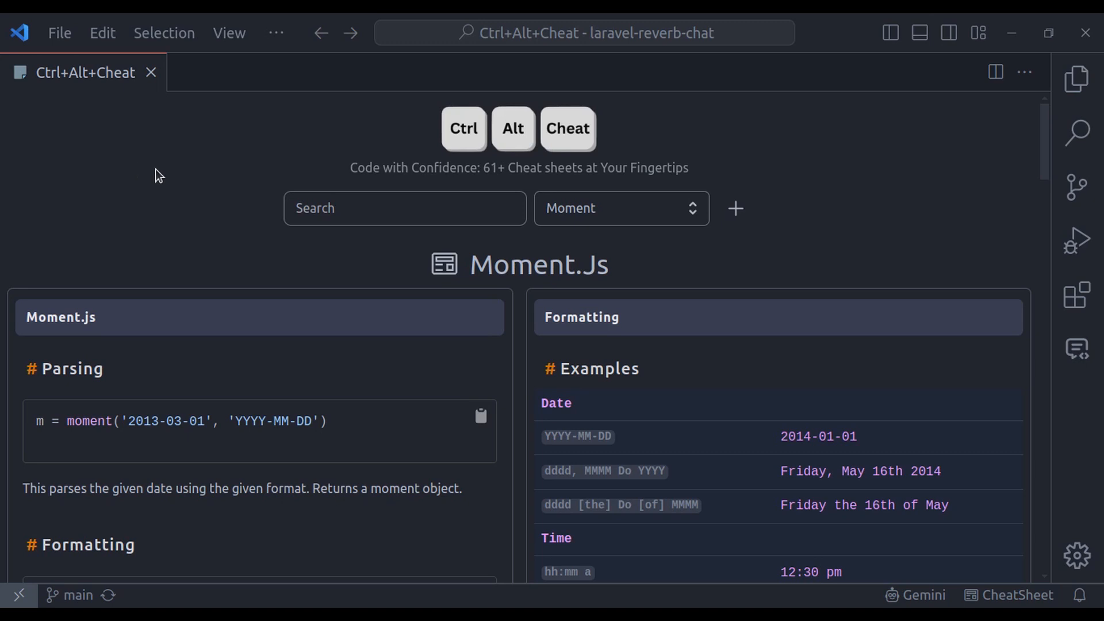
pyautogui.scroll(-3)
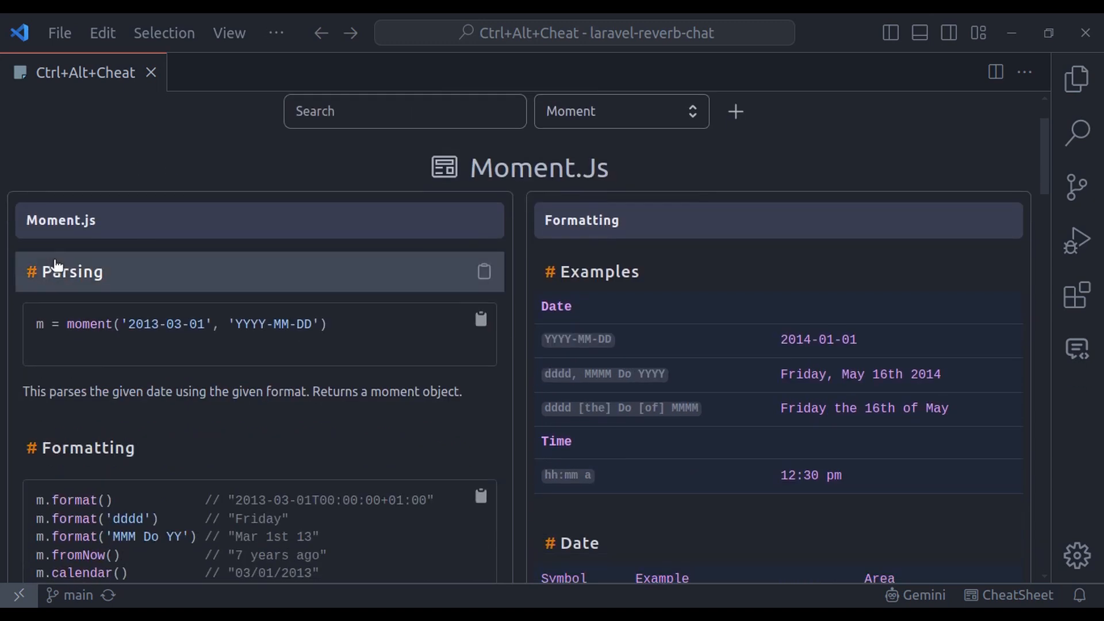
pyautogui.scroll(-3)
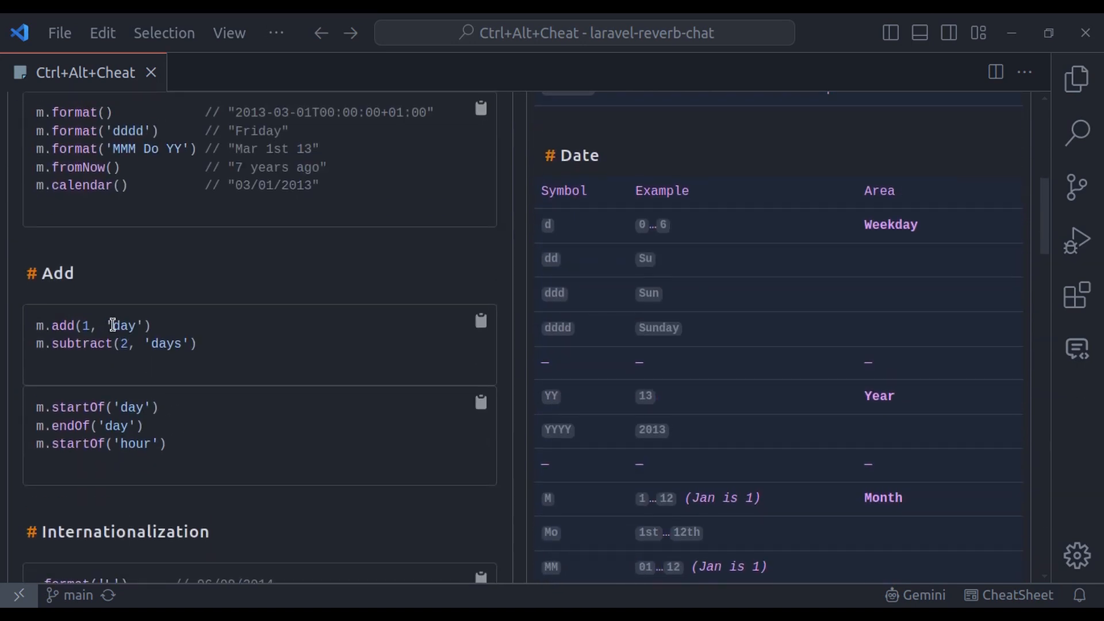
pyautogui.moveTo(113, 324); pyautogui.dragTo(196, 344)
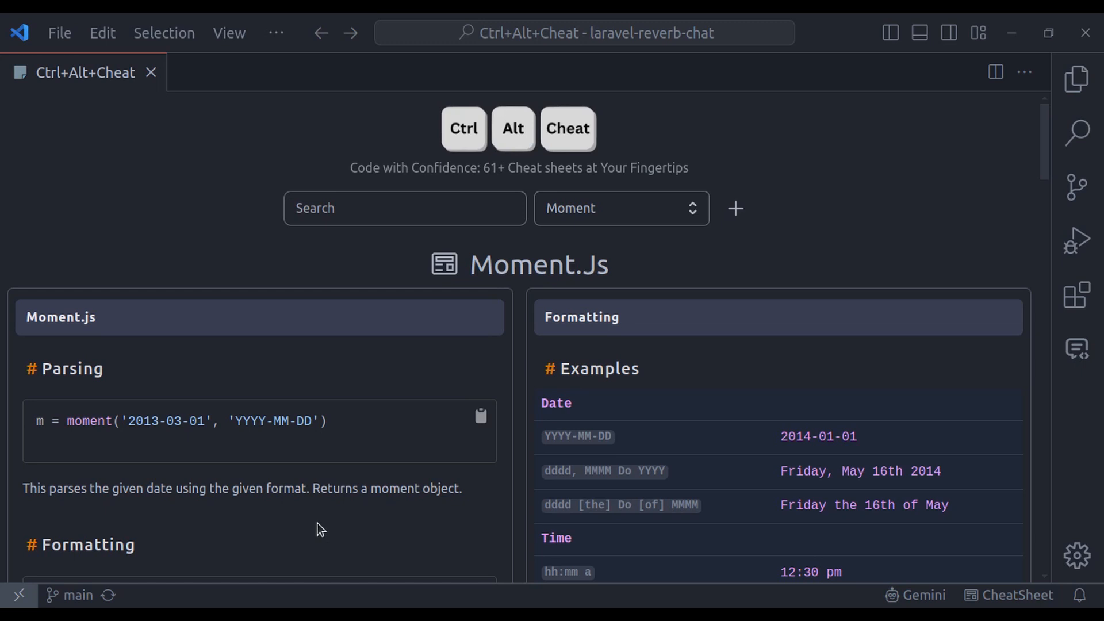
pyautogui.moveTo(593, 371)
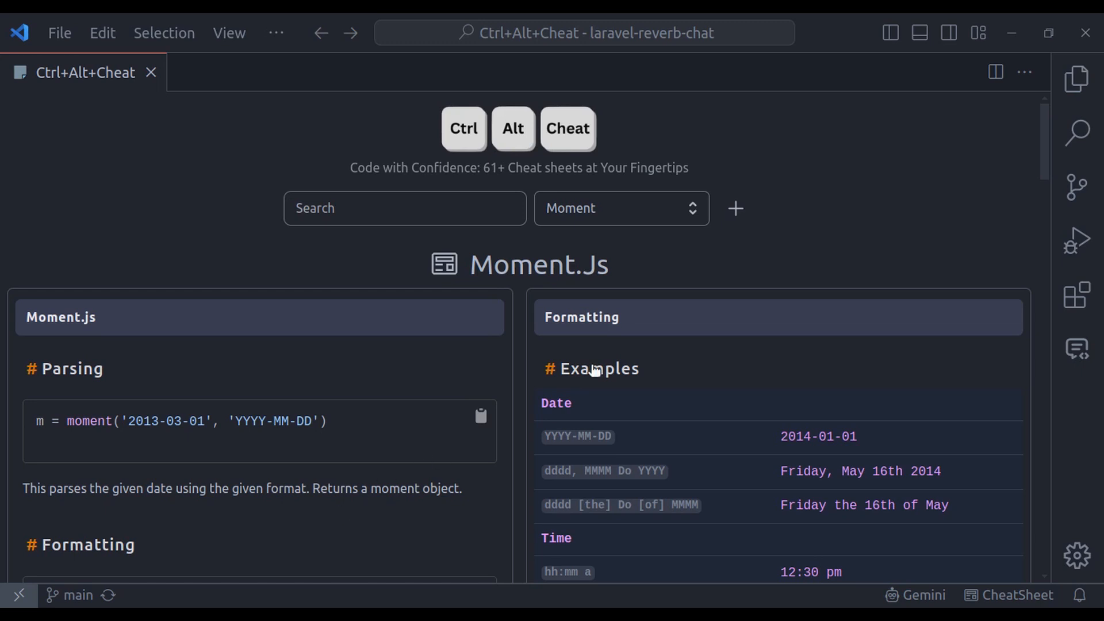
# Choose Momentjs Alternatives from the cheat sheet list
pyautogui.click(620, 208)
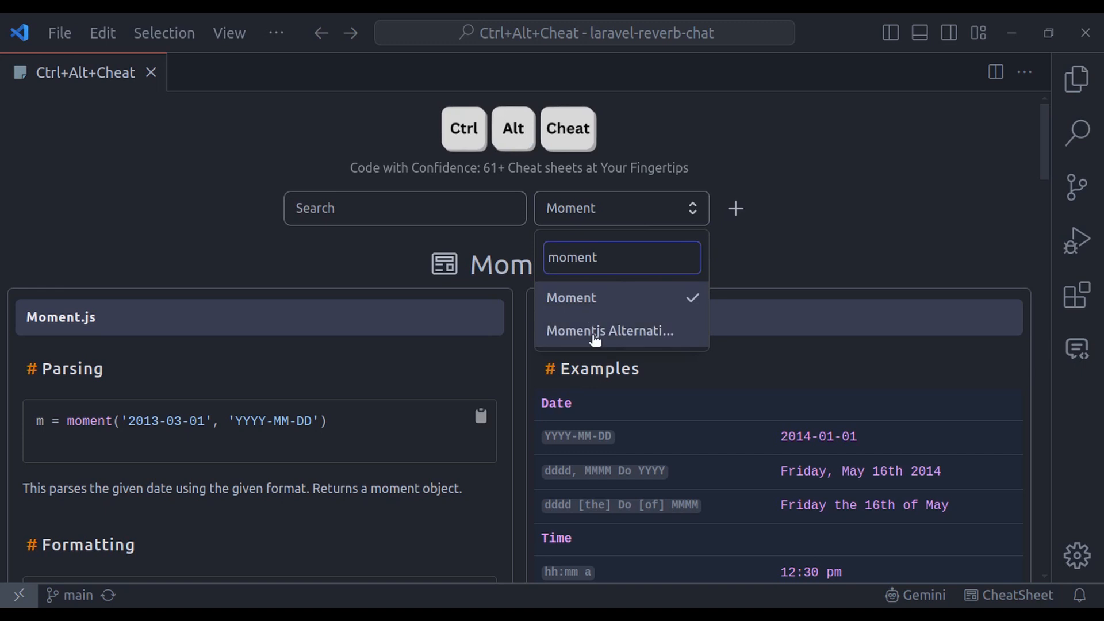
pyautogui.moveTo(613, 343)
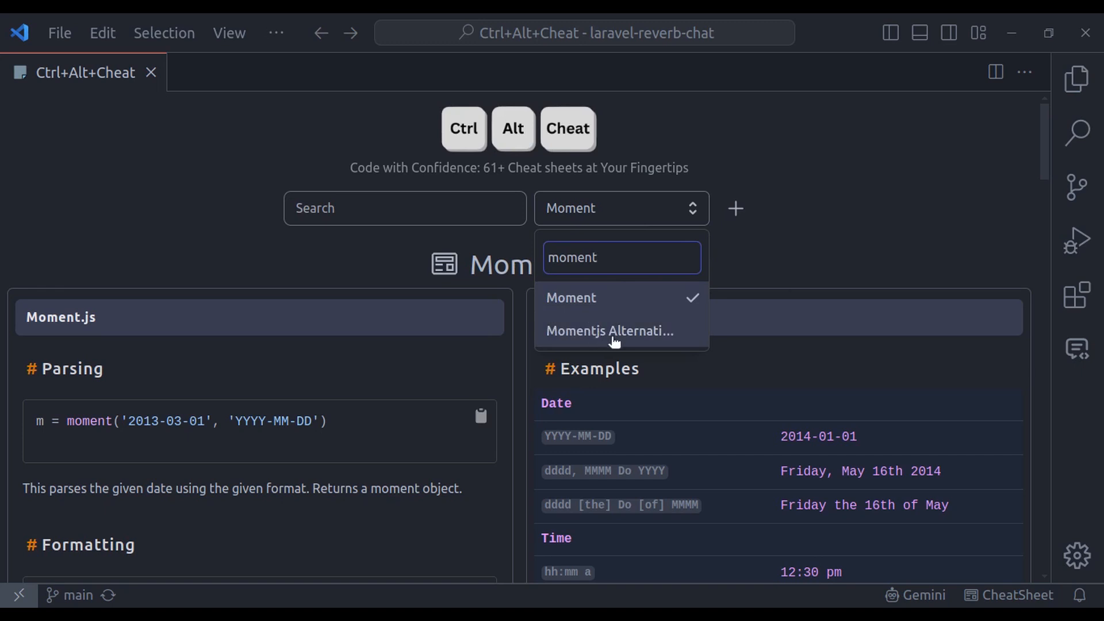
pyautogui.click(610, 330)
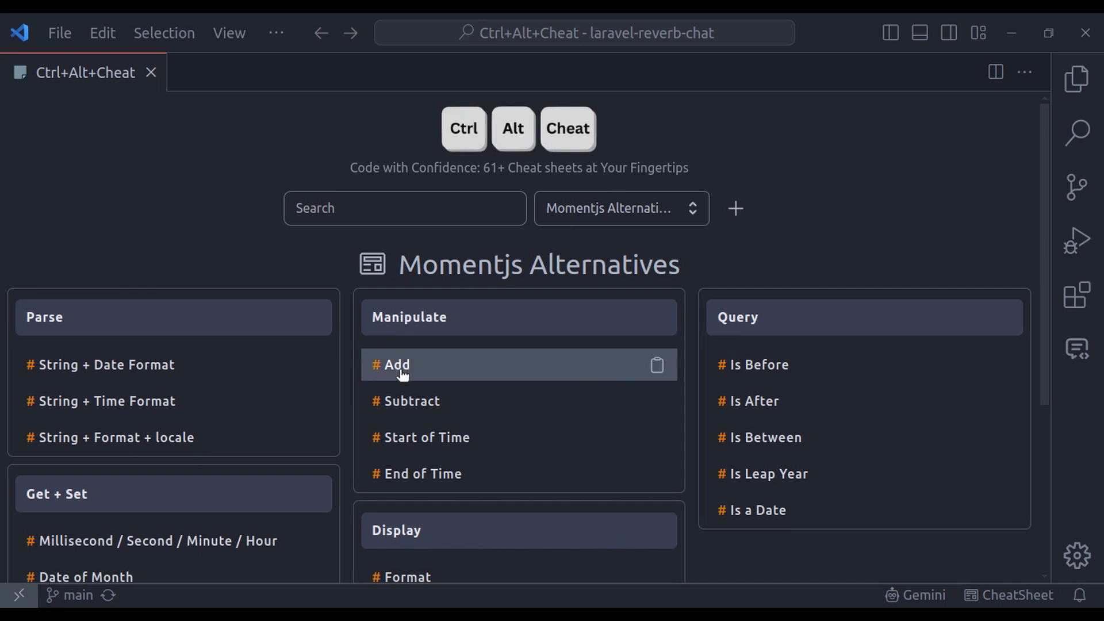
# Open the Add date manipulation snippet of Momentjs Alternatives
pyautogui.click(396, 364)
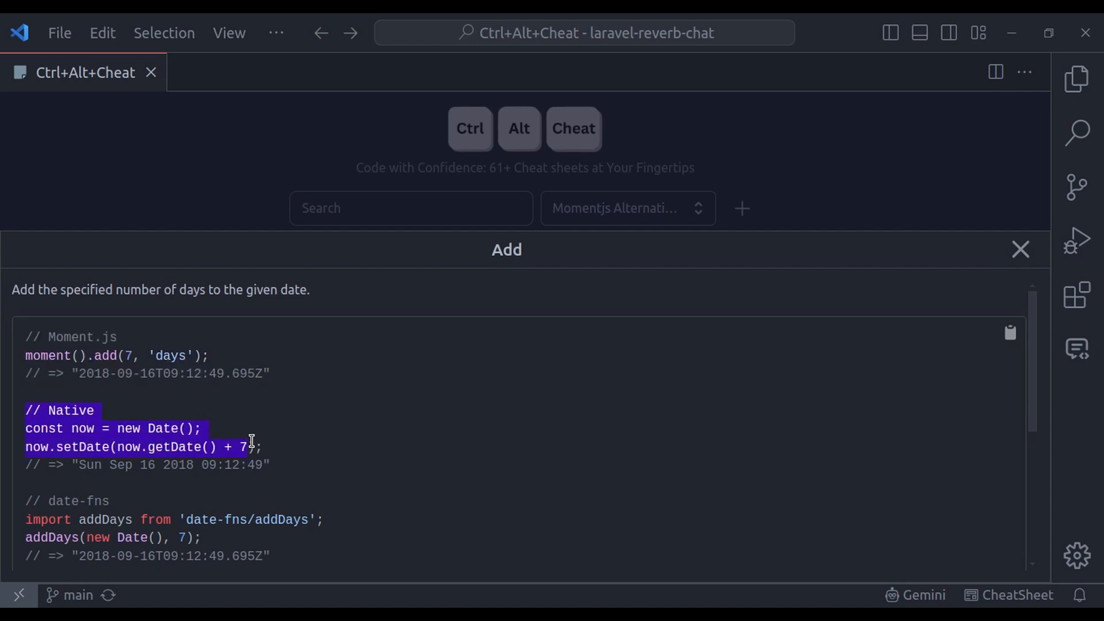
# Browse the Add snippet's date-fns and Luxon examples, selecting the Luxon code, then close it
pyautogui.scroll(-3)
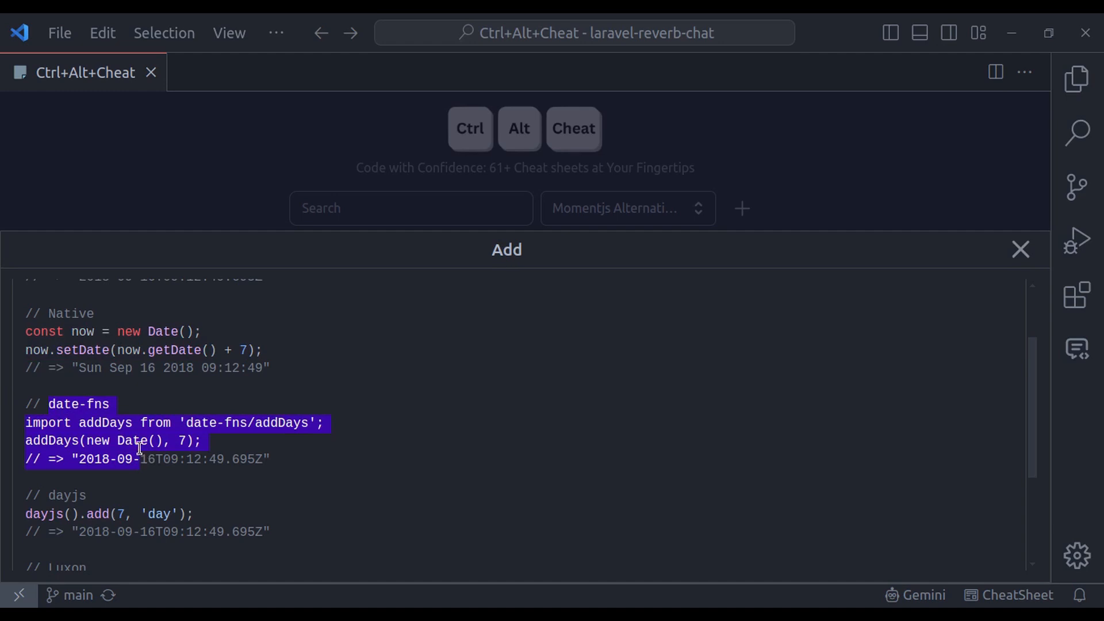
pyautogui.scroll(-3)
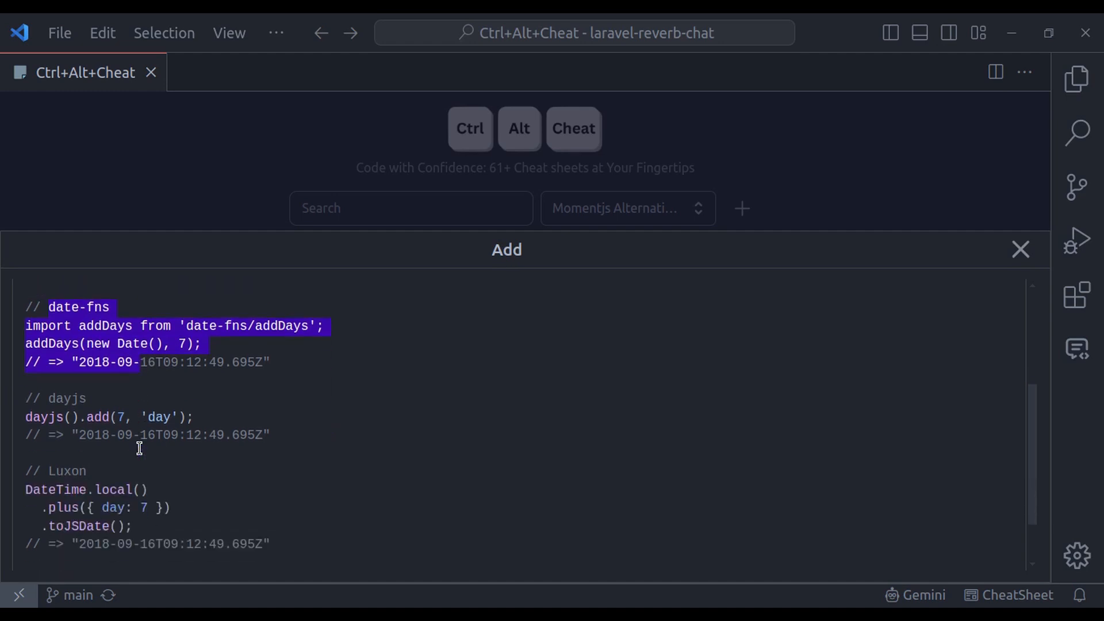
pyautogui.click(28, 398)
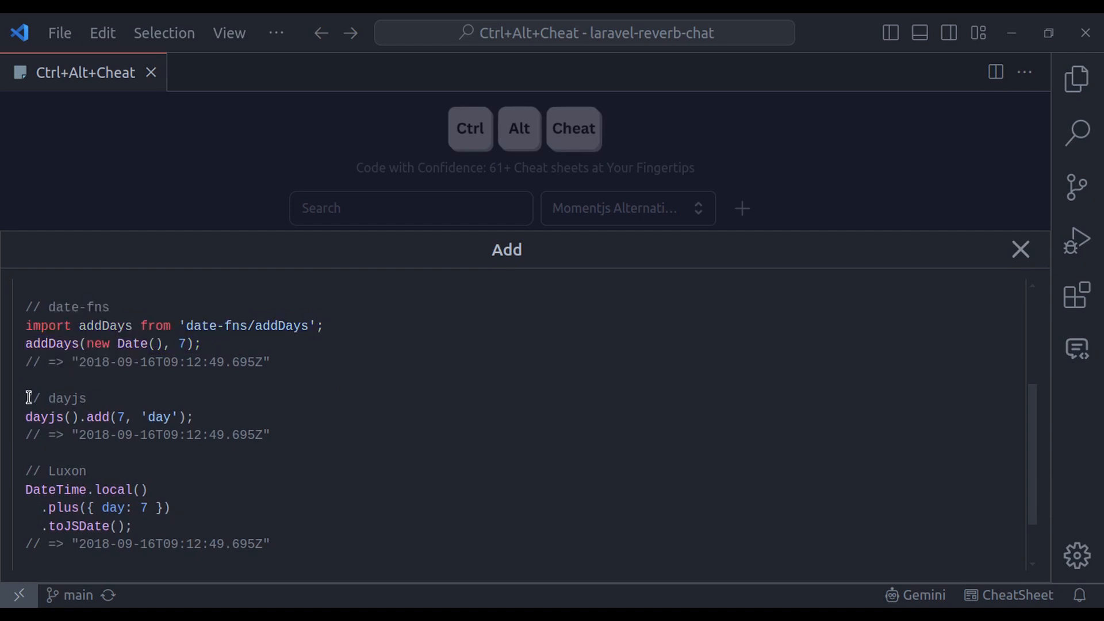
pyautogui.moveTo(27, 397); pyautogui.dragTo(116, 416)
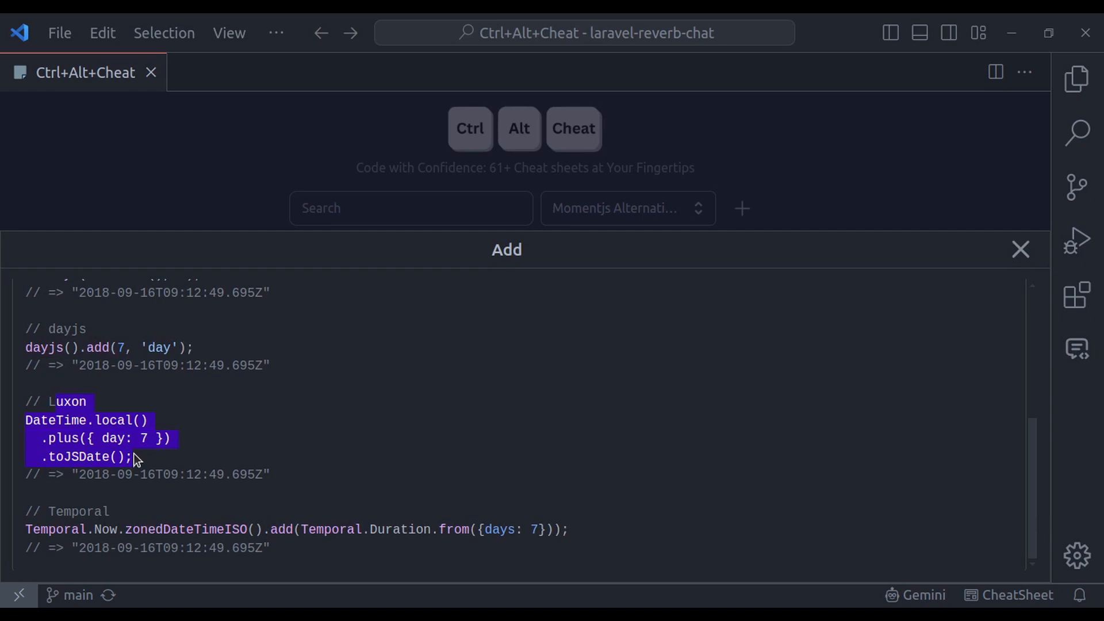
pyautogui.moveTo(45, 514)
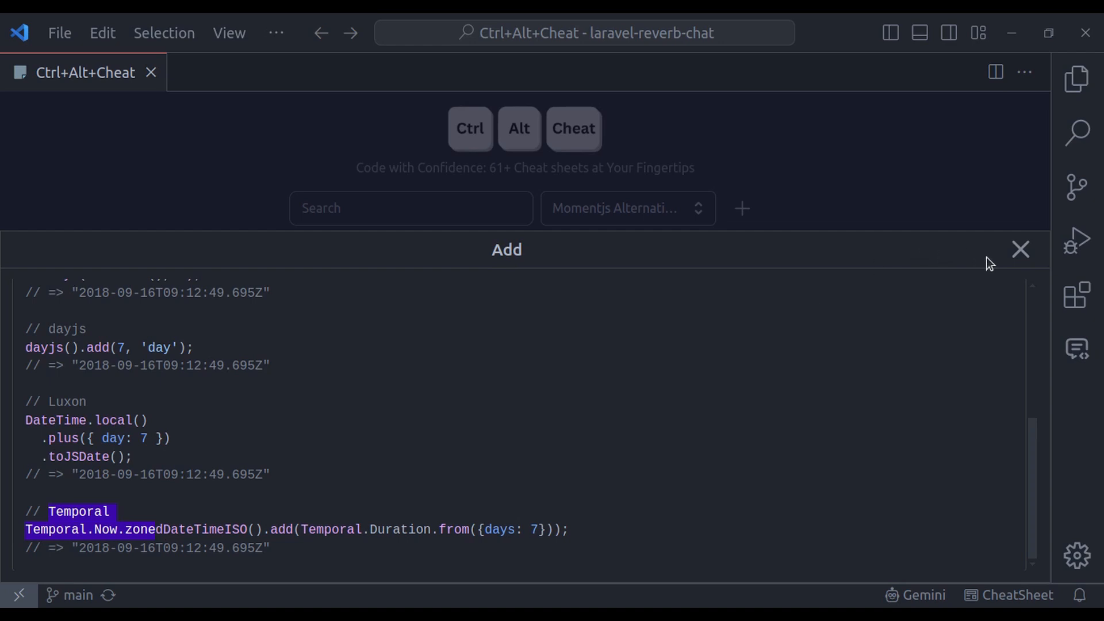
pyautogui.click(1019, 249)
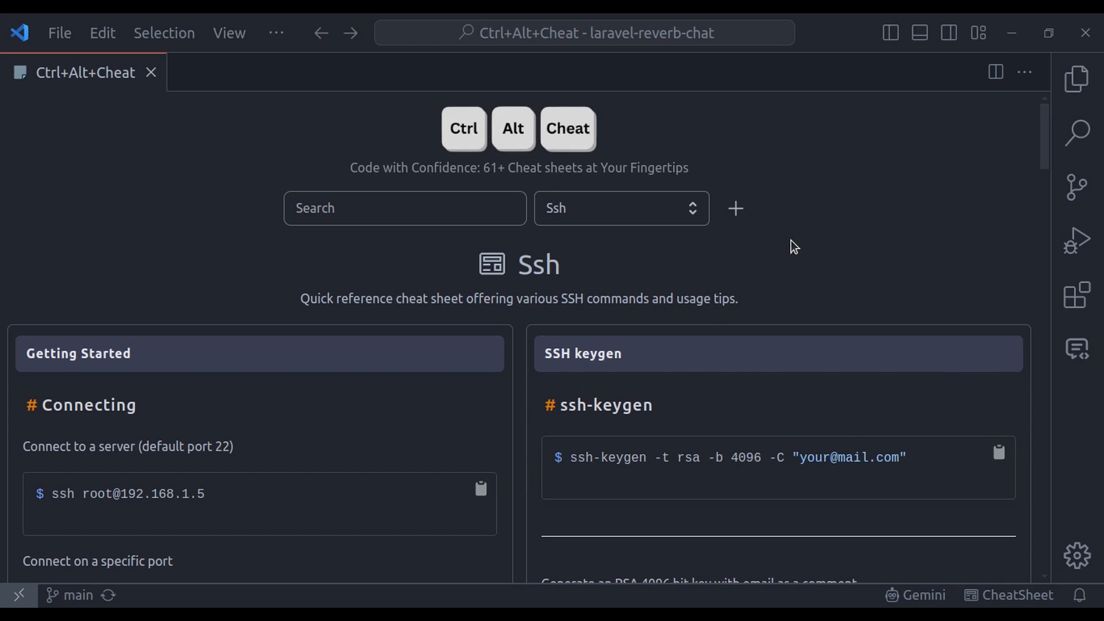
# Scroll the Ssh sheet down to the connection commands and ssh-keygen options
pyautogui.scroll(-3)
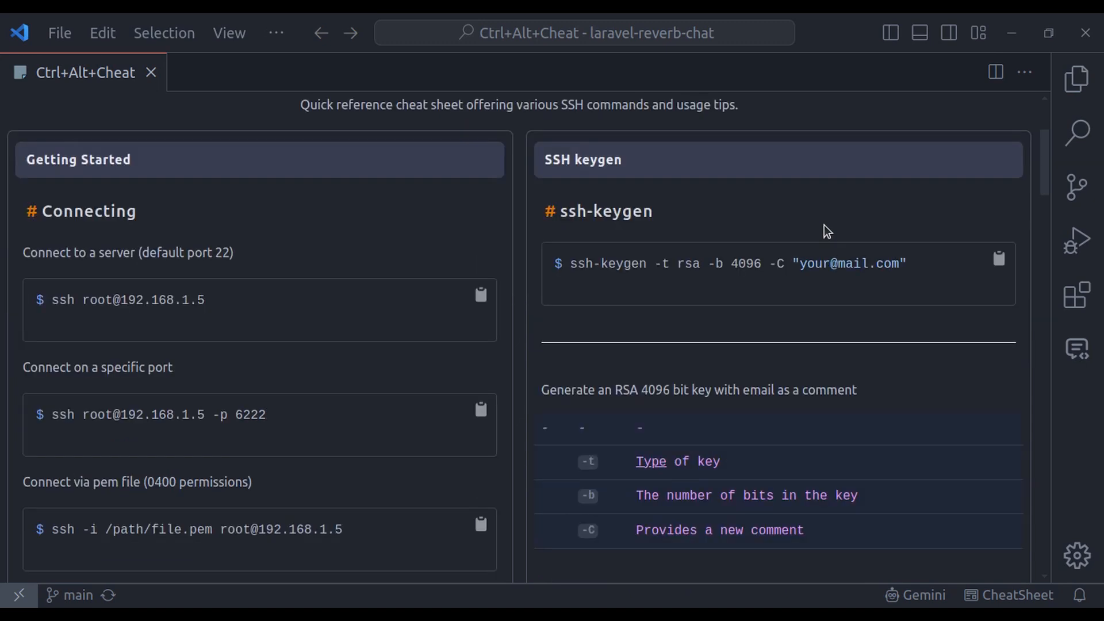
pyautogui.moveTo(94, 295)
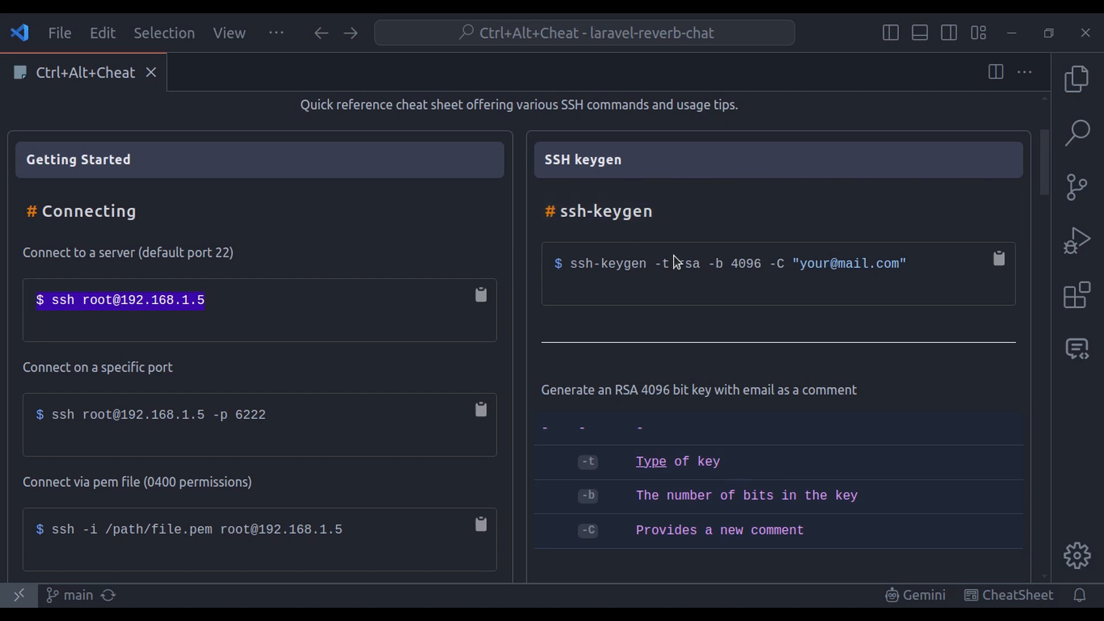
pyautogui.scroll(-3)
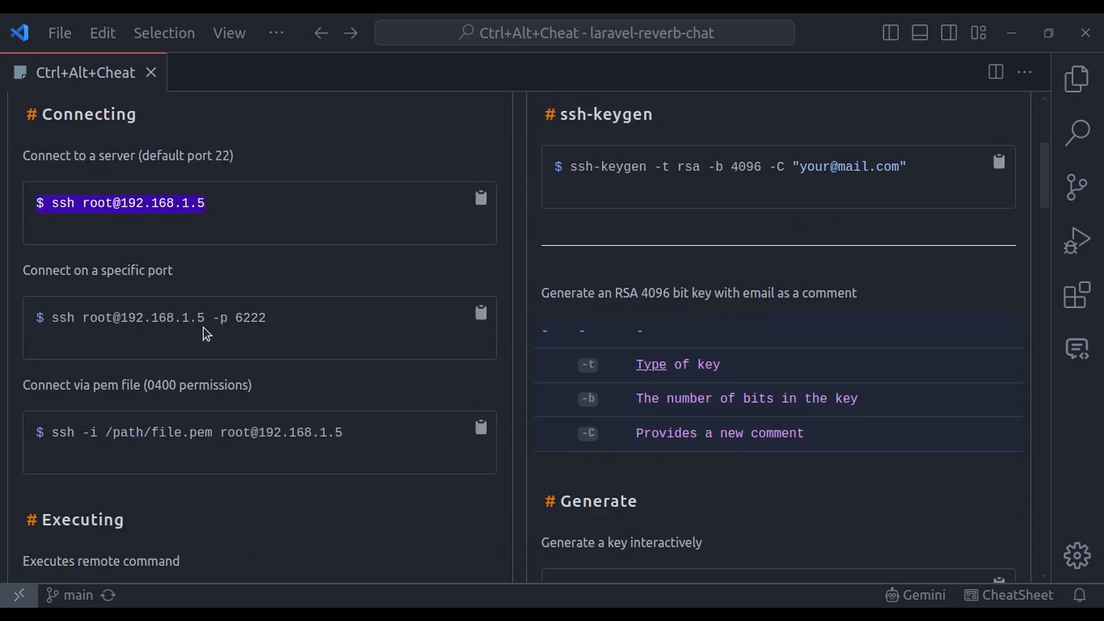
pyautogui.scroll(-3)
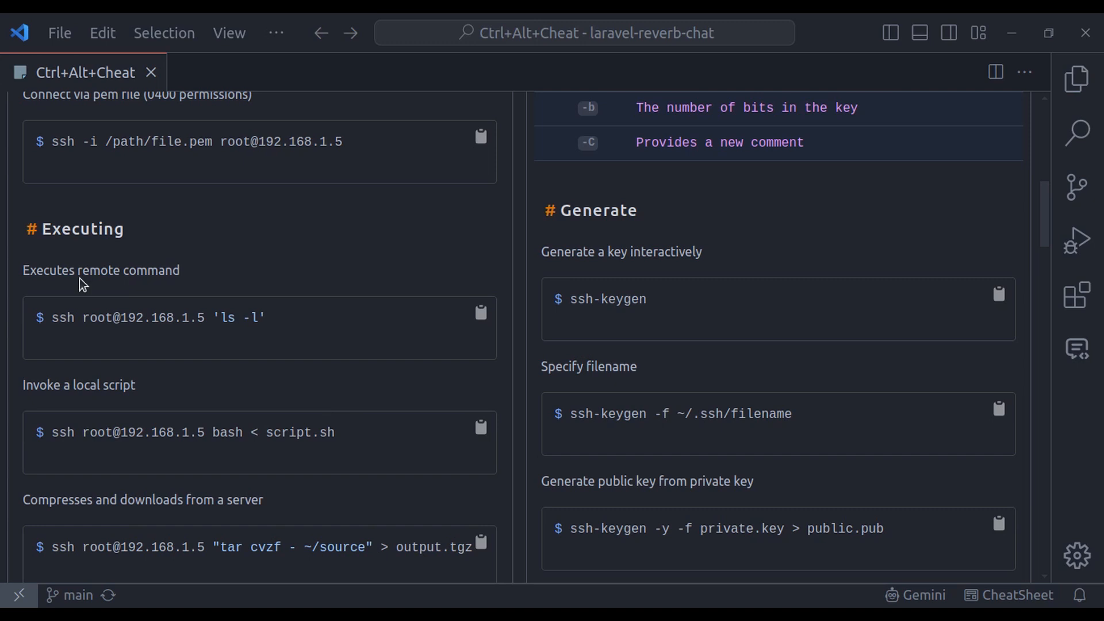
pyautogui.scroll(-3)
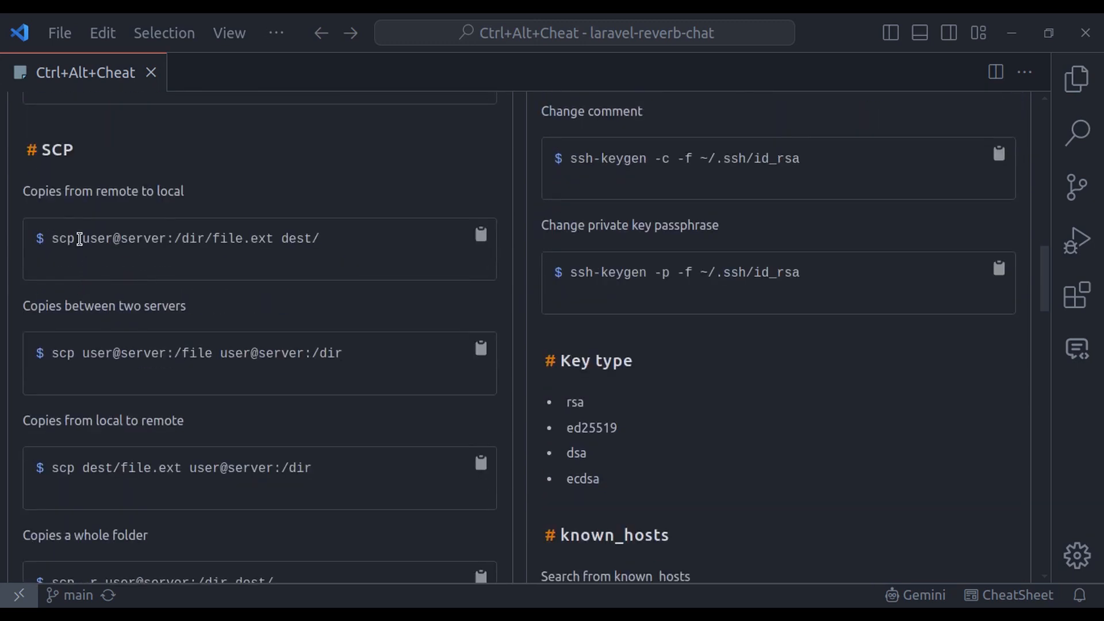
pyautogui.moveTo(77, 149)
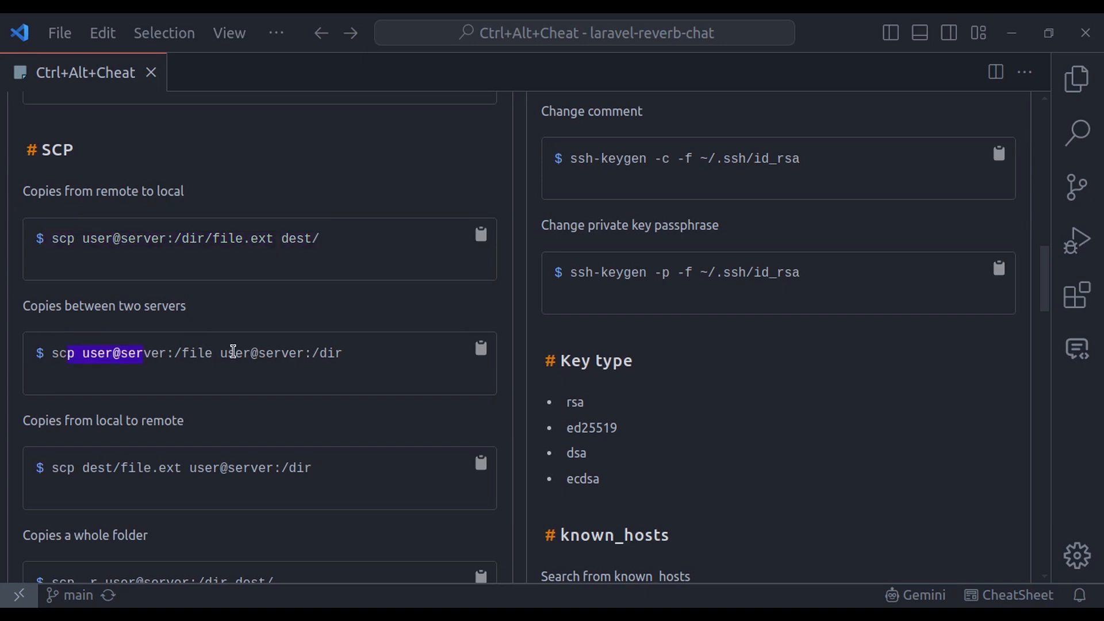
pyautogui.scroll(-3)
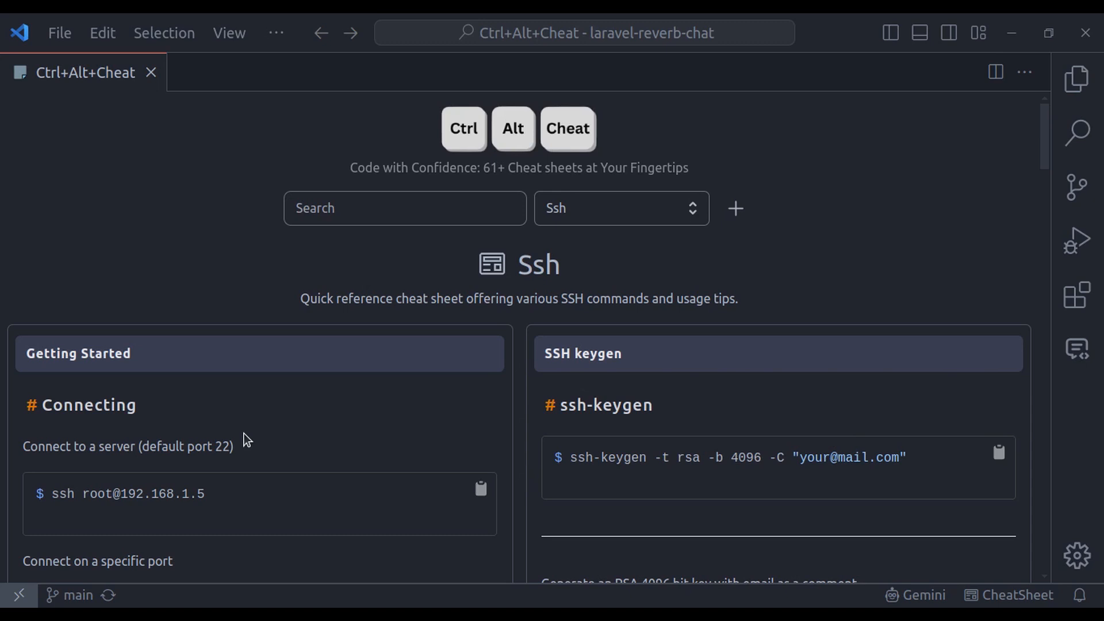
pyautogui.moveTo(331, 424)
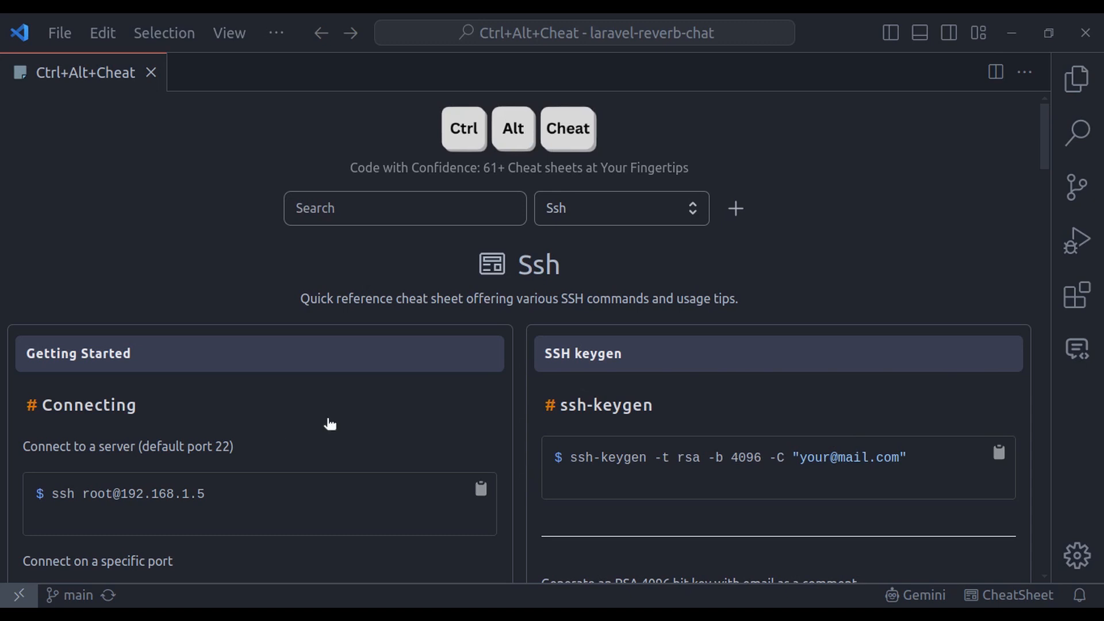
# Switch to the Git sheet and browse down to the Configuration and branch commands
pyautogui.click(621, 208)
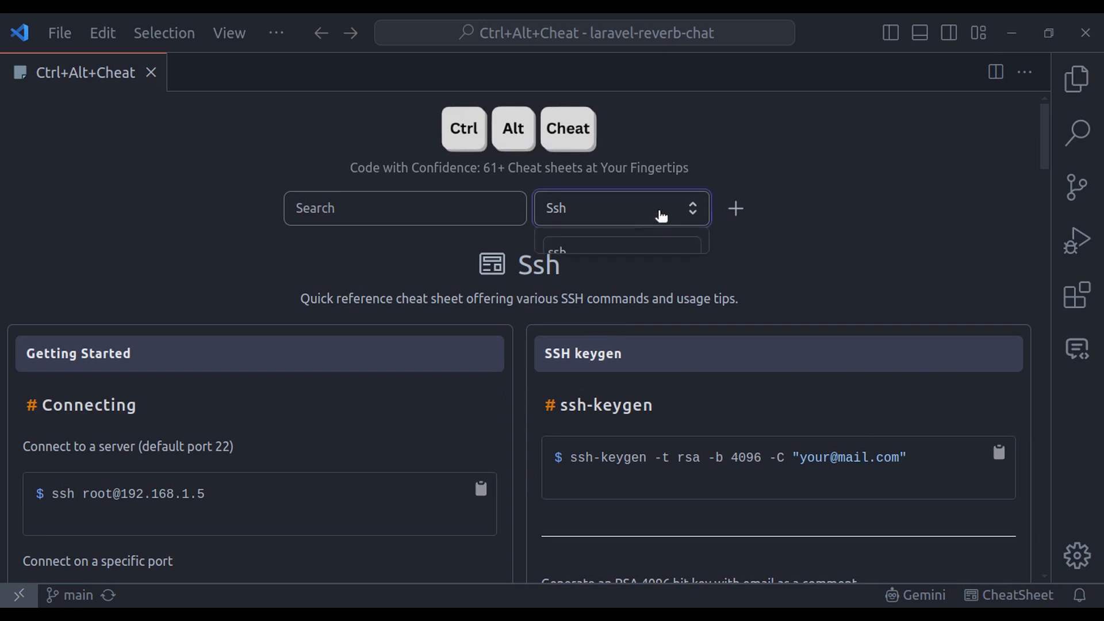
pyautogui.write('git')
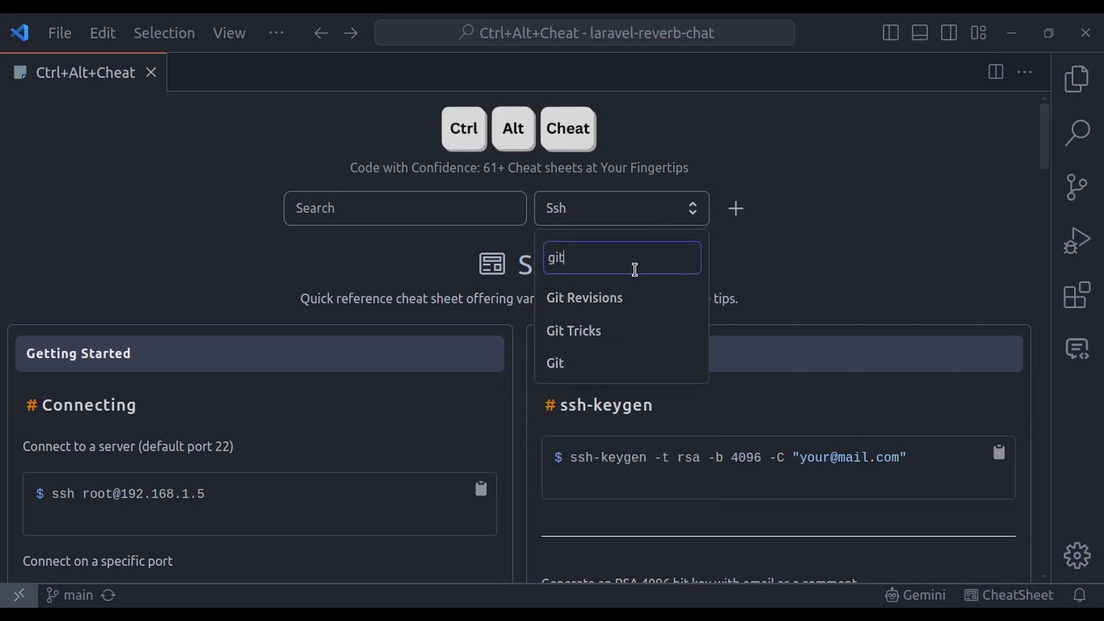
pyautogui.moveTo(623, 363)
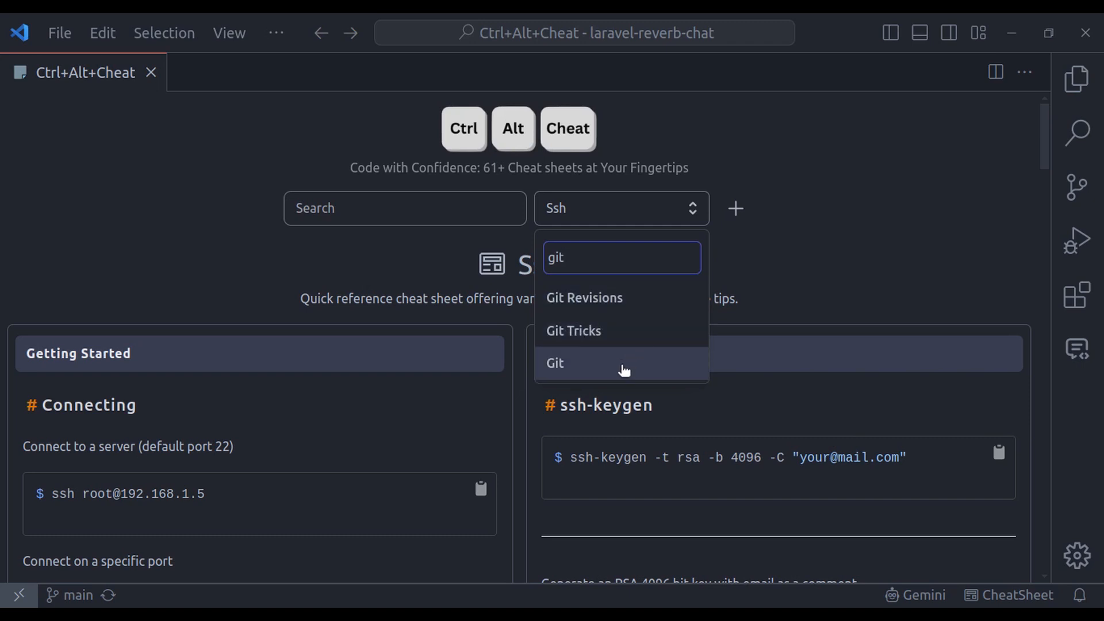
pyautogui.click(554, 362)
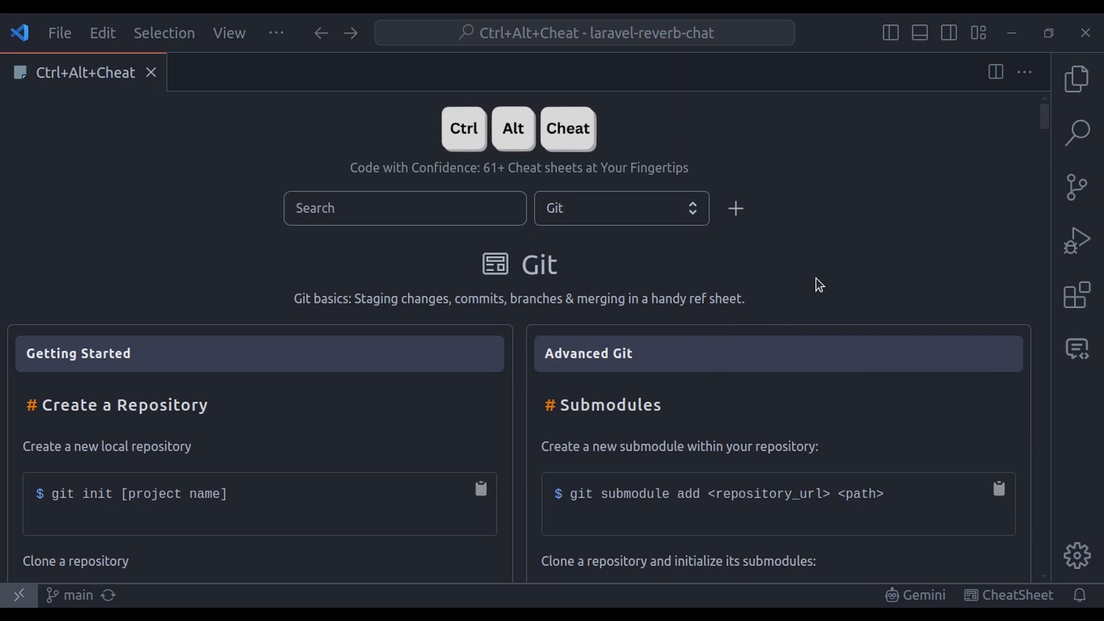
pyautogui.scroll(-3)
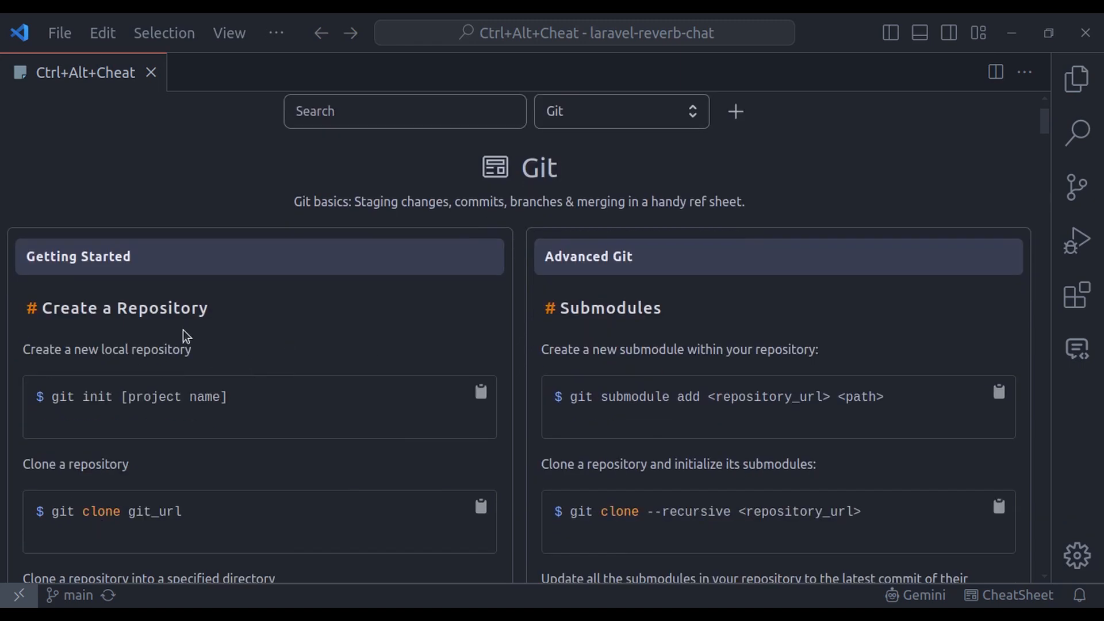
pyautogui.scroll(-3)
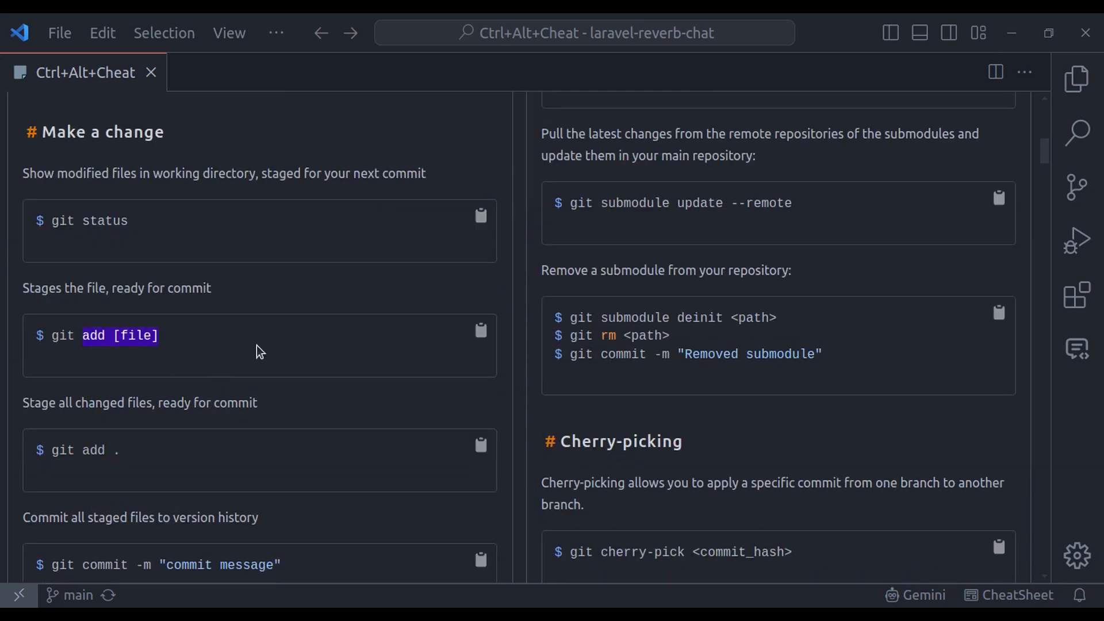
pyautogui.scroll(-3)
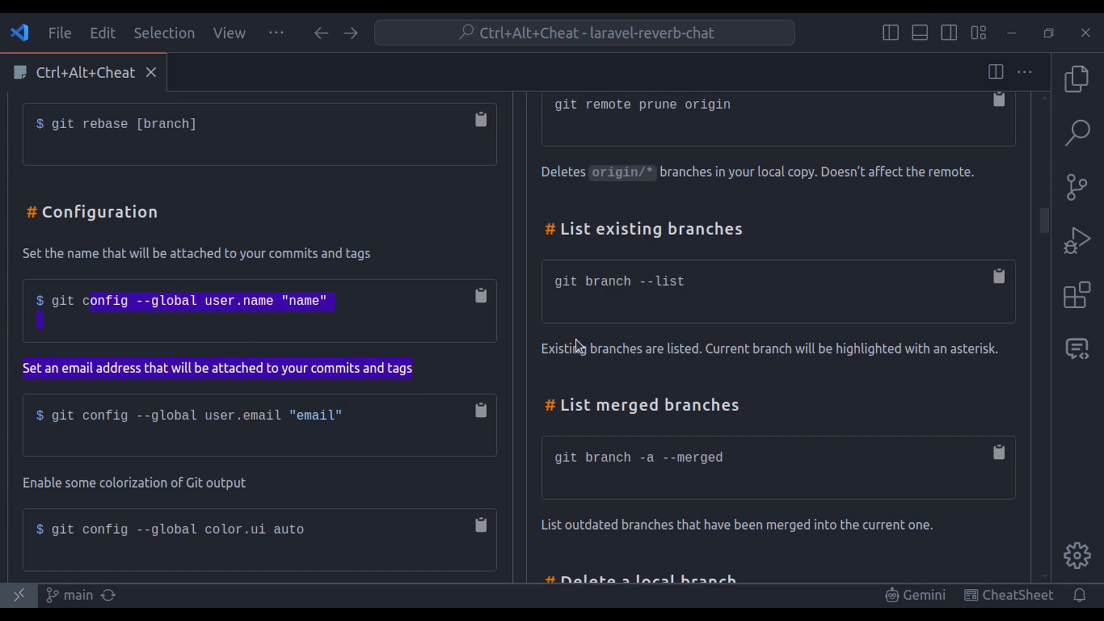
# View the Git Tricks sheet, then reopen the sheet list for Git Revisions
pyautogui.click(619, 208)
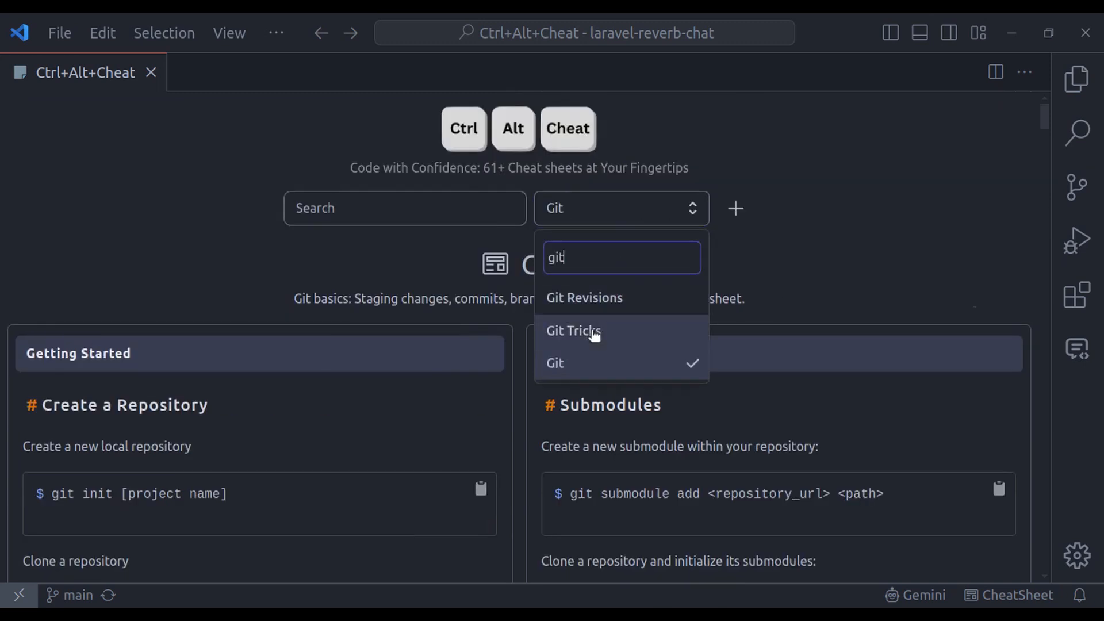
pyautogui.click(572, 331)
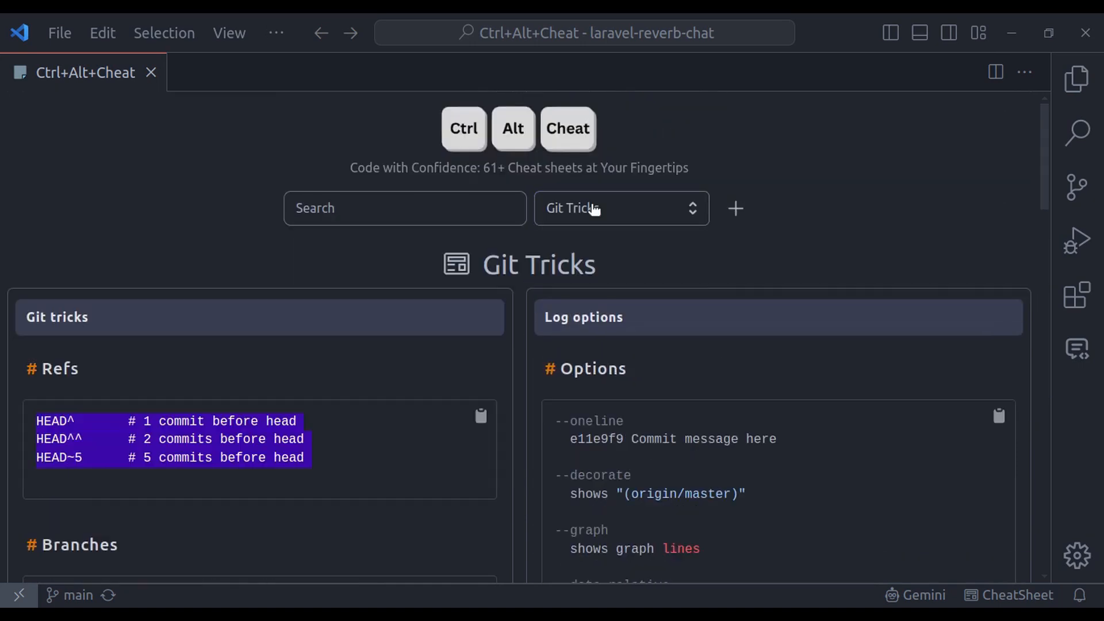
pyautogui.click(620, 208)
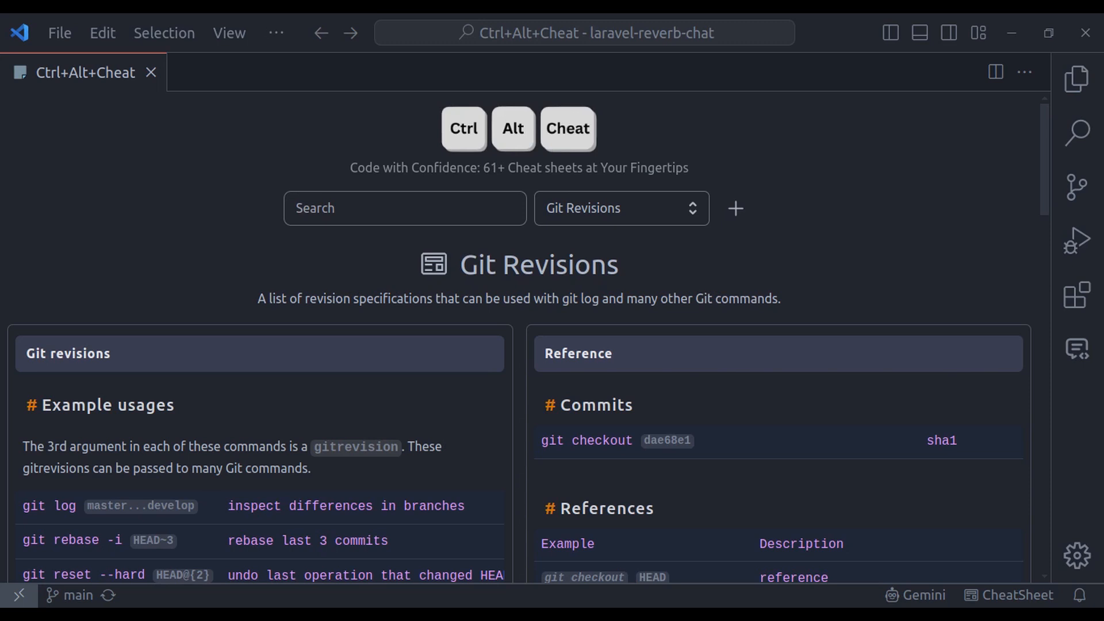
pyautogui.moveTo(775, 277)
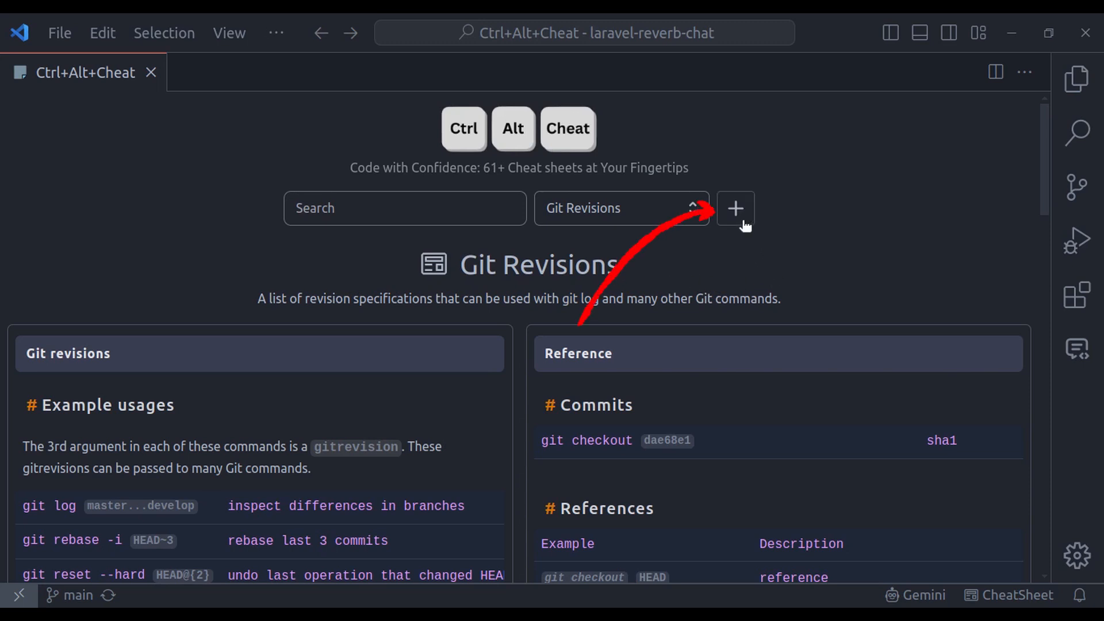
# Create a new cheat sheet named 'My Snippets' and save it
pyautogui.click(734, 208)
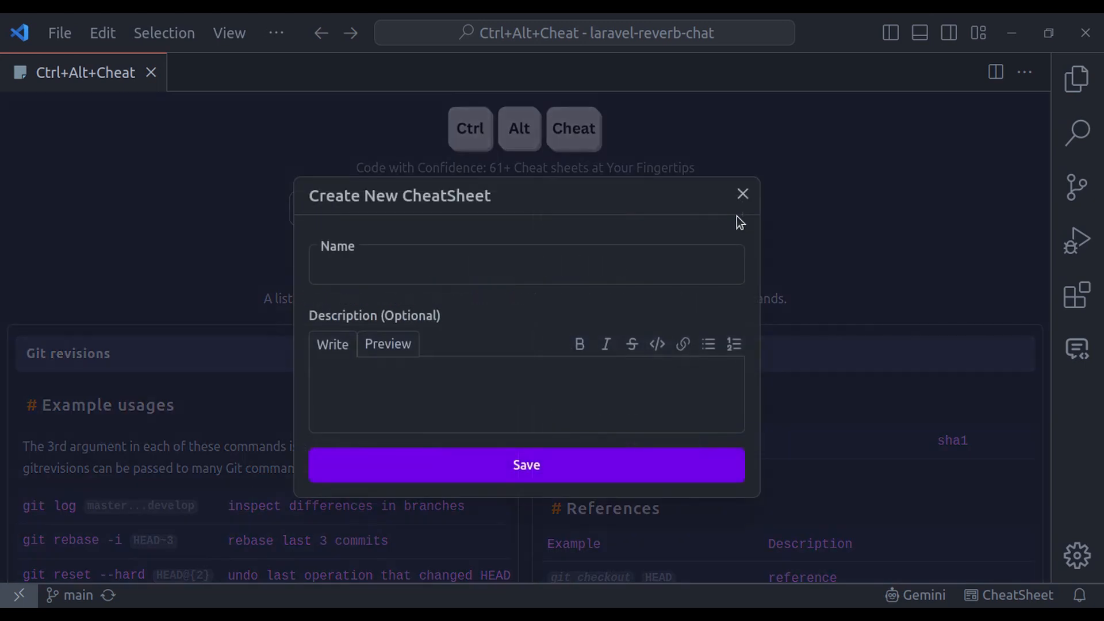
pyautogui.moveTo(669, 227)
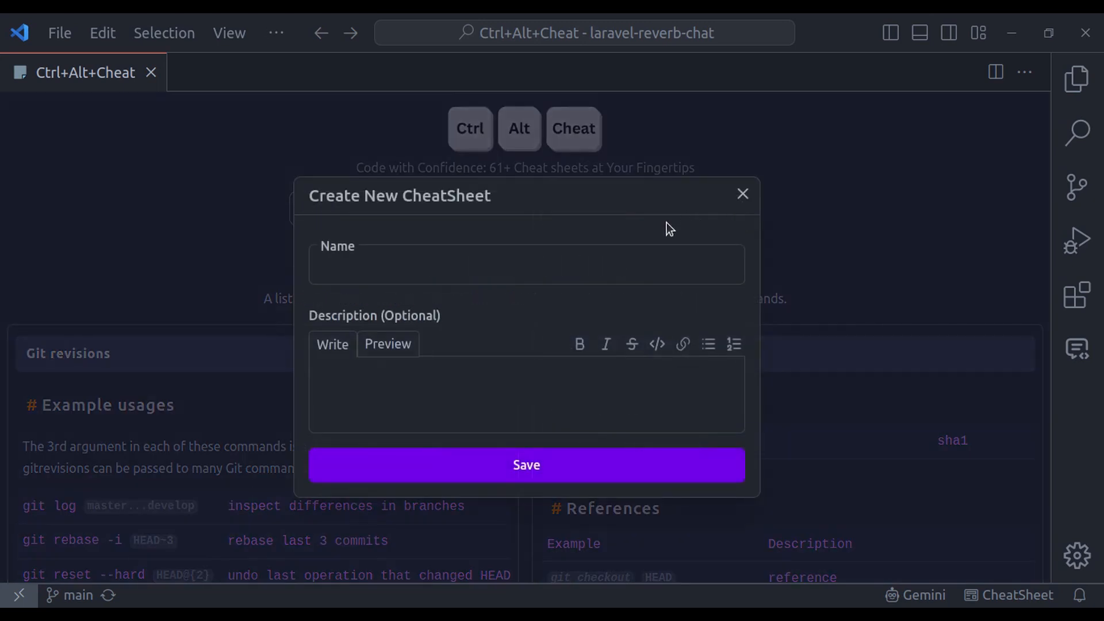
pyautogui.click(525, 264)
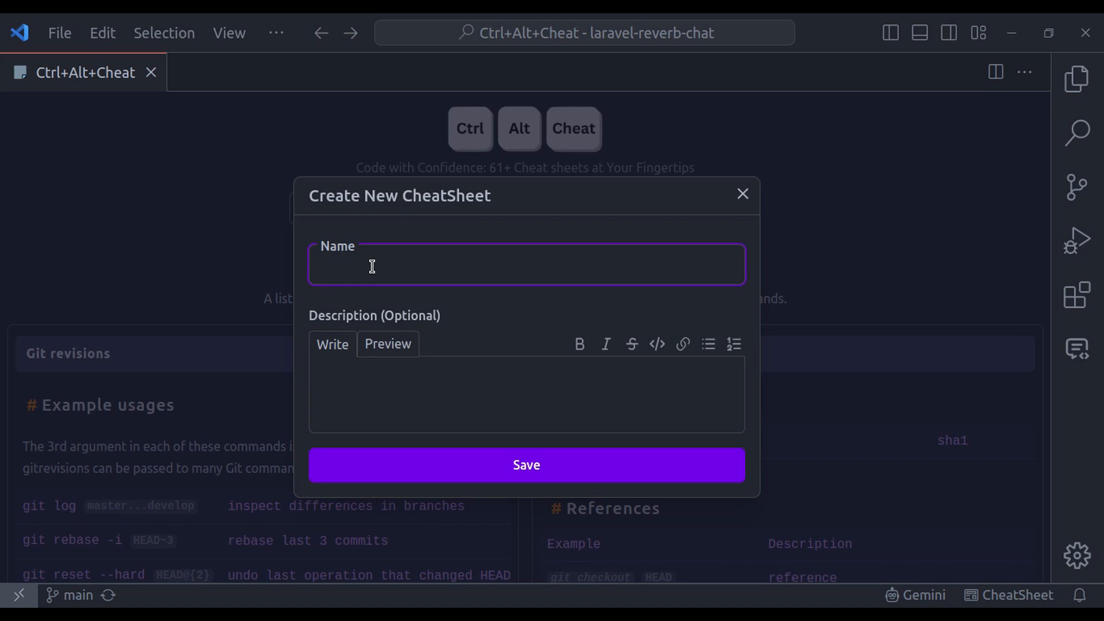
pyautogui.moveTo(380, 267)
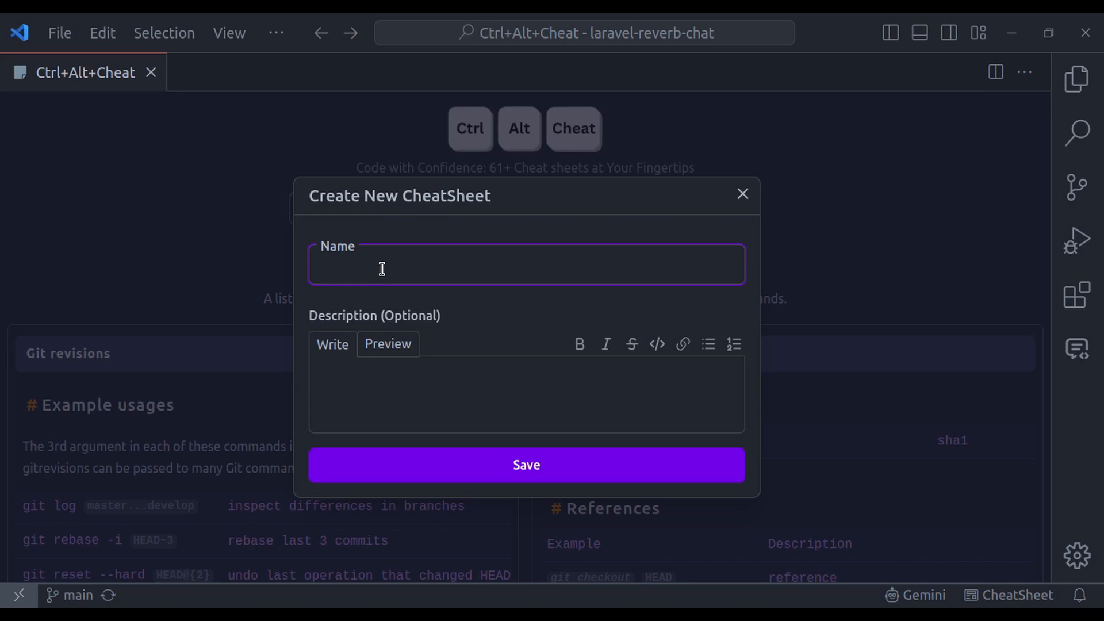
pyautogui.write('My Snippets')
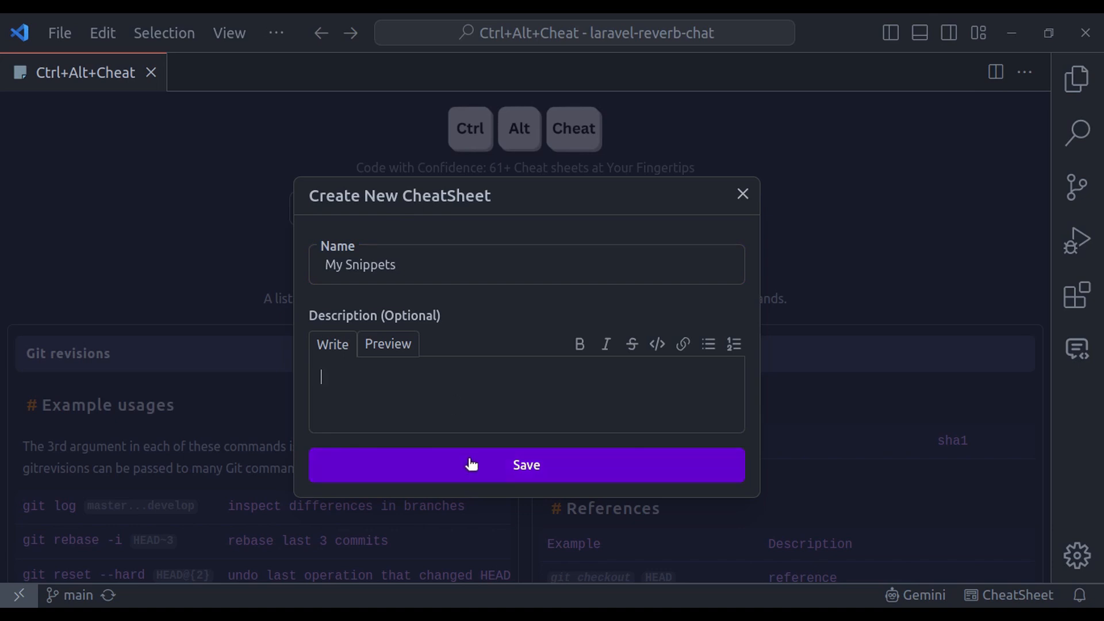
pyautogui.click(526, 465)
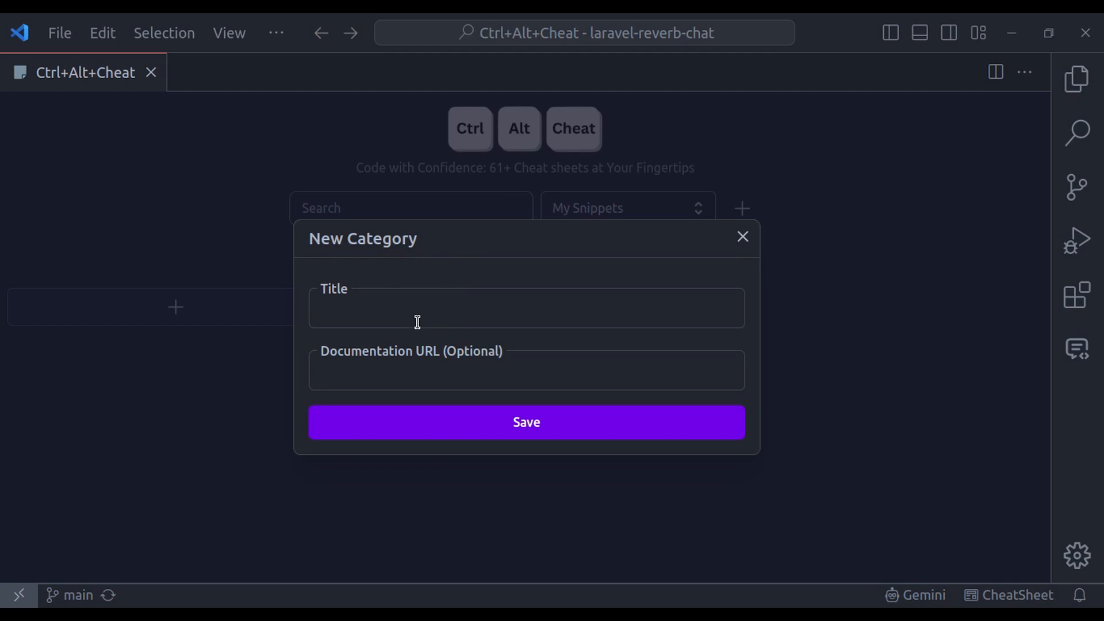
pyautogui.moveTo(427, 318)
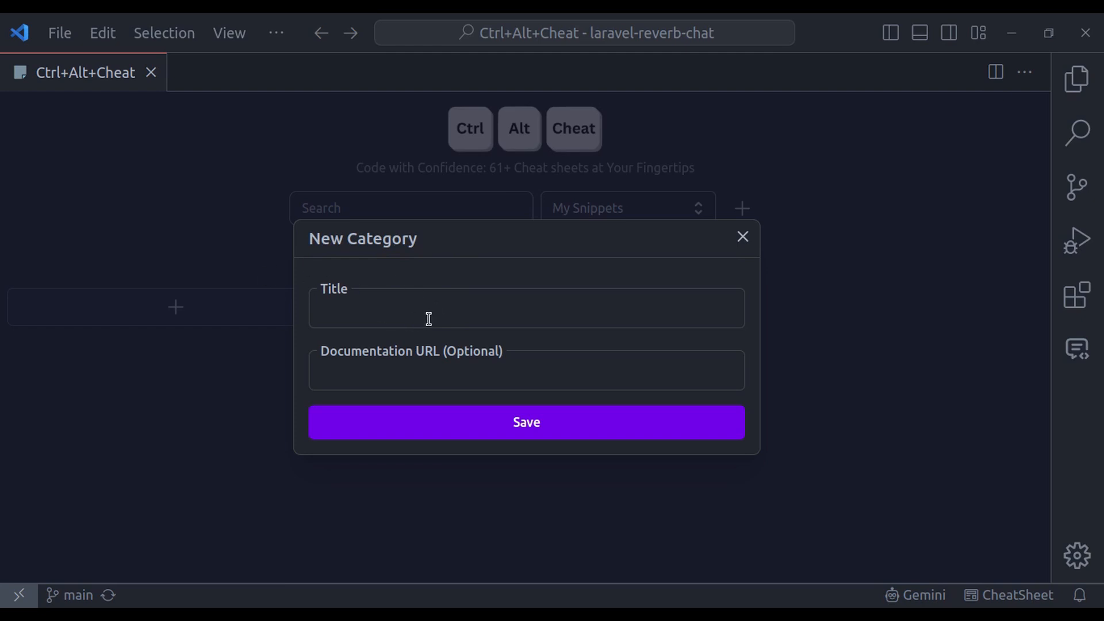
pyautogui.moveTo(434, 322)
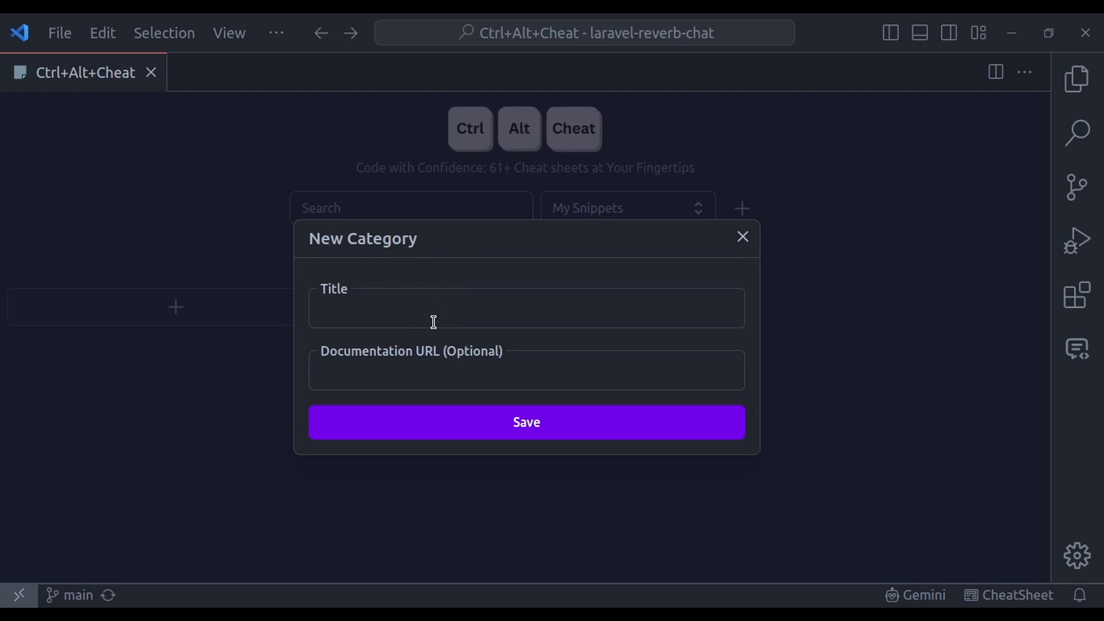
# Add a 'Laravel' category with no documentation URL and save it
pyautogui.click(526, 308)
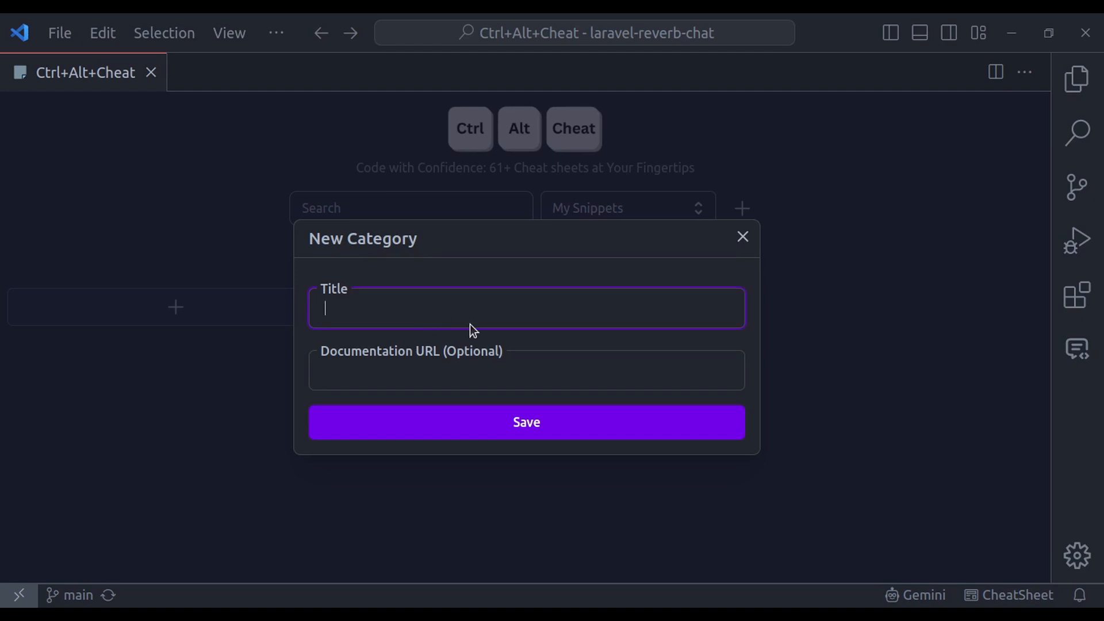
pyautogui.write('Laravel')
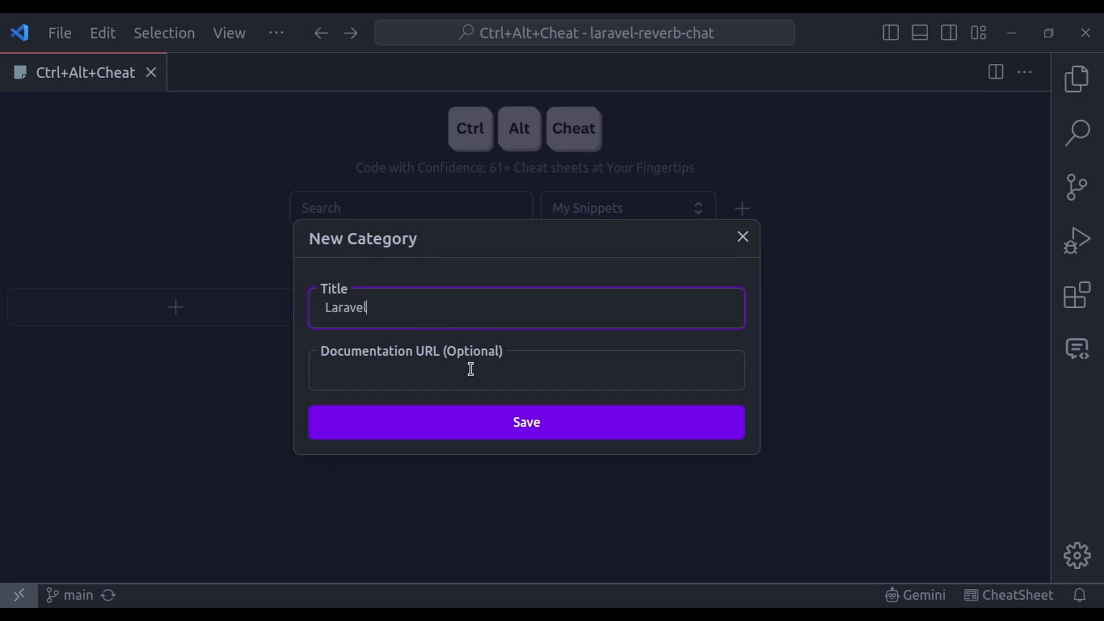
pyautogui.click(525, 369)
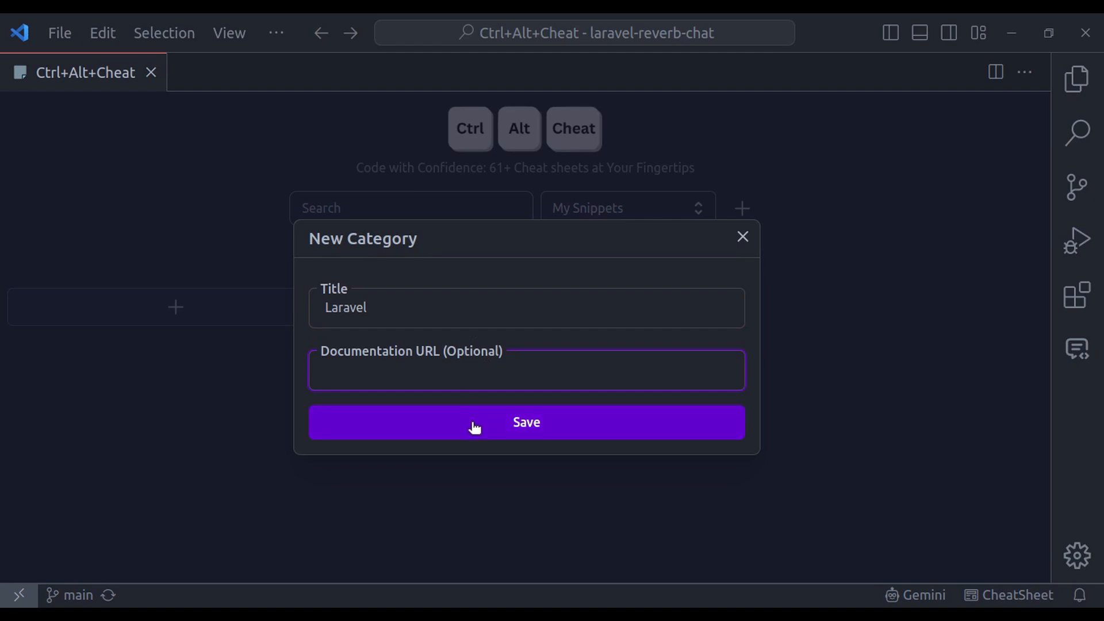
pyautogui.click(525, 422)
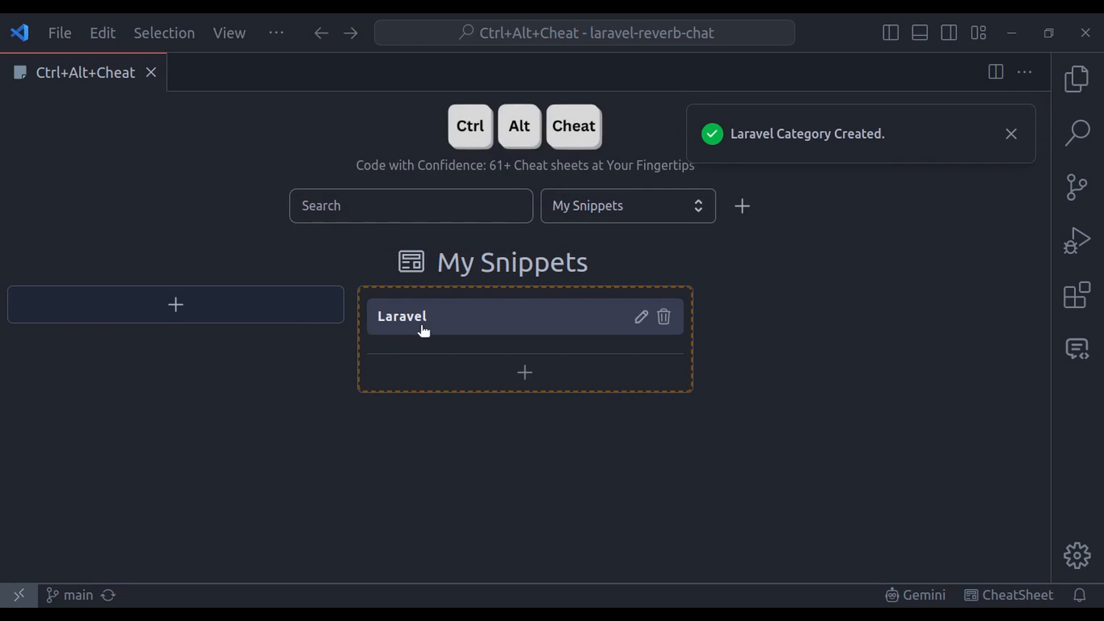
pyautogui.moveTo(524, 371)
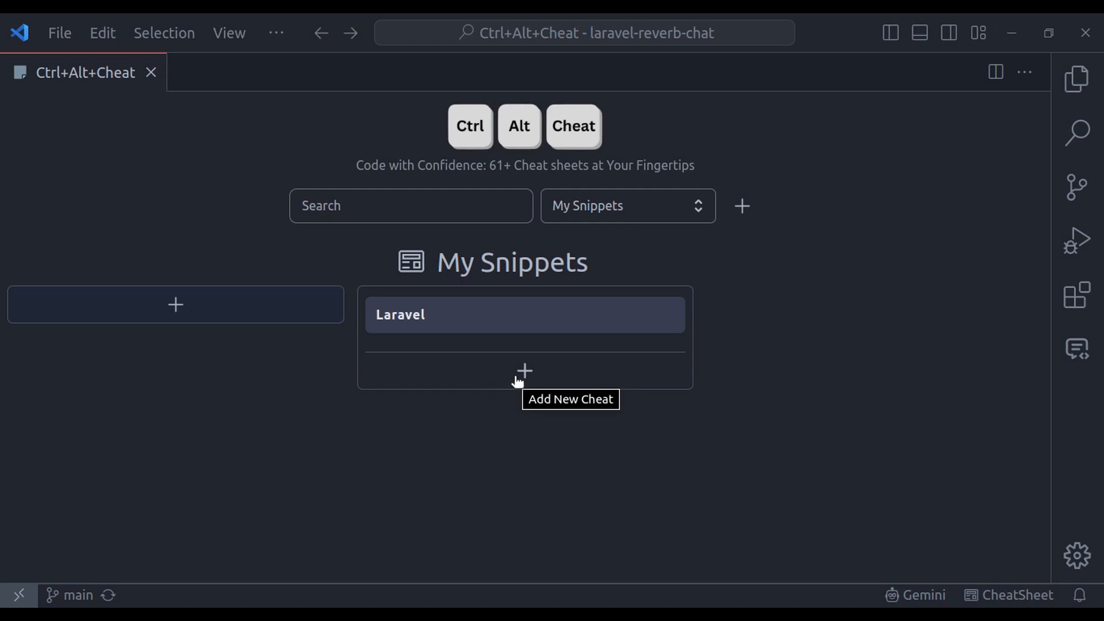
# Start a new Laravel cheat titled 'Upload File' with its code fence set to php
pyautogui.click(523, 372)
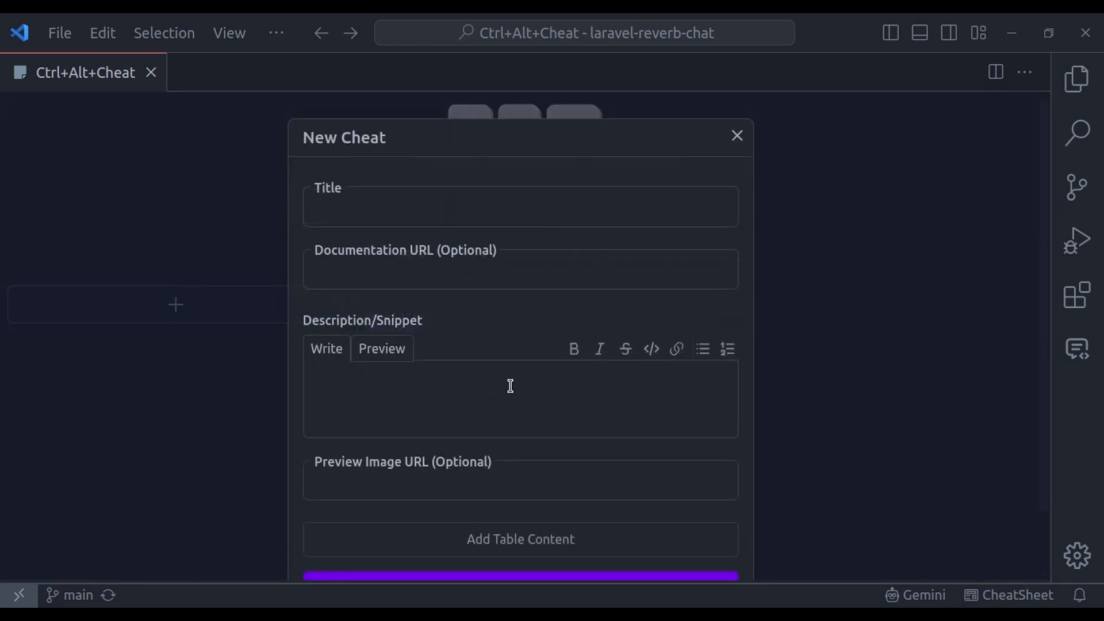
pyautogui.moveTo(433, 233)
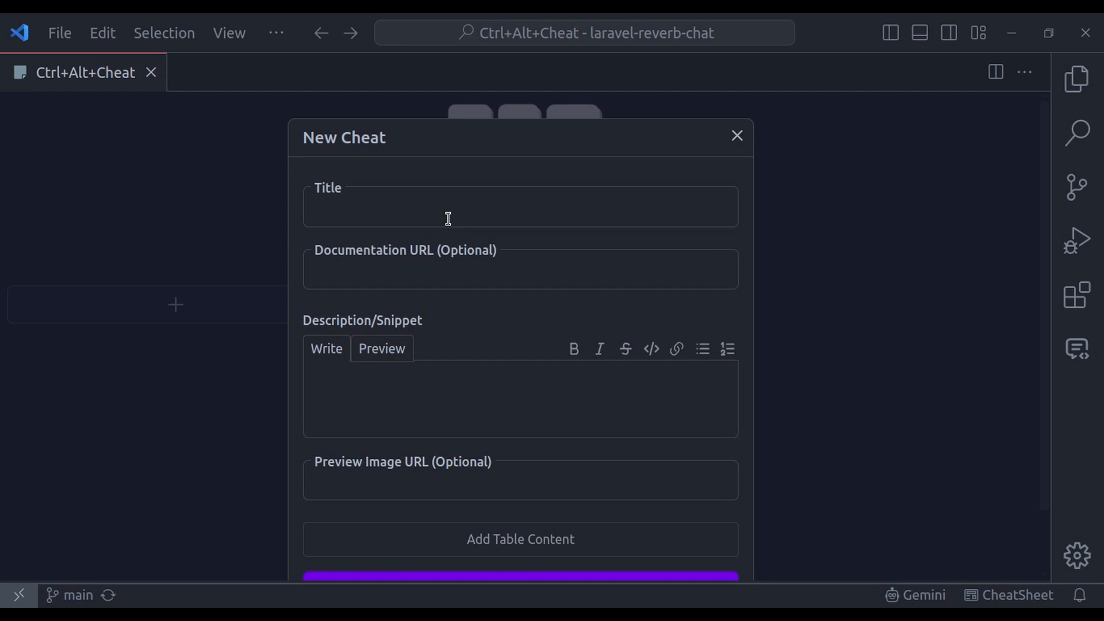
pyautogui.write('Upload File')
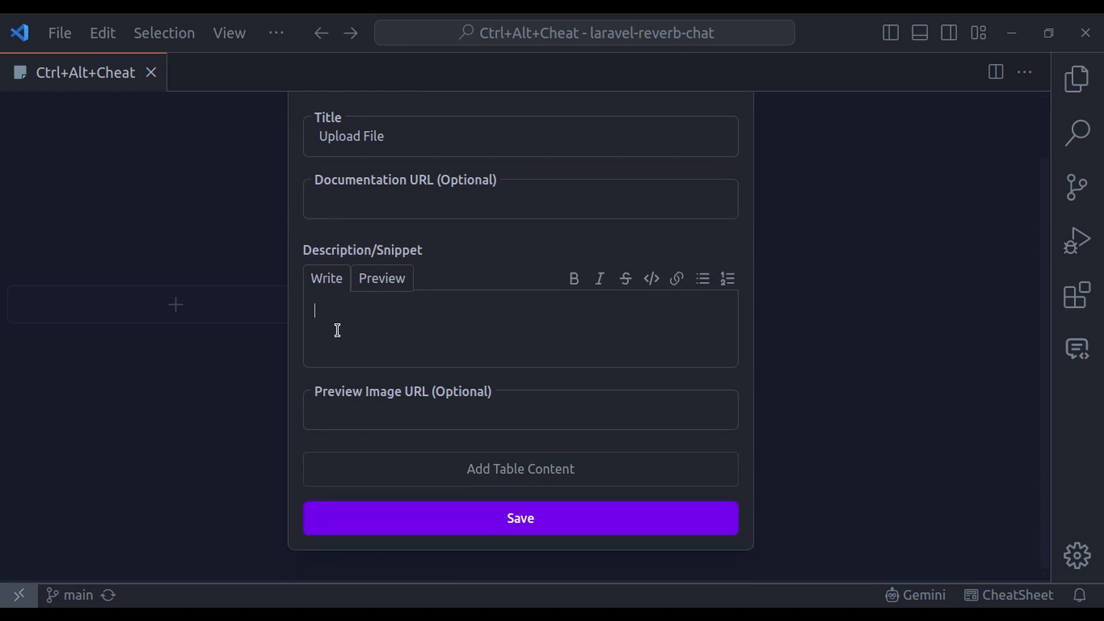
pyautogui.moveTo(424, 325)
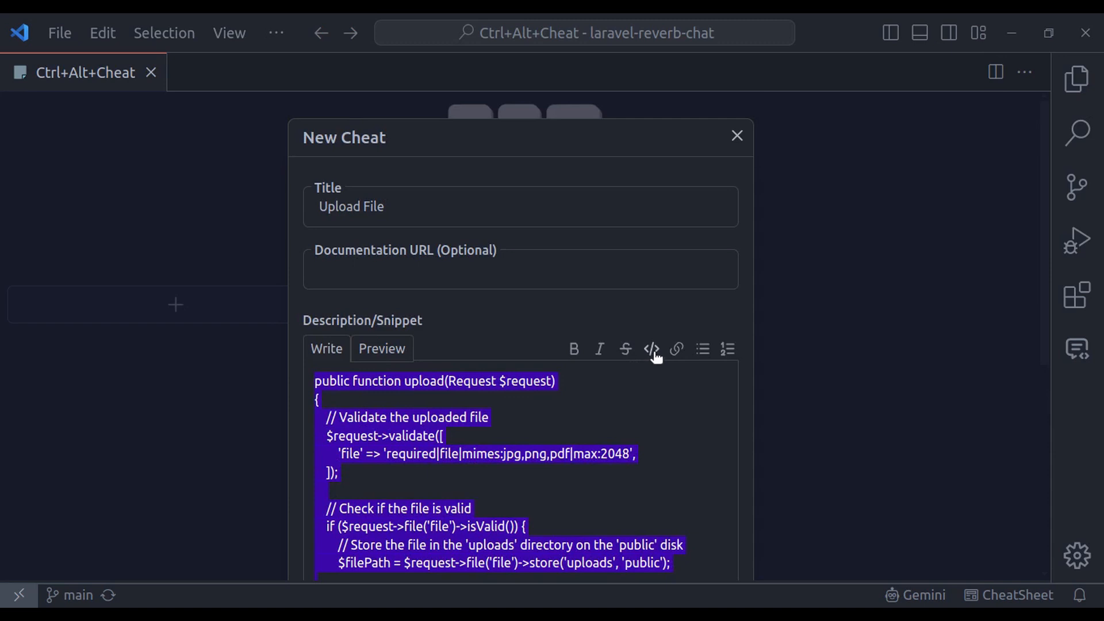
pyautogui.click(651, 348)
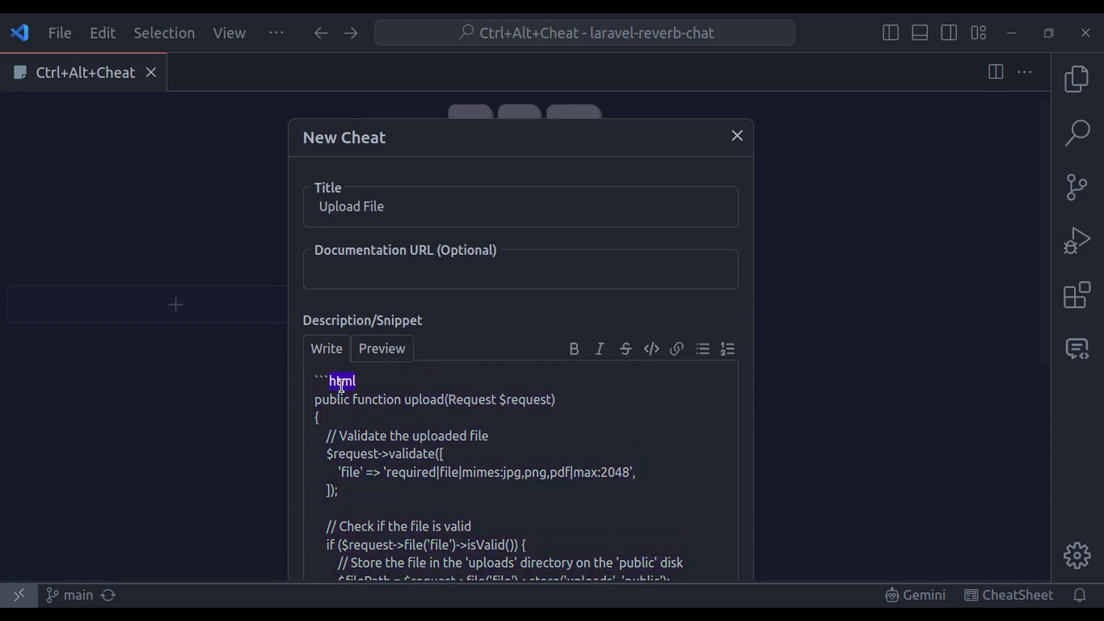
pyautogui.write('php')
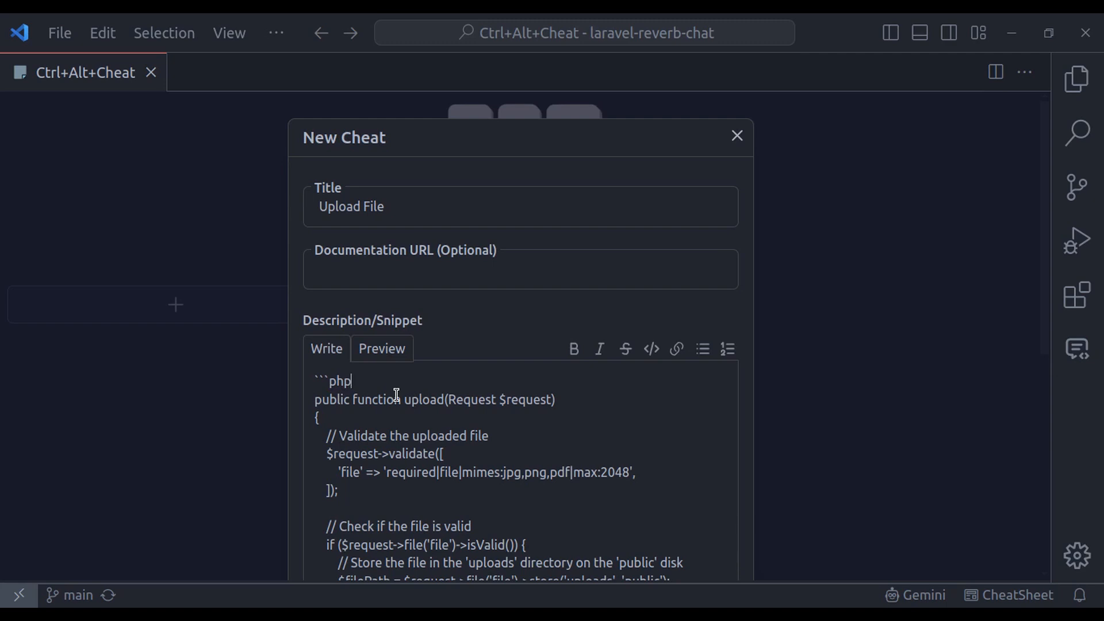
# Move down to the preview image URL field, leaving it empty
pyautogui.scroll(-3)
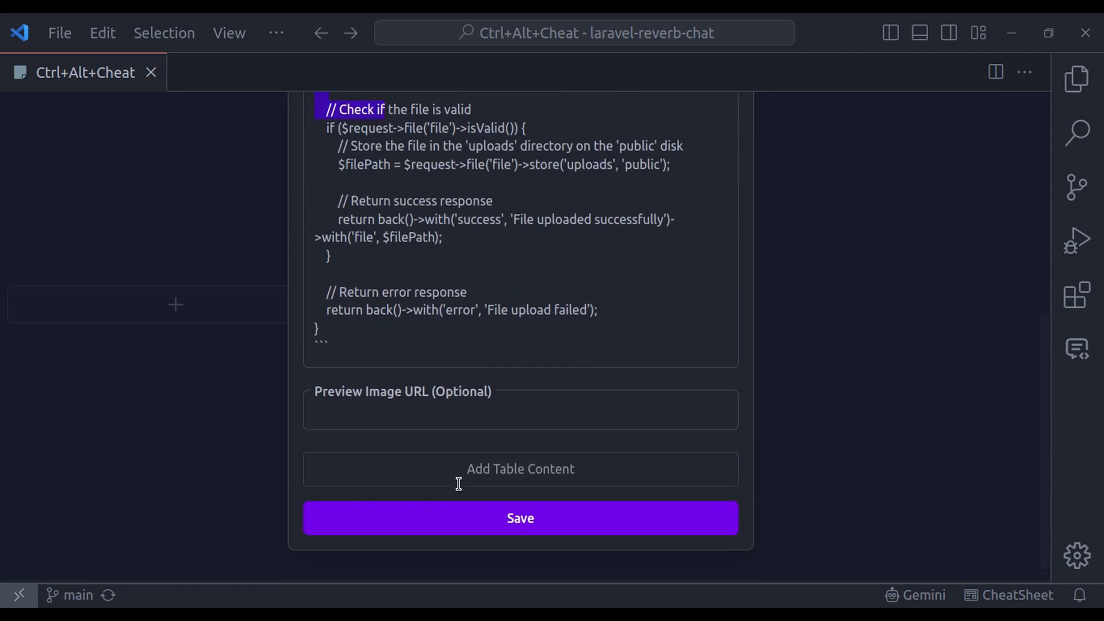
pyautogui.click(520, 409)
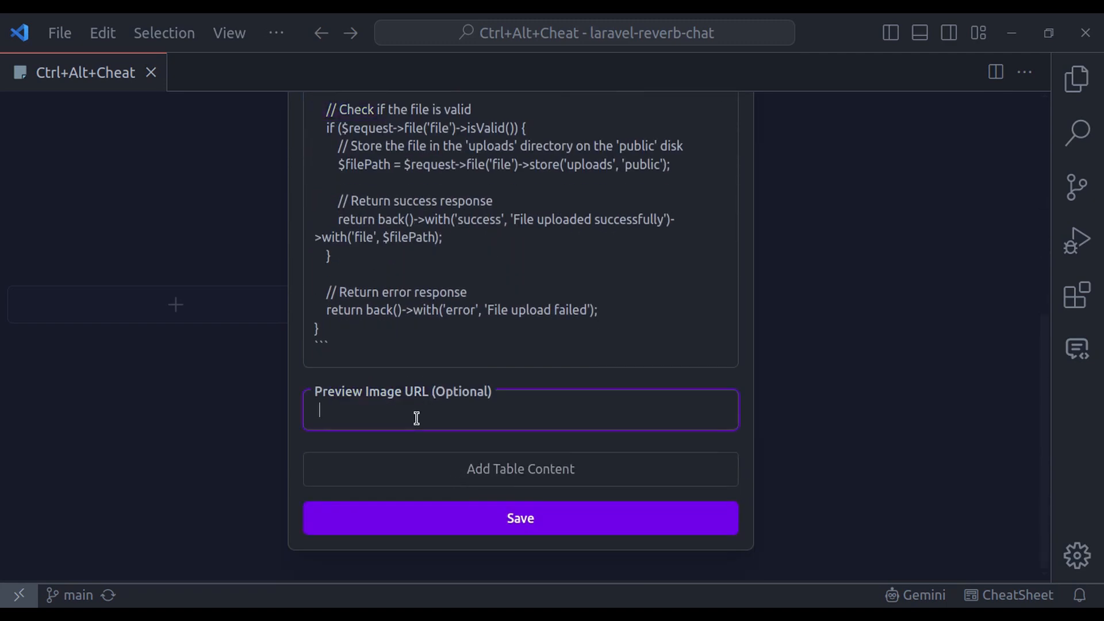
pyautogui.moveTo(468, 478)
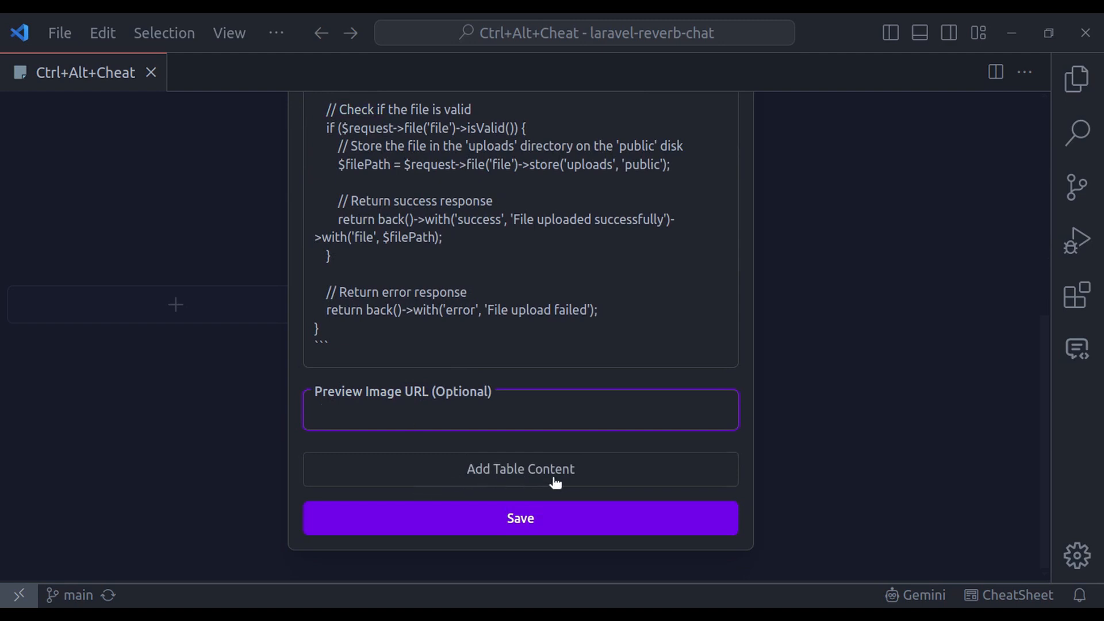
pyautogui.click(520, 409)
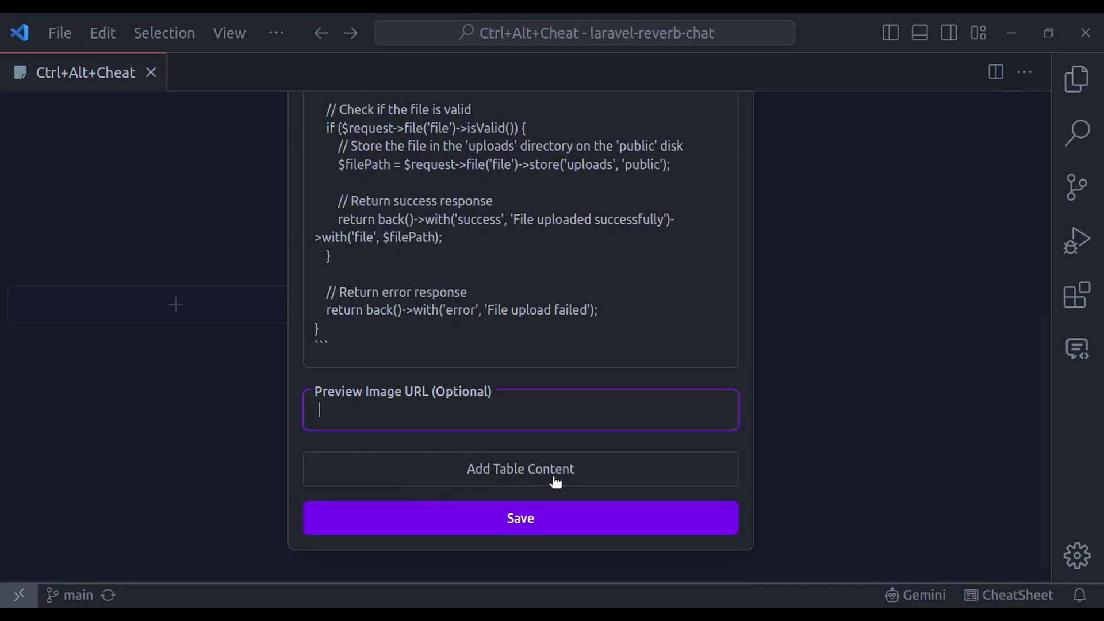
pyautogui.moveTo(557, 484)
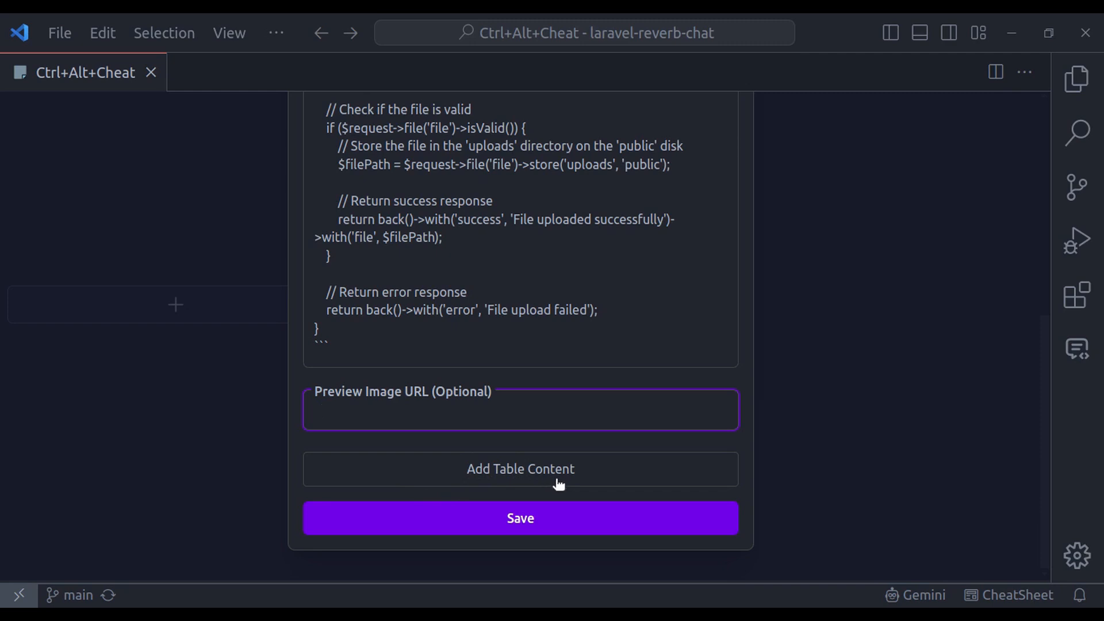
pyautogui.click(520, 409)
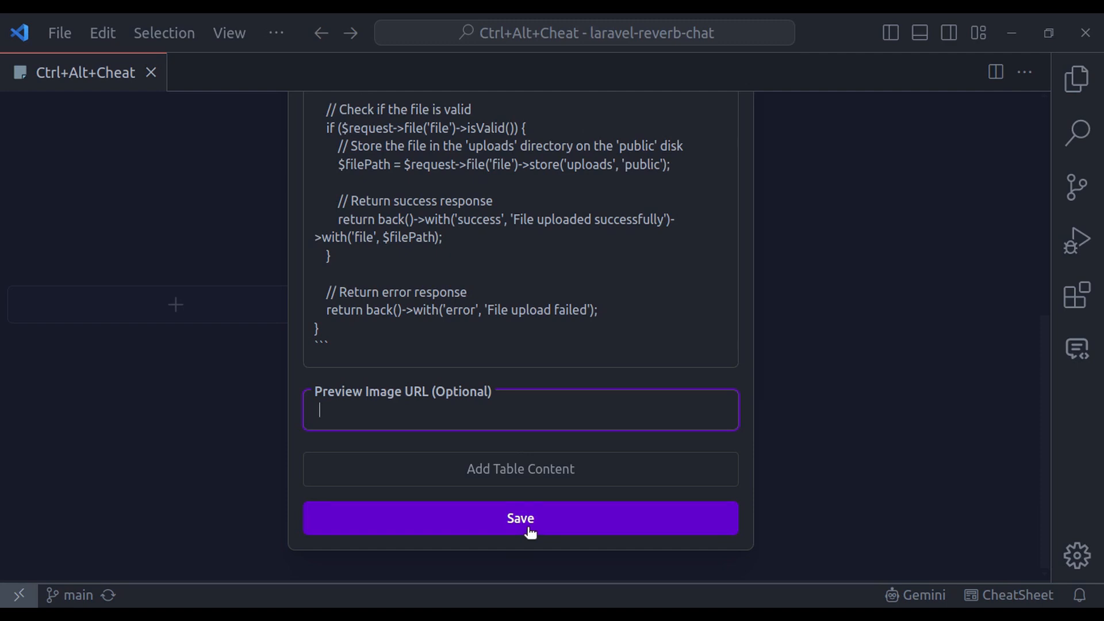
# Save the Upload File cheat, preview its PHP code, copy it and close the view
pyautogui.click(520, 518)
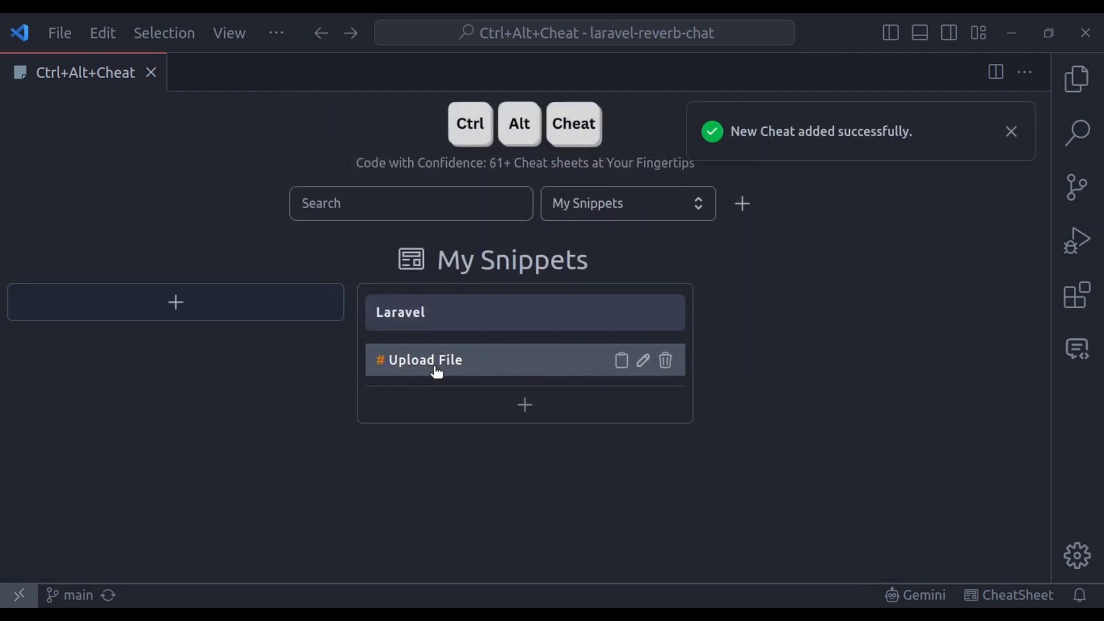
pyautogui.click(1012, 131)
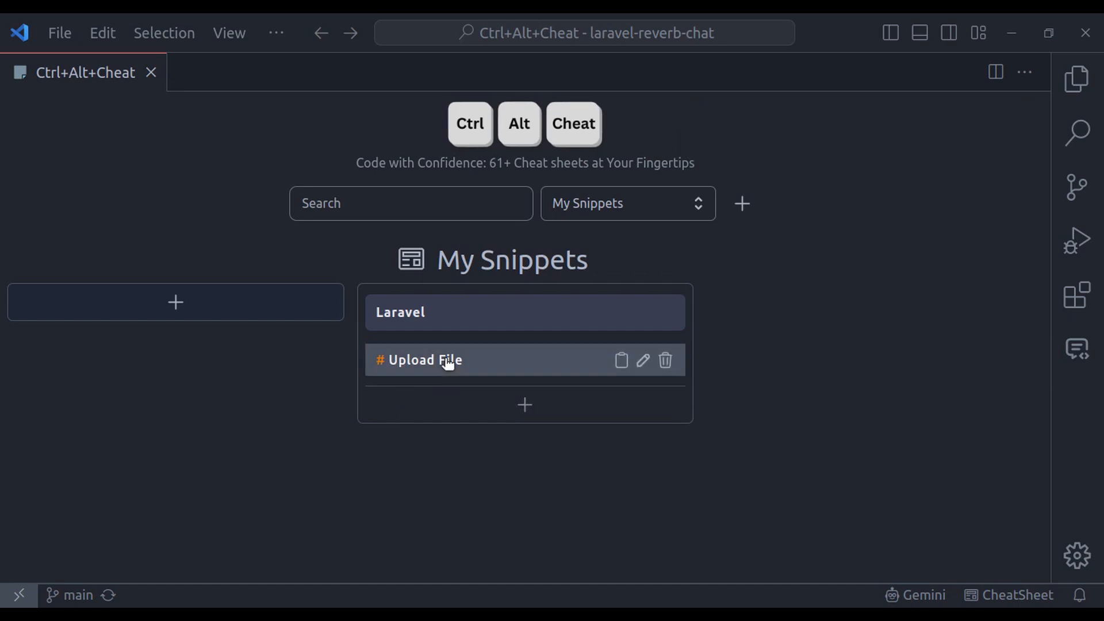
pyautogui.click(425, 360)
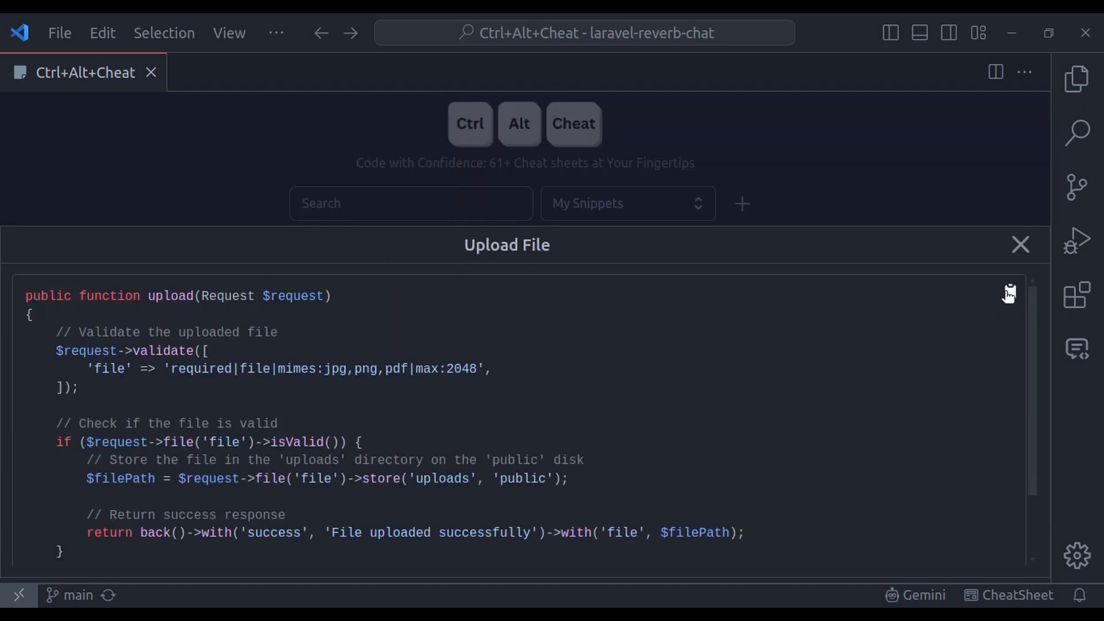
pyautogui.click(1008, 293)
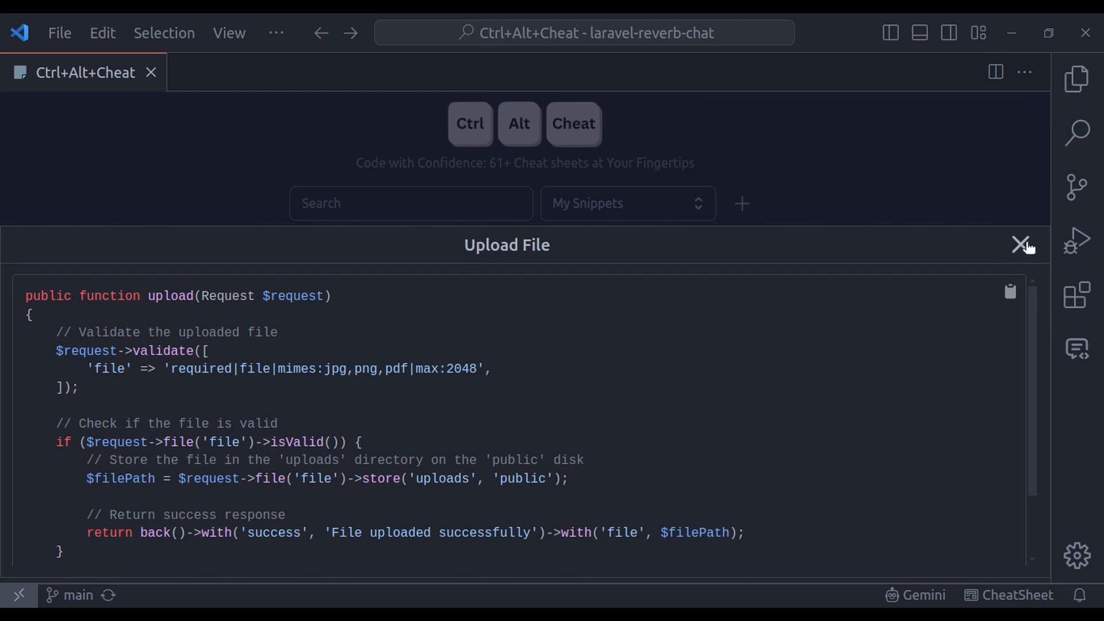
pyautogui.click(1019, 243)
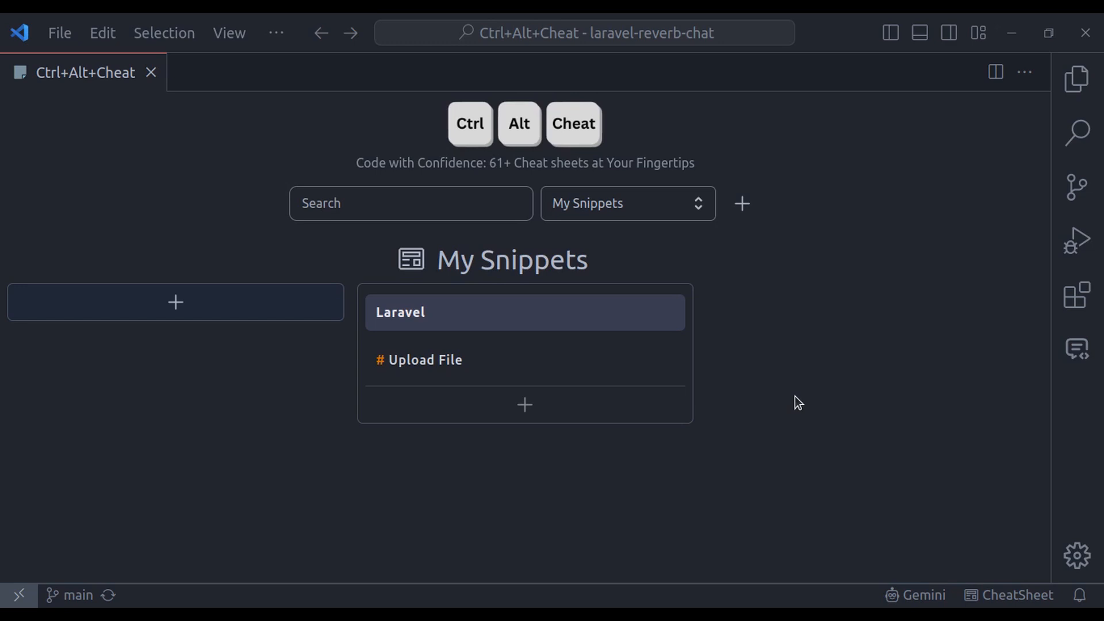
pyautogui.moveTo(524, 405)
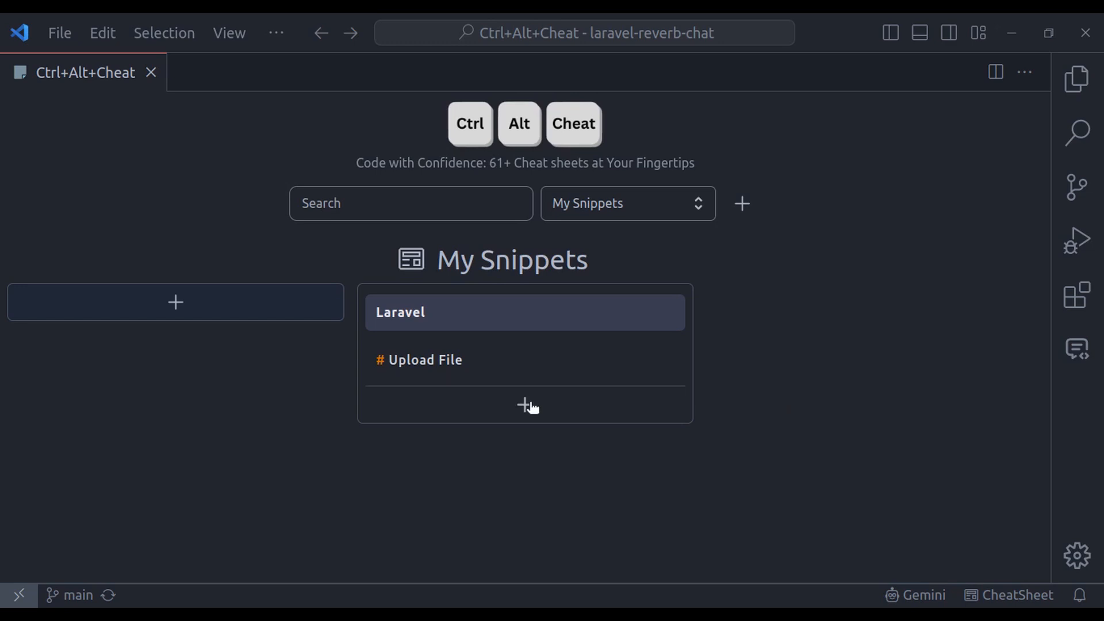
# Start a new Laravel cheat titled 'Laravel Helper Methods' with table content
pyautogui.click(526, 406)
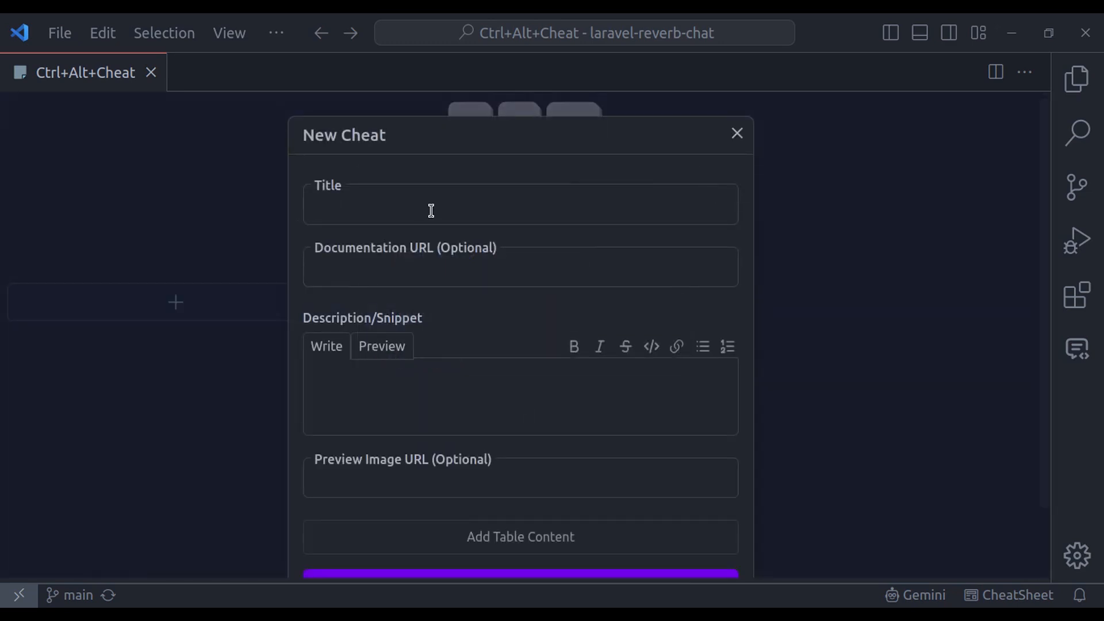
pyautogui.click(520, 205)
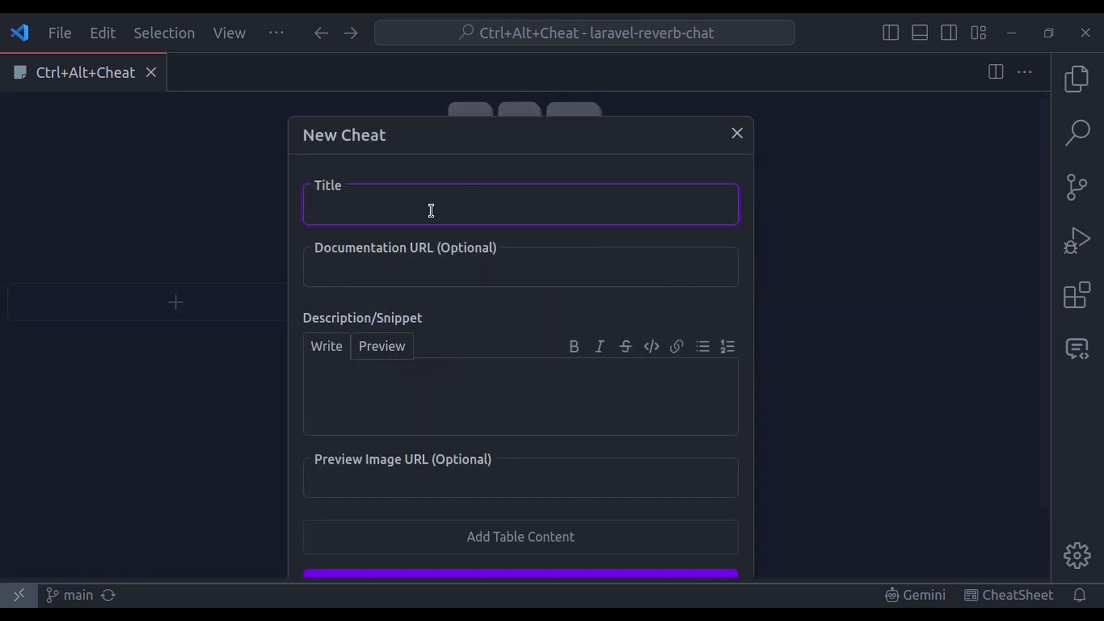
pyautogui.write('Laravel Helper Methods')
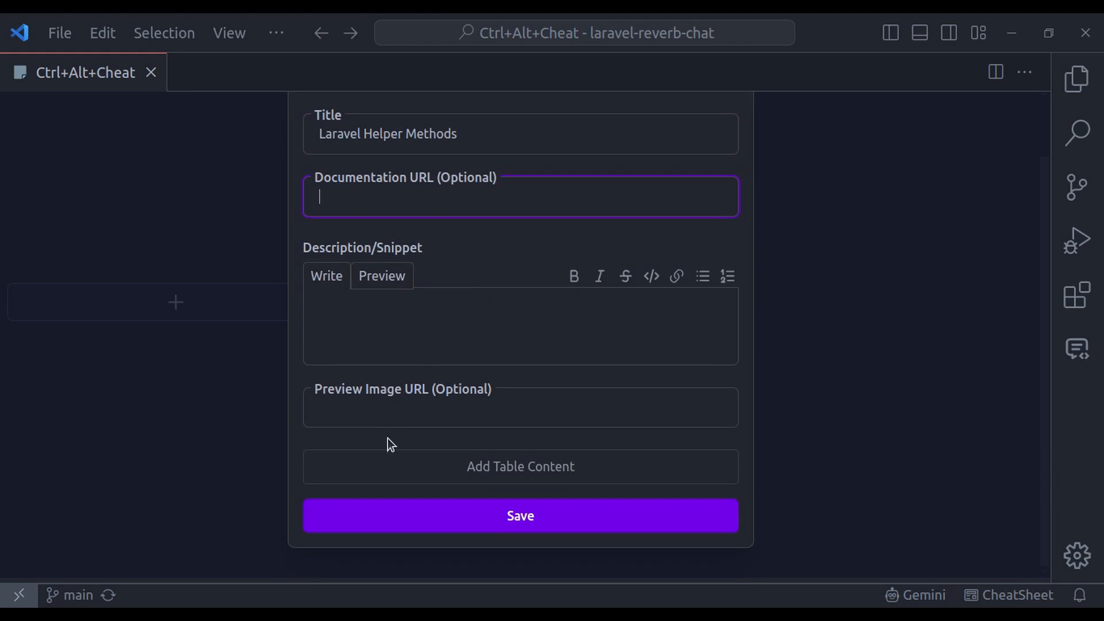
pyautogui.click(520, 465)
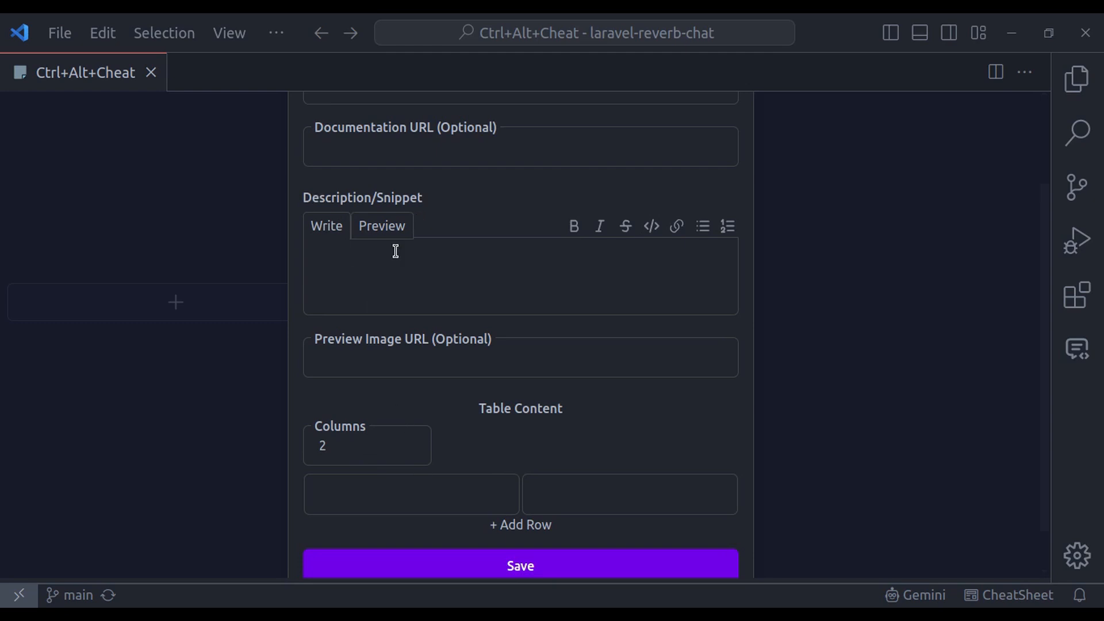
pyautogui.moveTo(507, 387)
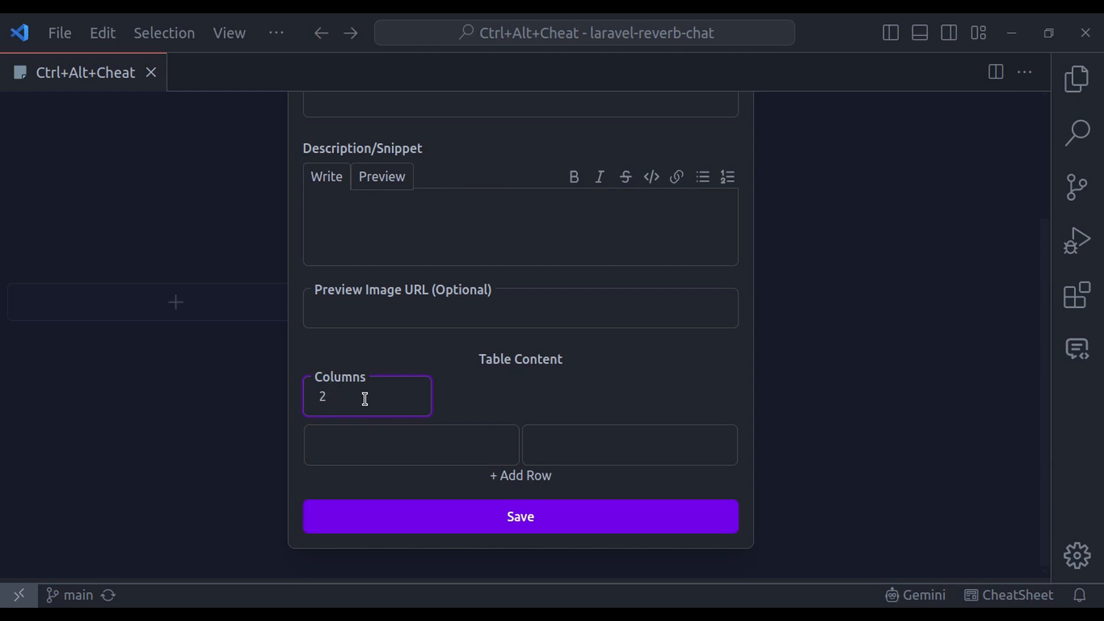
# Fill the two-column table rows for `action()` and `route()` with their URL-generation descriptions
pyautogui.click(411, 444)
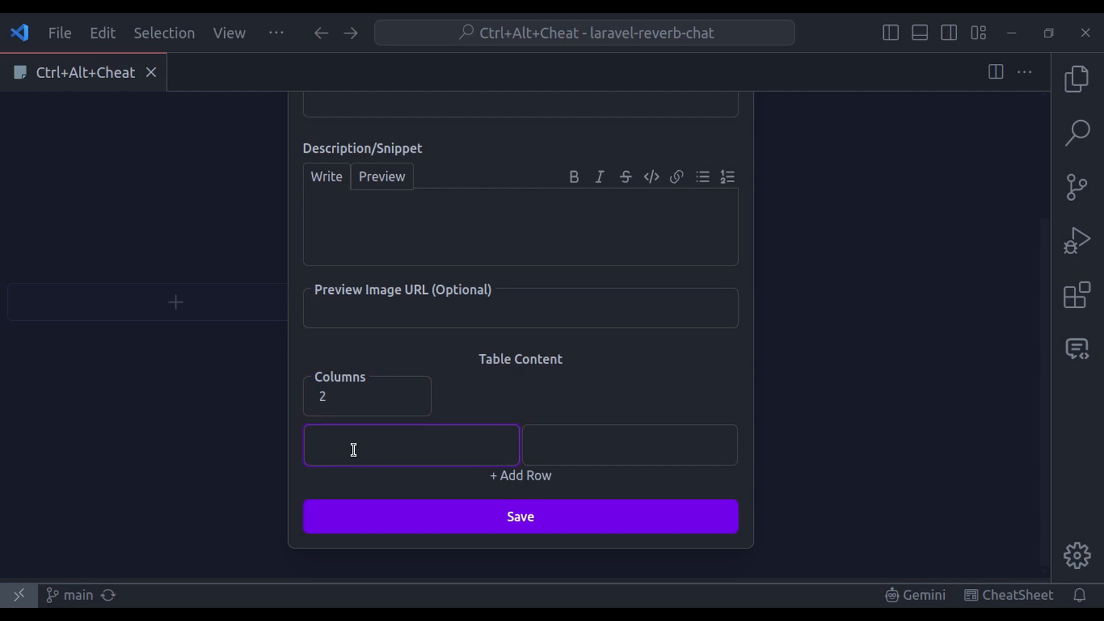
pyautogui.click(628, 443)
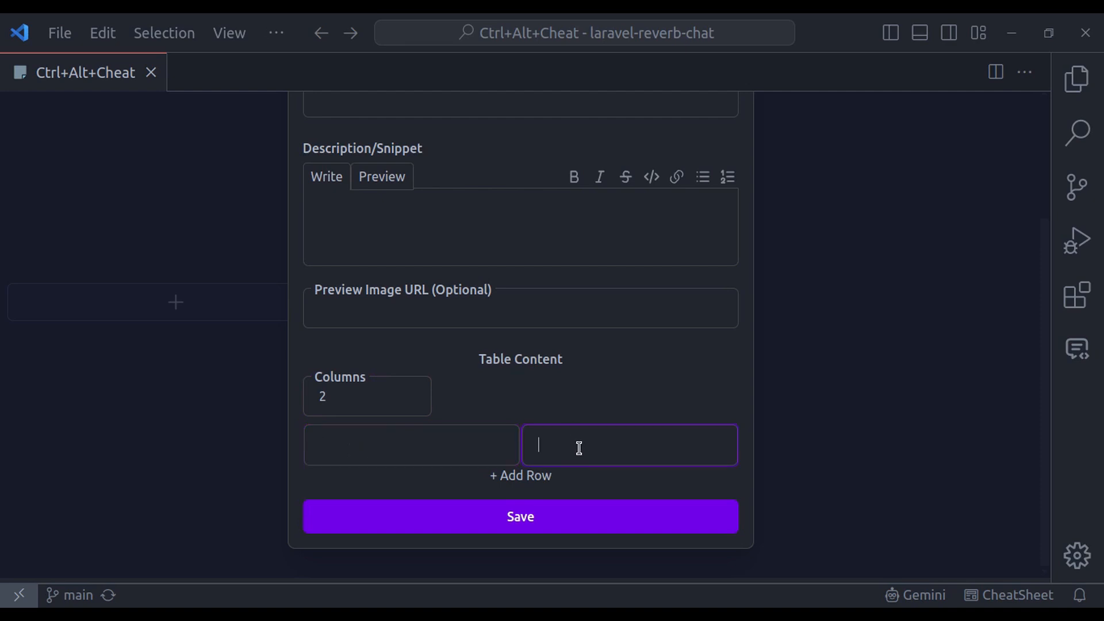
pyautogui.click(410, 444)
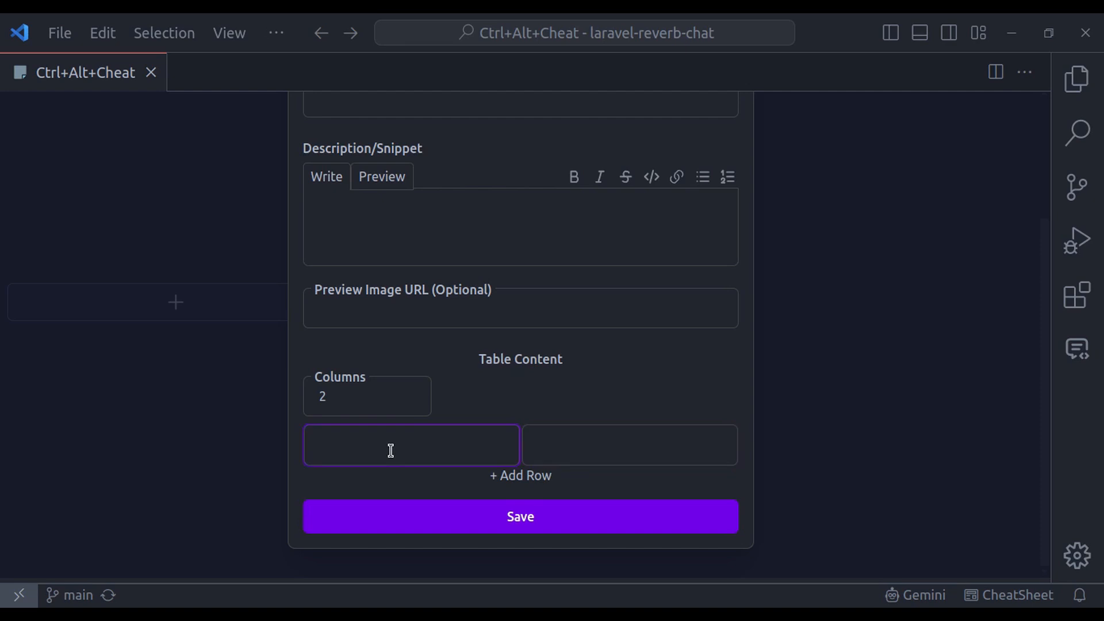
pyautogui.write('`act`')
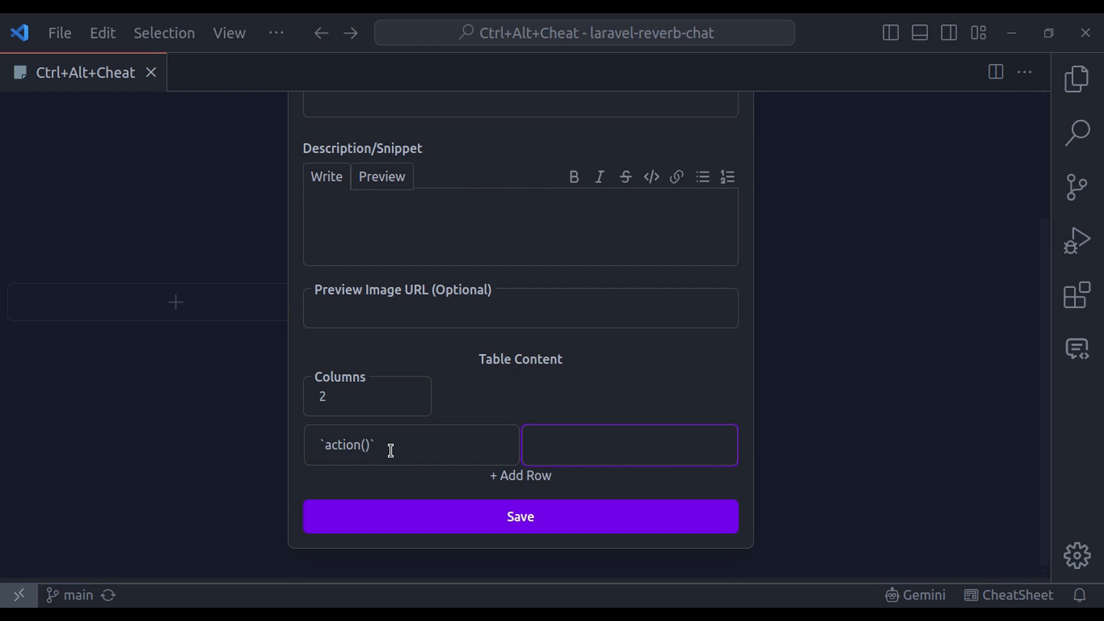
pyautogui.write('To generate a URL for')
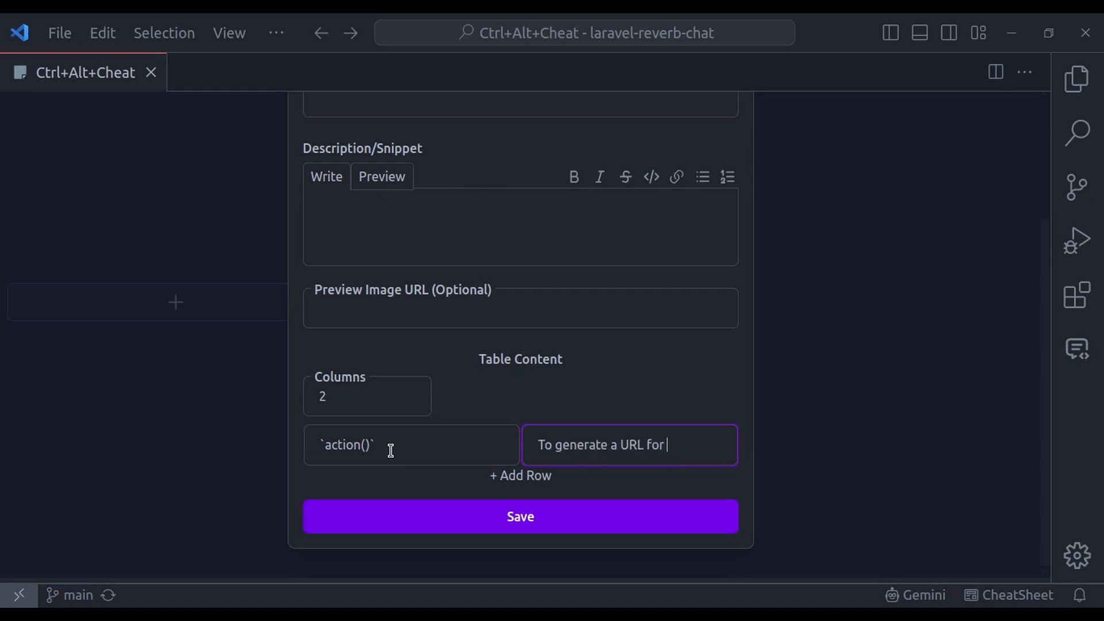
pyautogui.write('the given content')
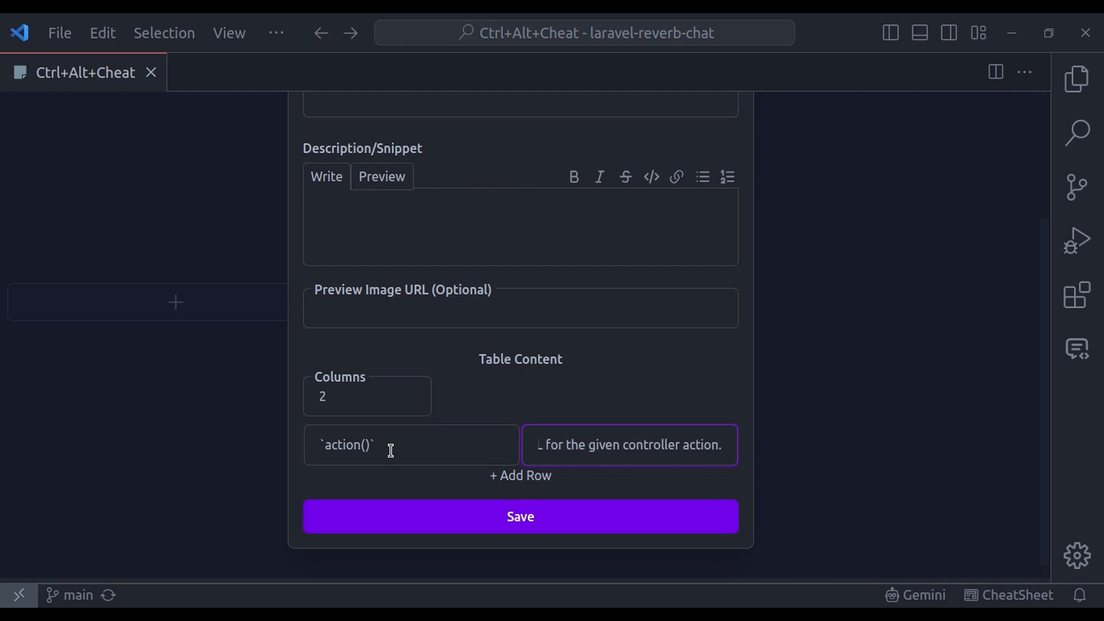
pyautogui.moveTo(519, 485)
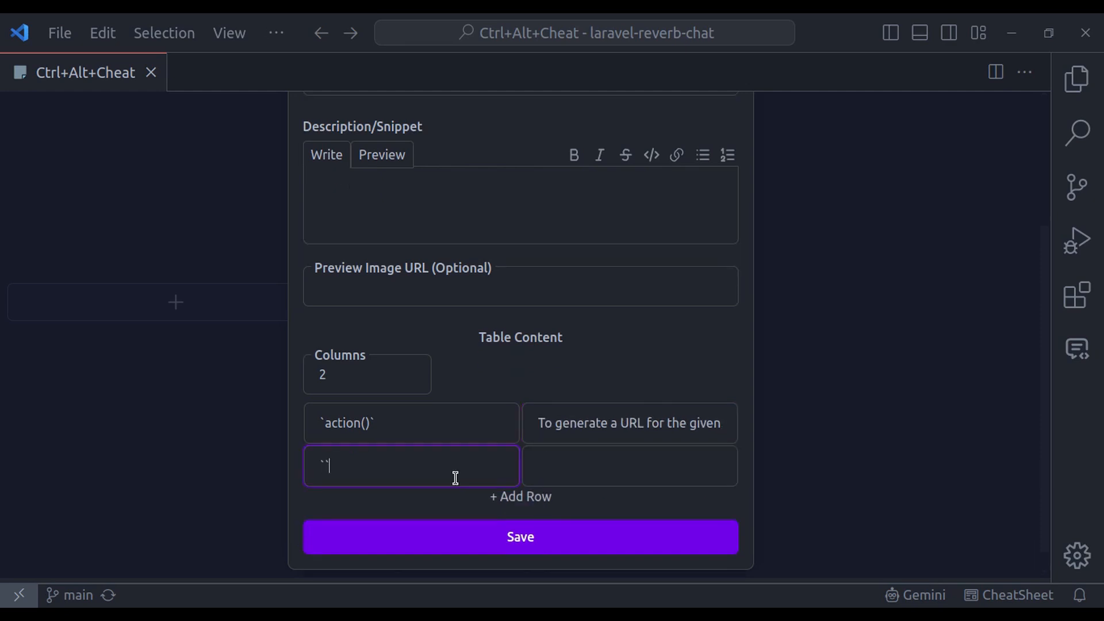
pyautogui.write('route(')
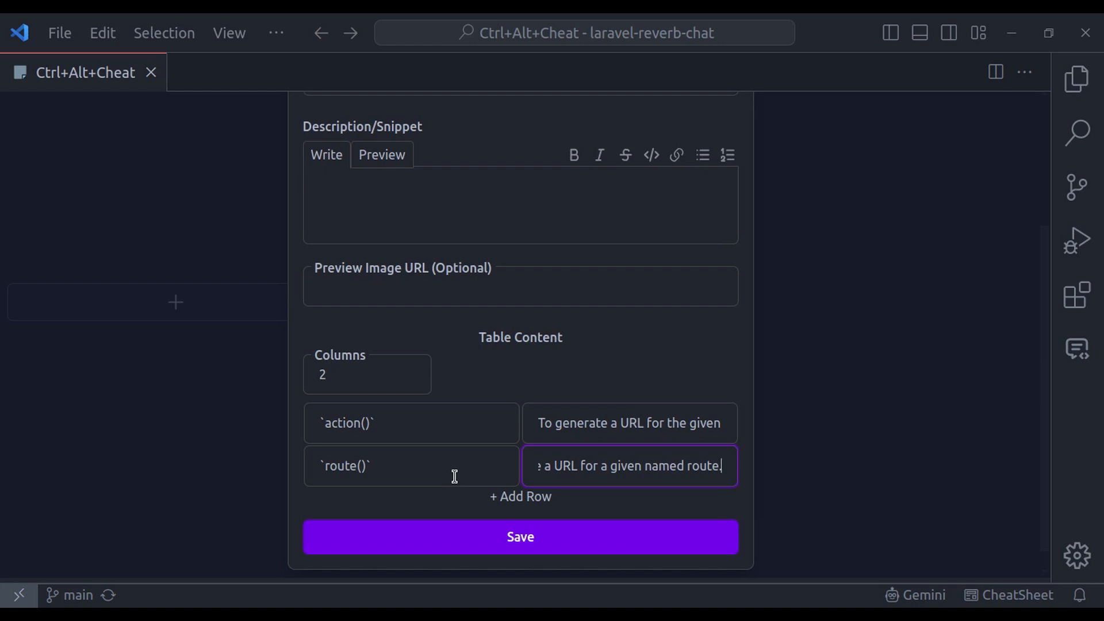
pyautogui.moveTo(495, 541)
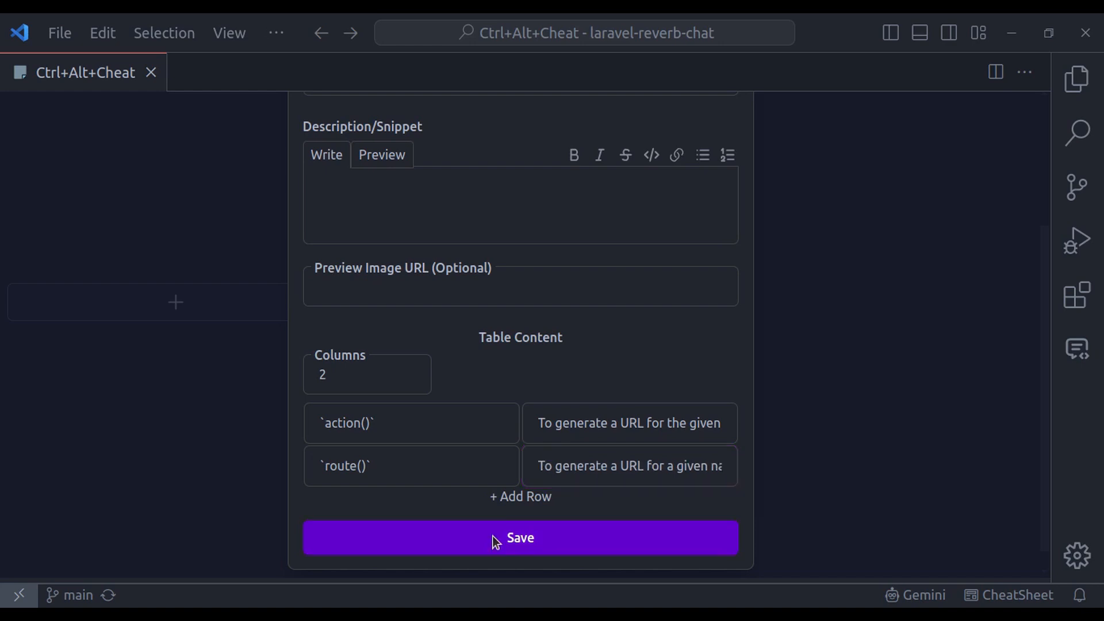
# Save the Laravel Helper Methods cheat and expand it under Laravel to show its table
pyautogui.click(520, 537)
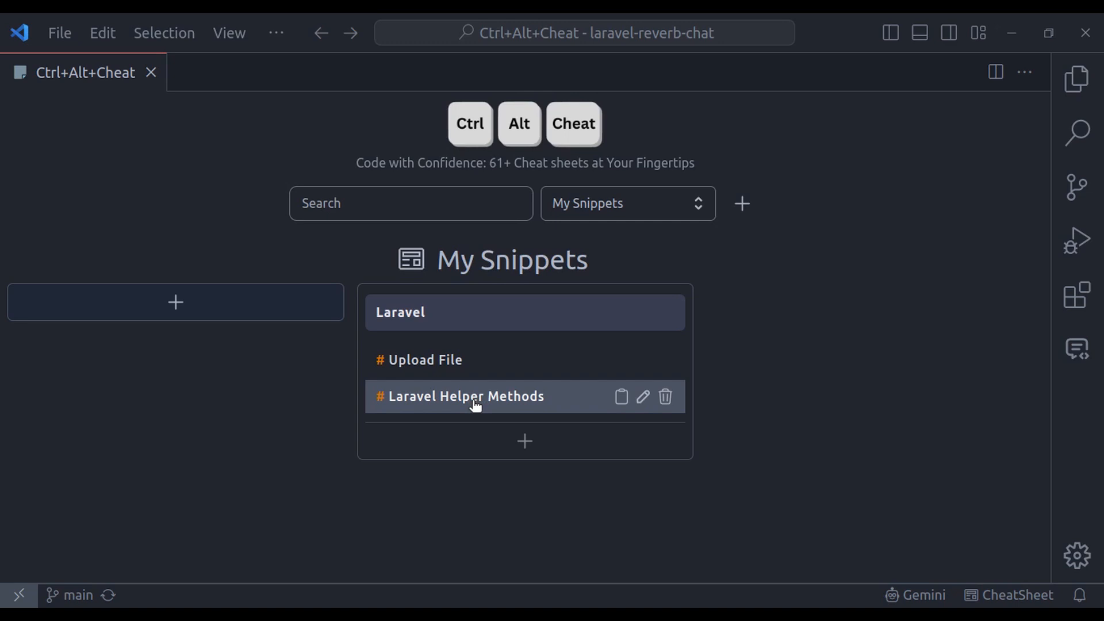
pyautogui.click(464, 395)
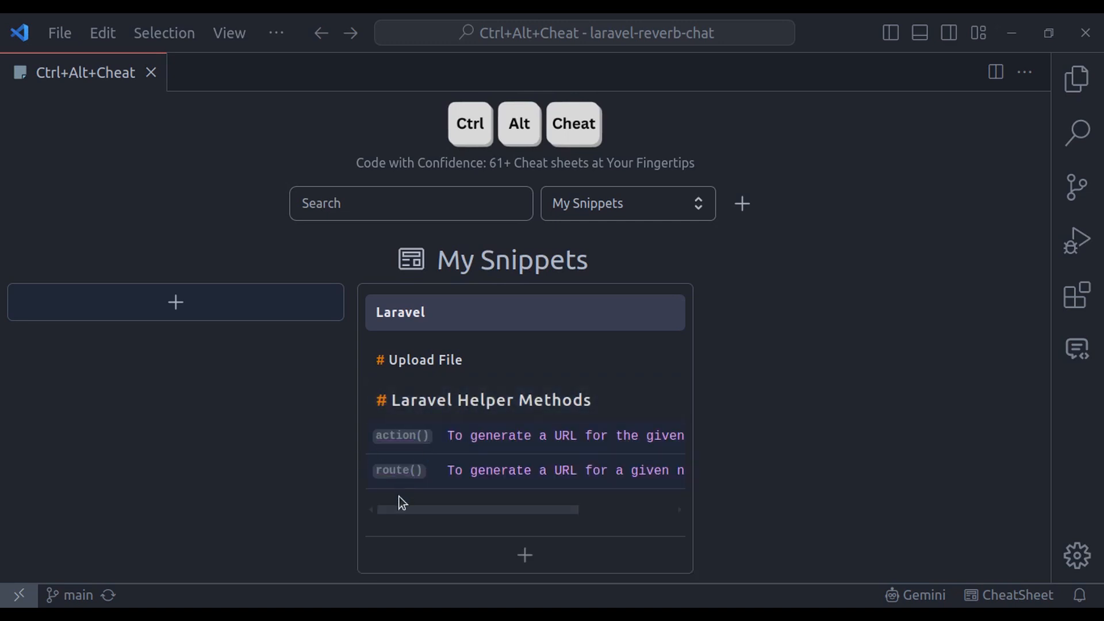
pyautogui.moveTo(902, 446)
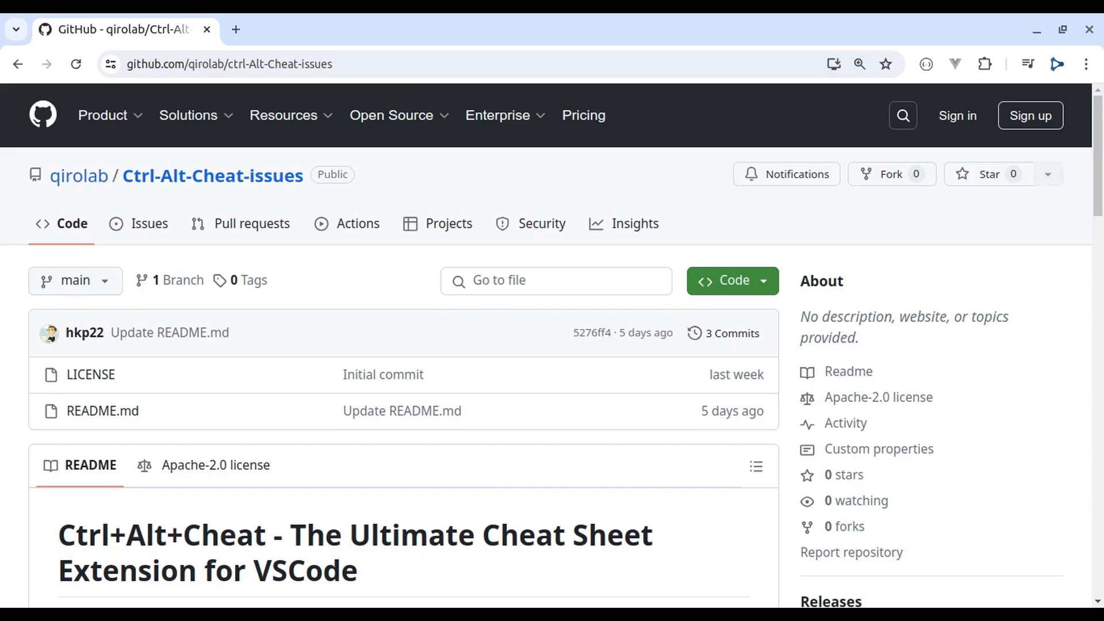
pyautogui.moveTo(627, 482)
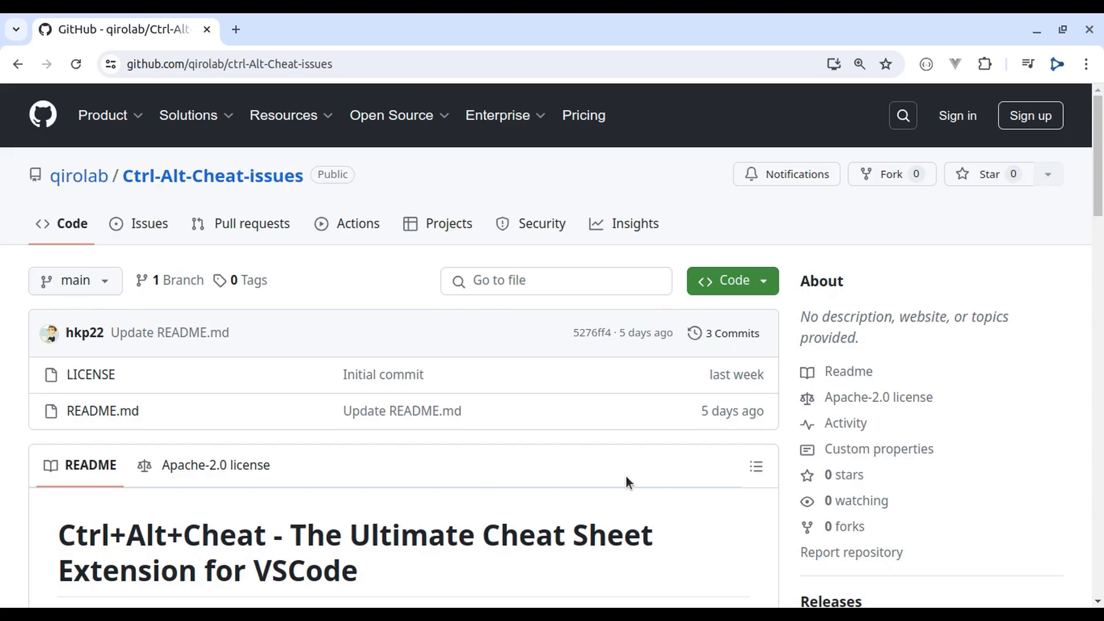